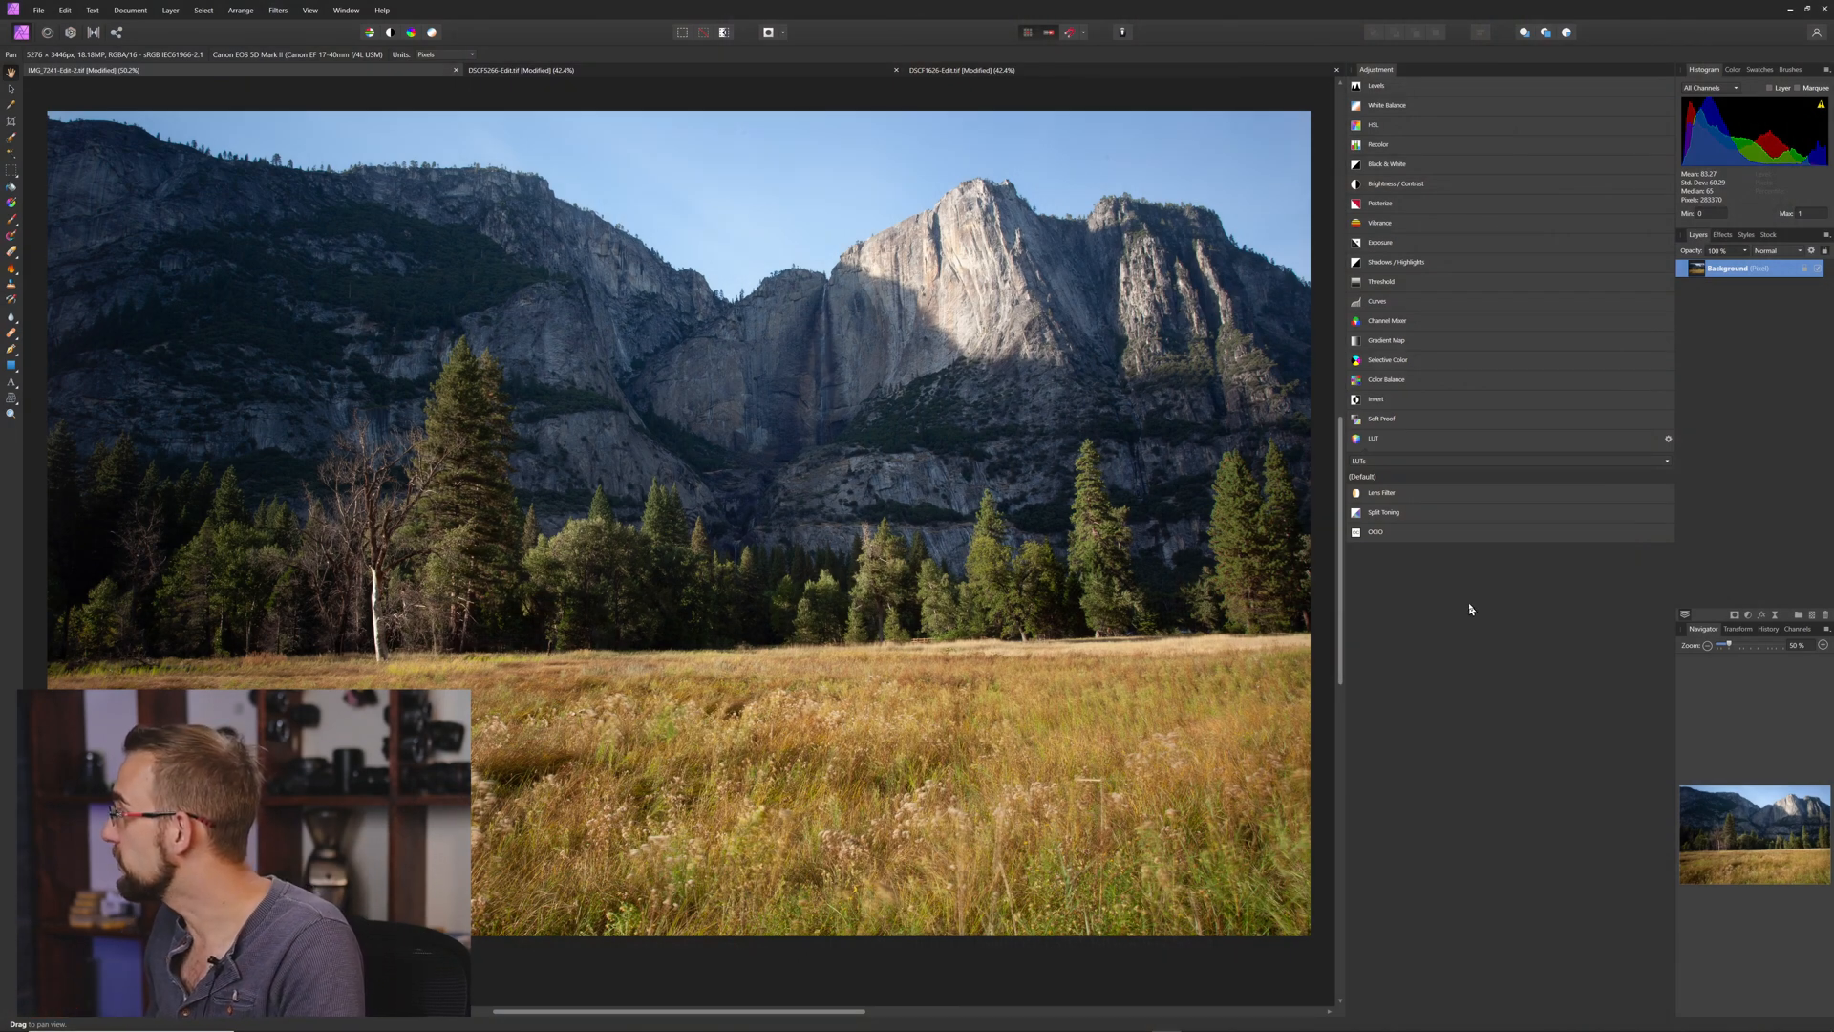
{"action": "mouse_move", "coordinate": [791, 567]}
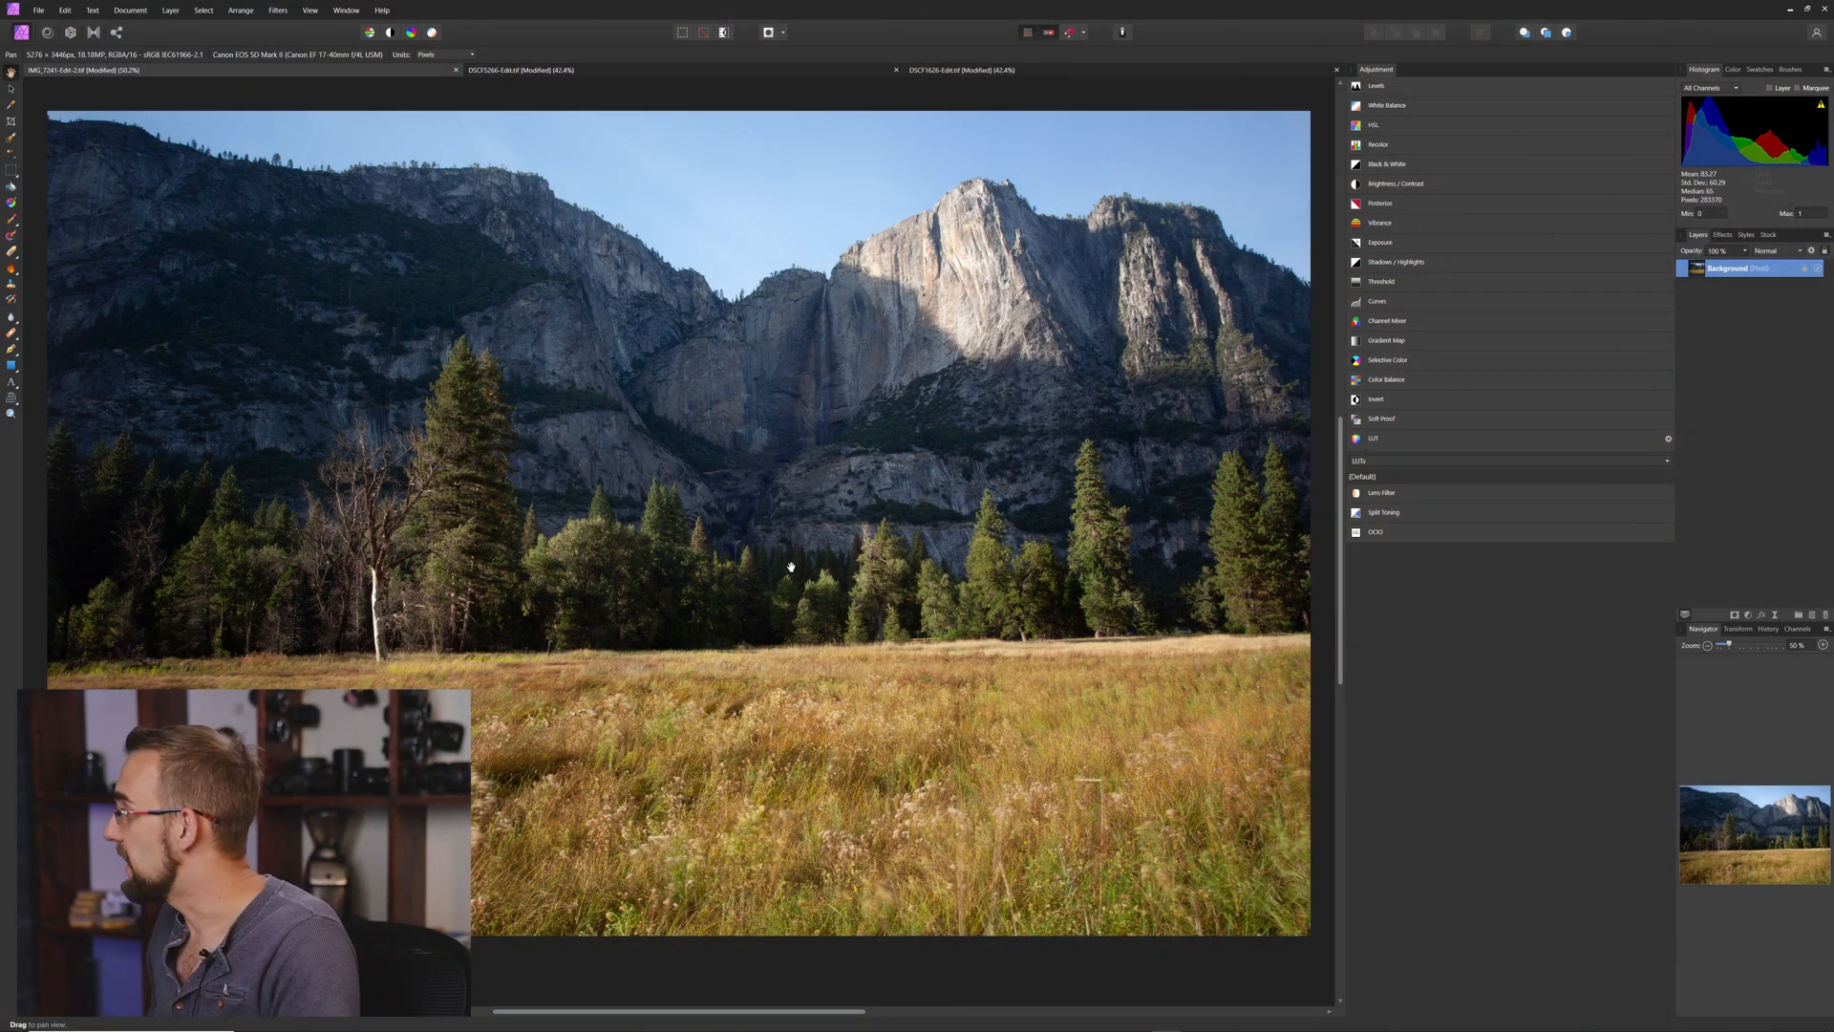
{"action": "mouse_move", "coordinate": [1635, 443]}
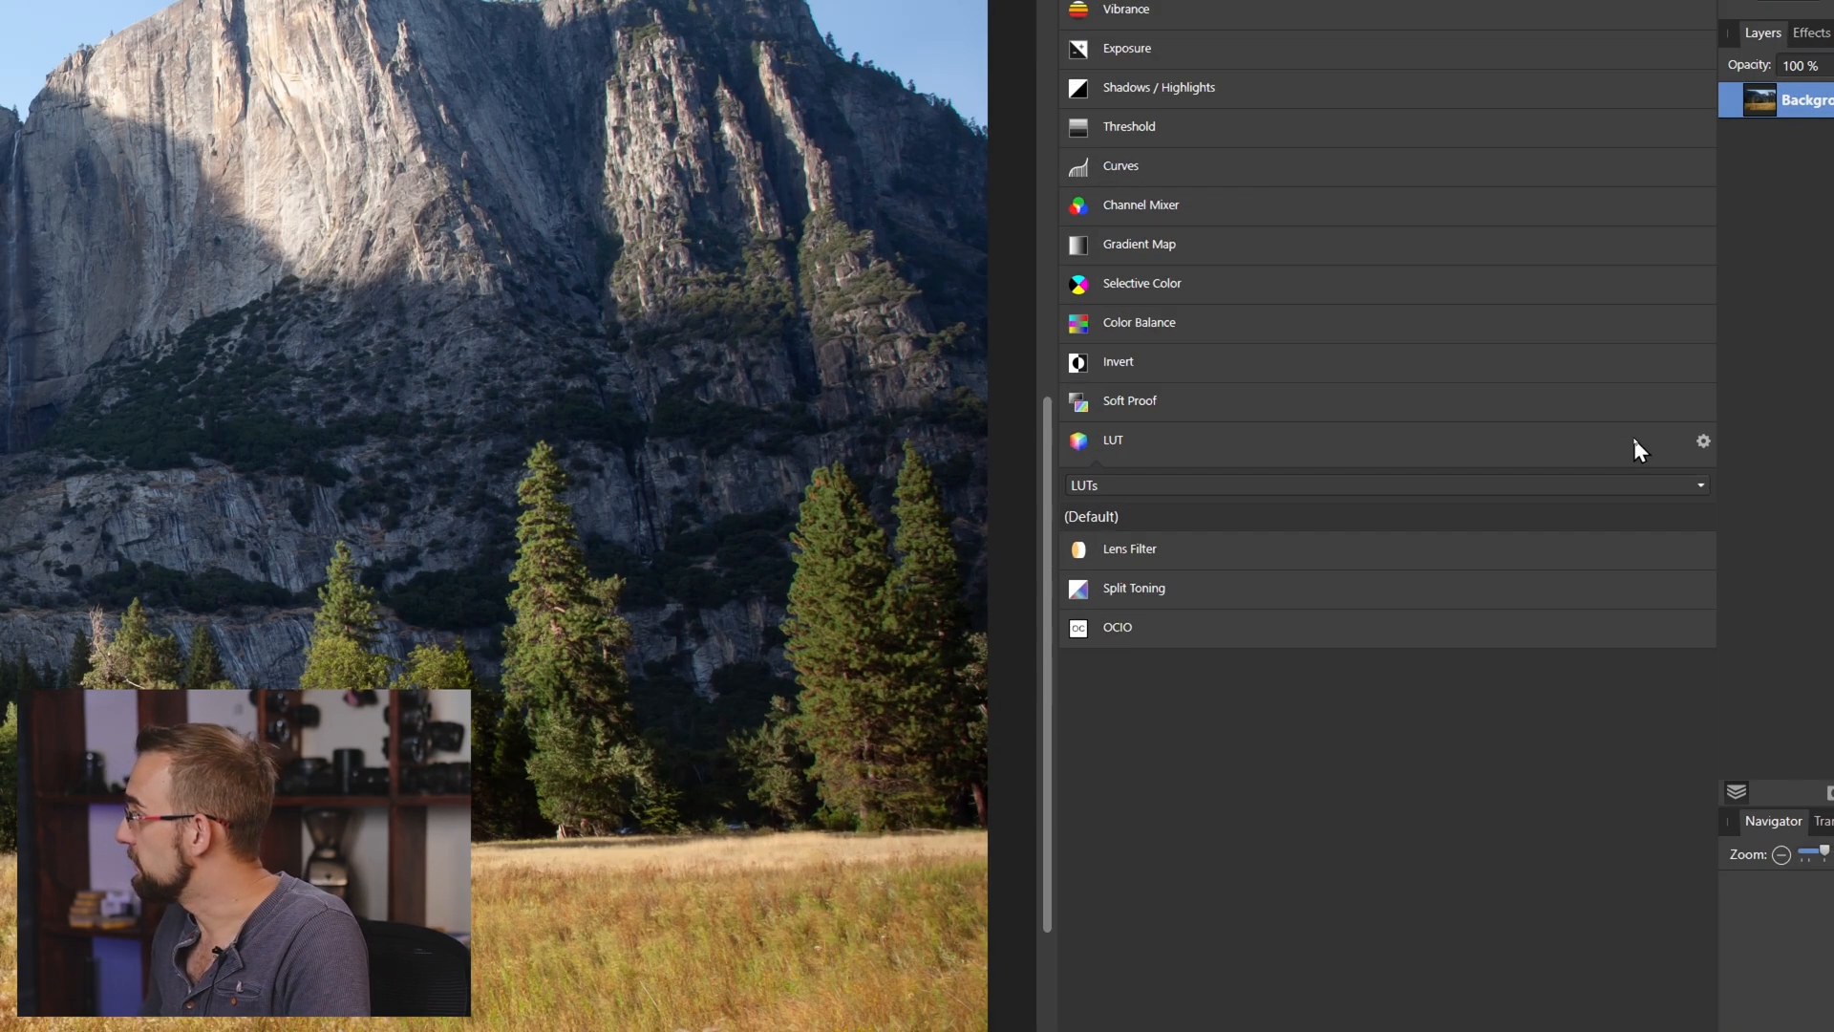
{"action": "mouse_move", "coordinate": [1131, 446]}
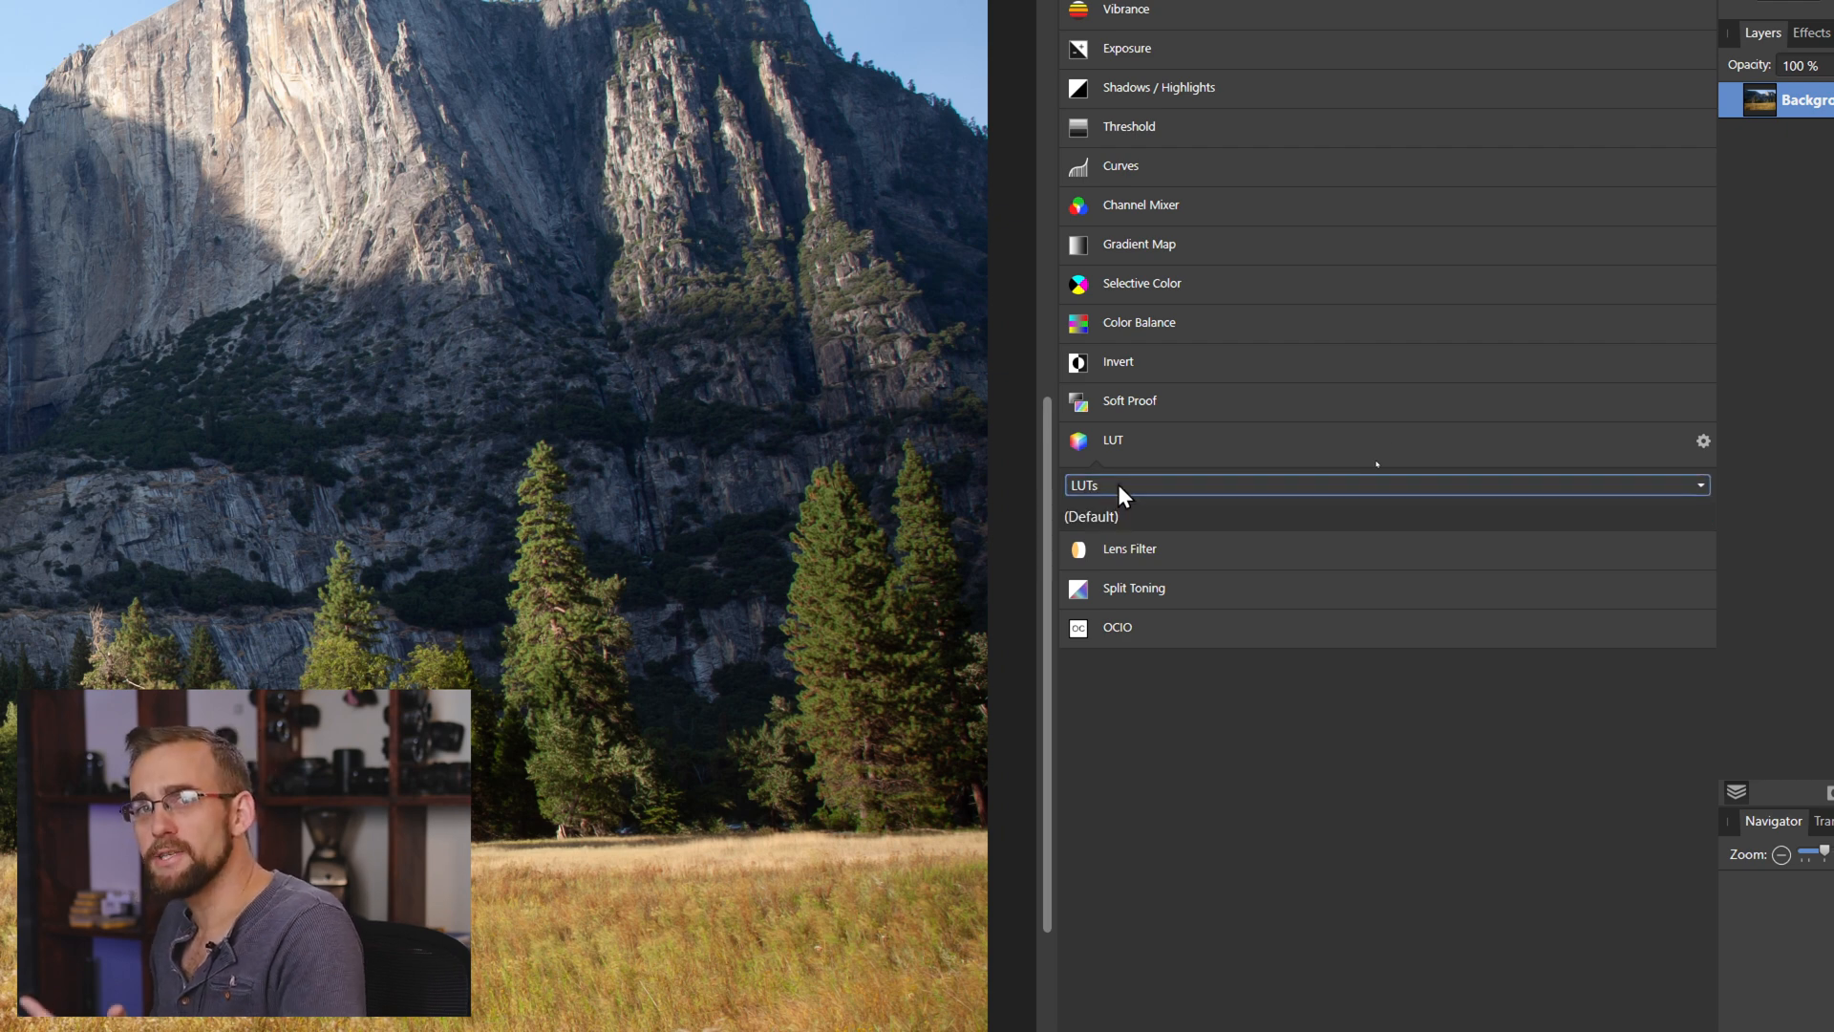
{"action": "mouse_move", "coordinate": [1776, 441]}
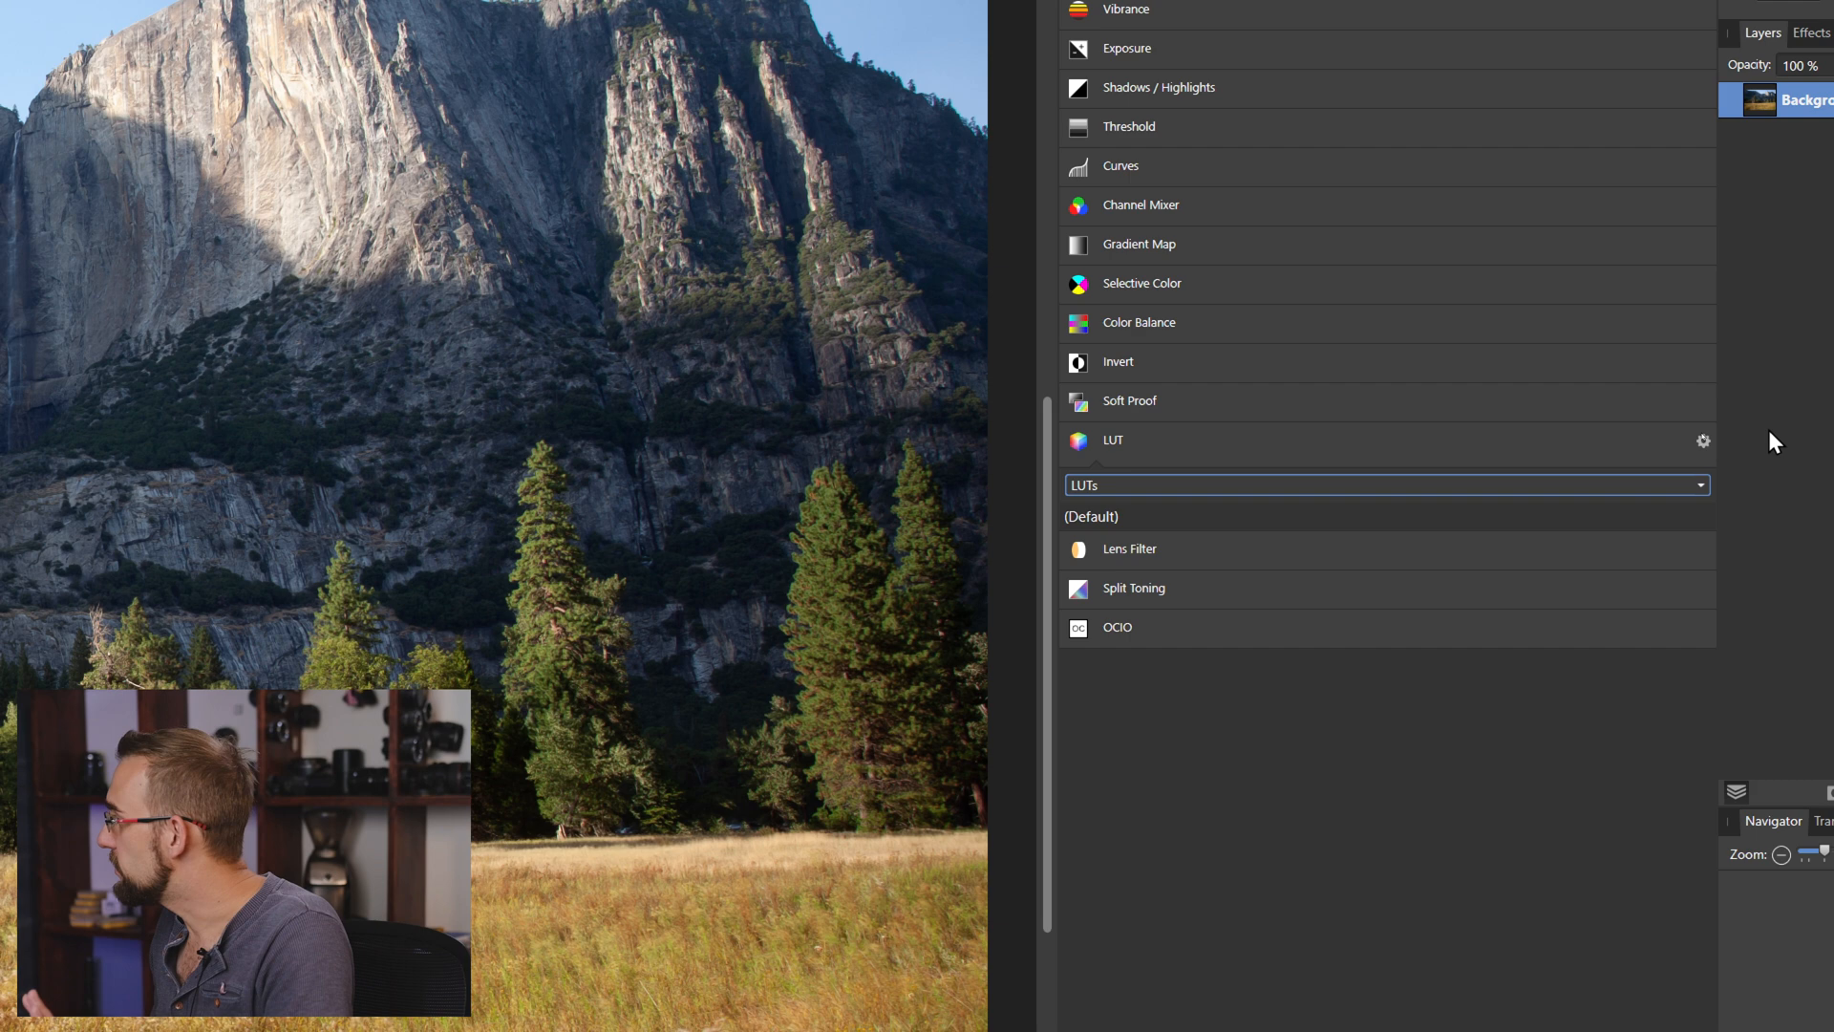
Show the LUT category dropdown listing the LUTs and LUTs 2 categories.
{"action": "left_click", "coordinate": [1703, 441]}
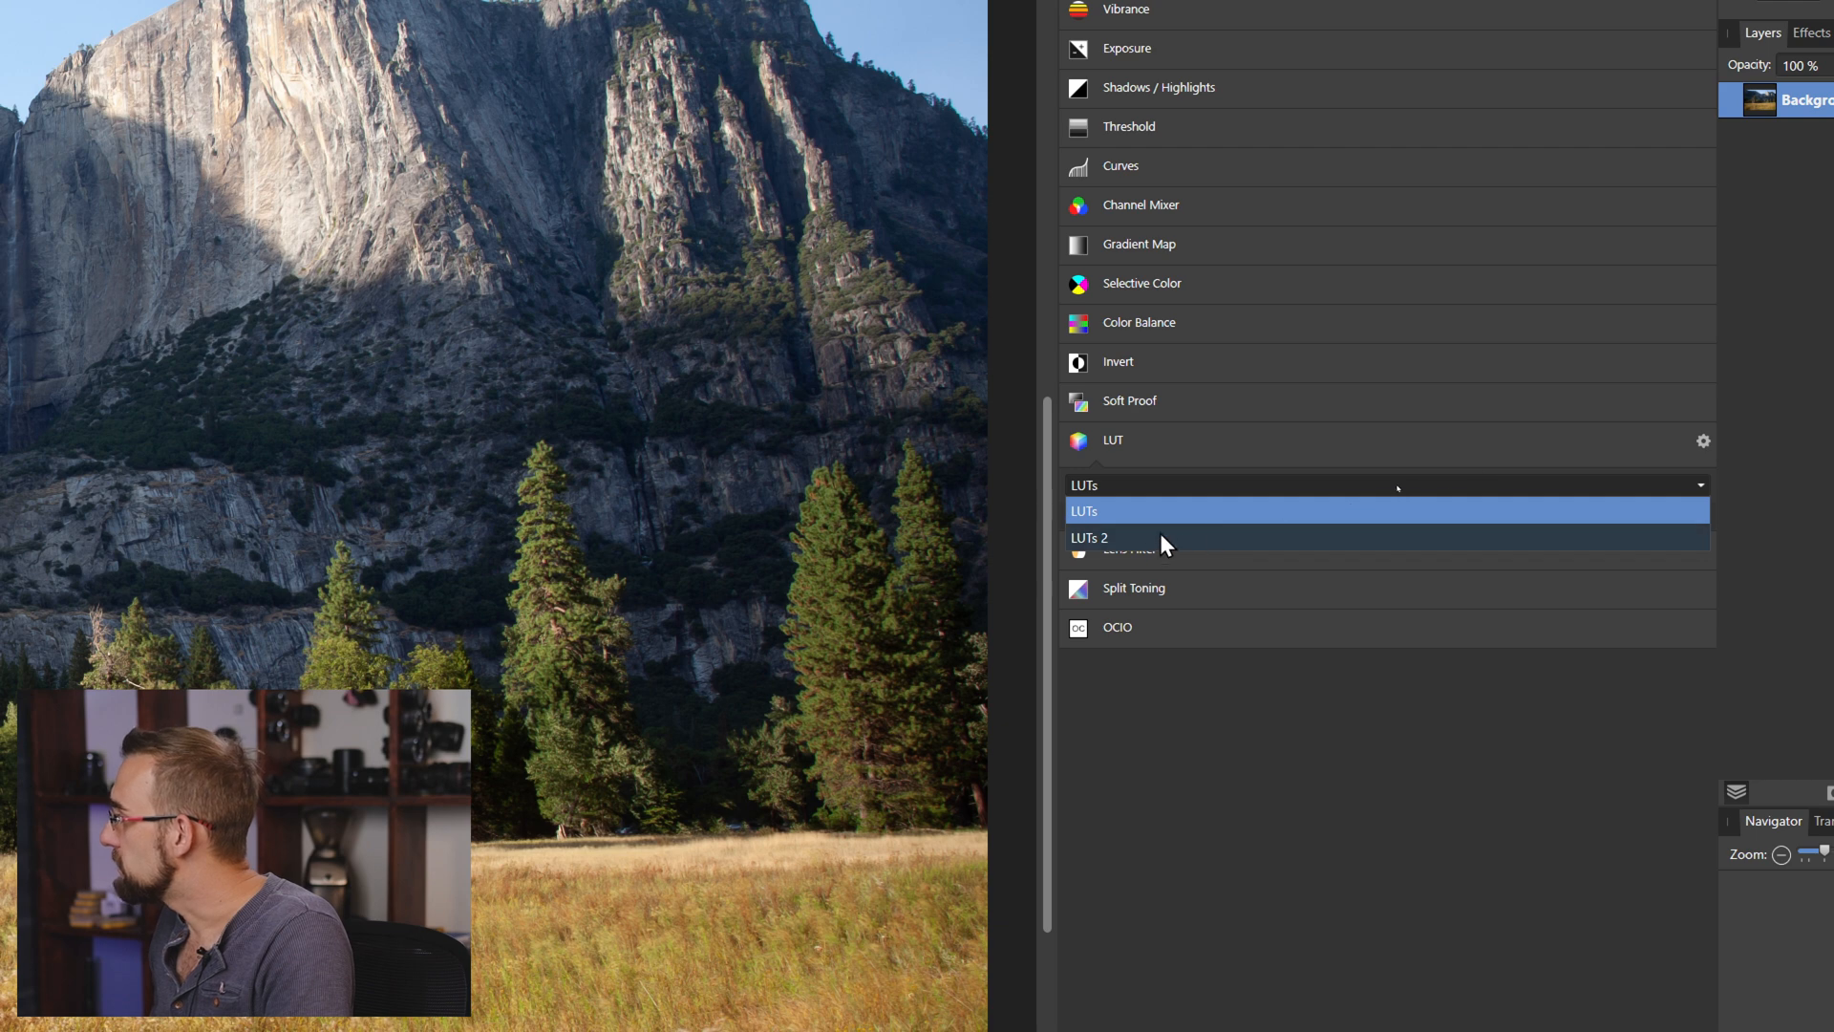
Select the LUTs 2 category and rename it to 'Filmist 1.2'.
{"action": "left_click", "coordinate": [1703, 441]}
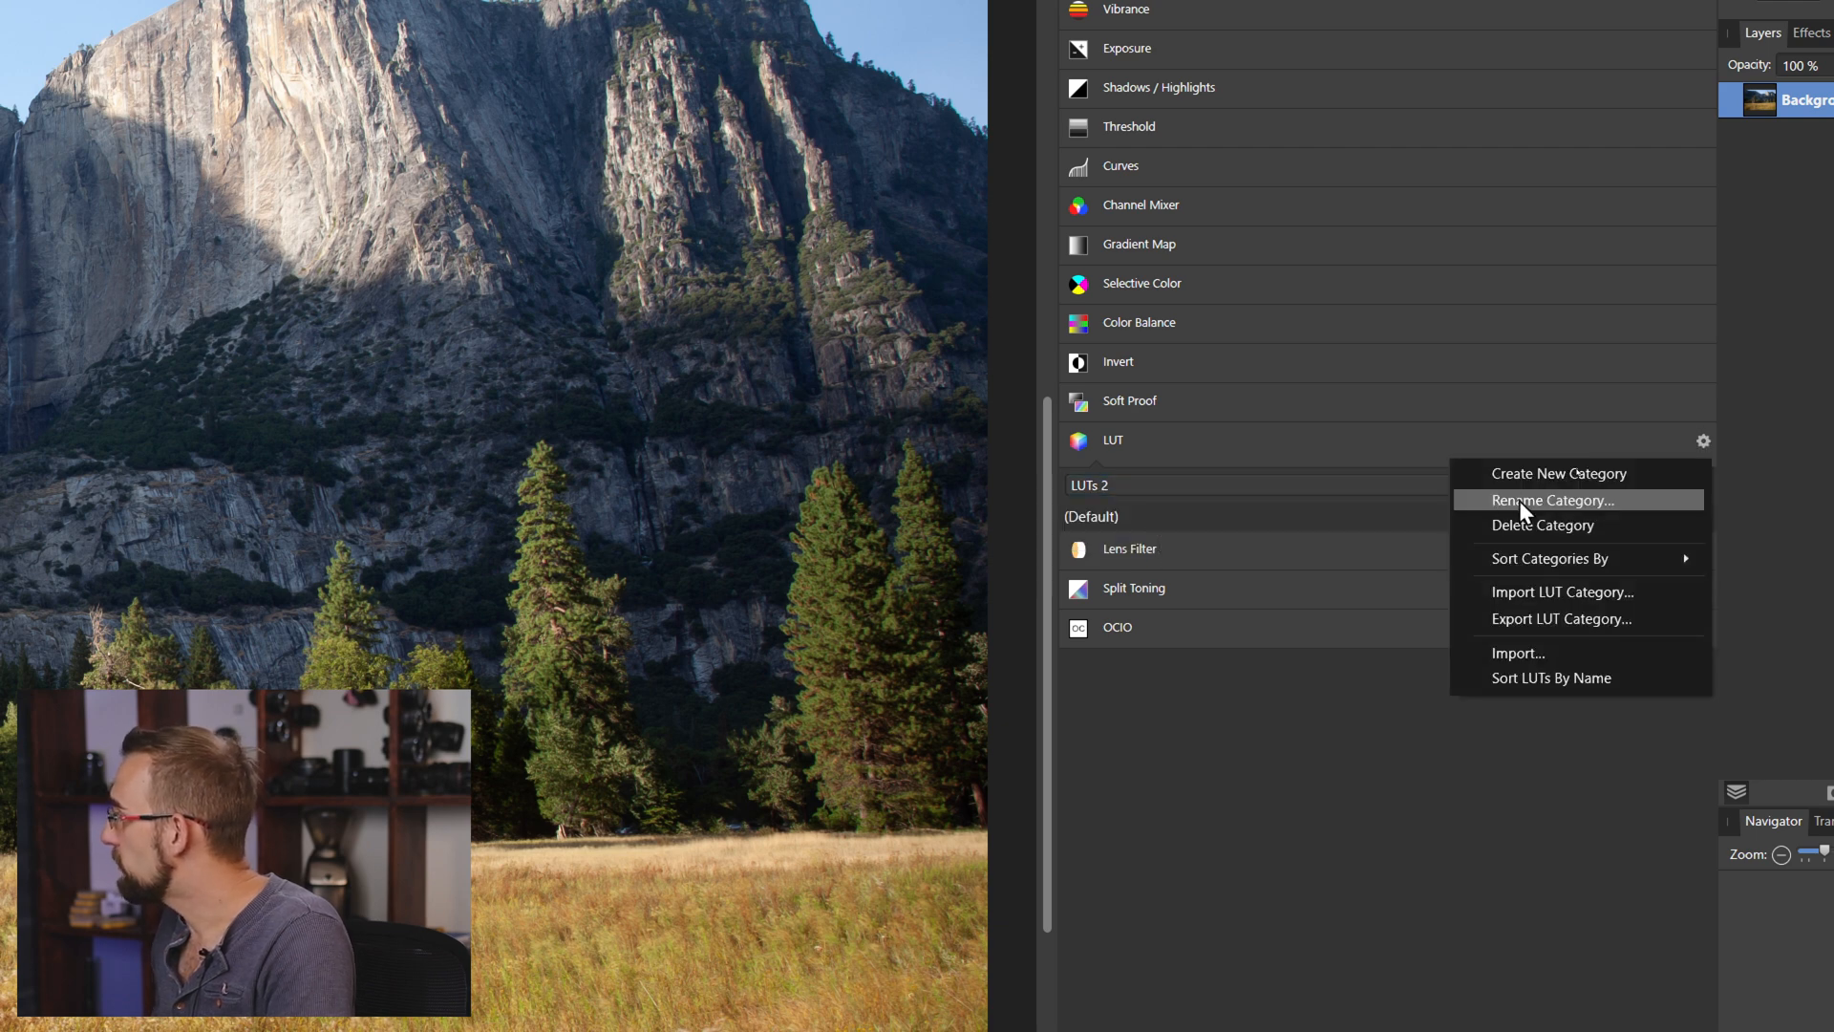
{"action": "left_click", "coordinate": [1552, 499]}
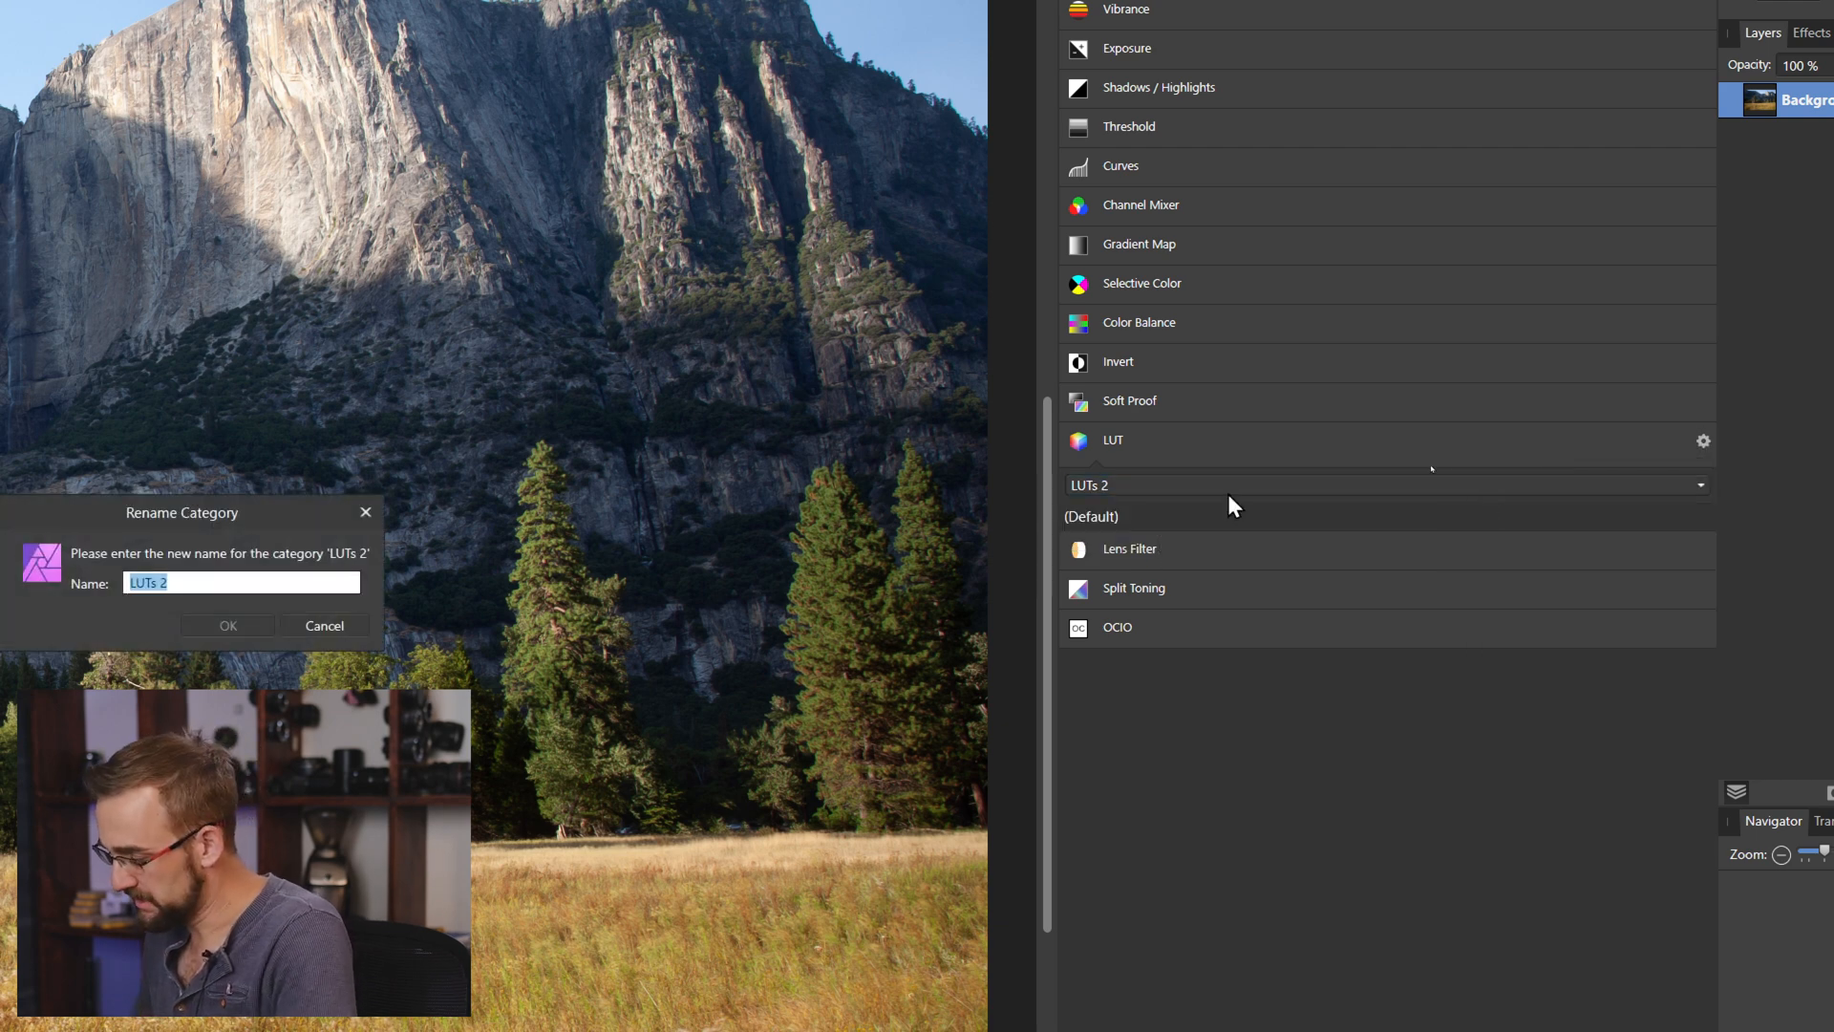
{"action": "type", "text": "Filmist 2"}
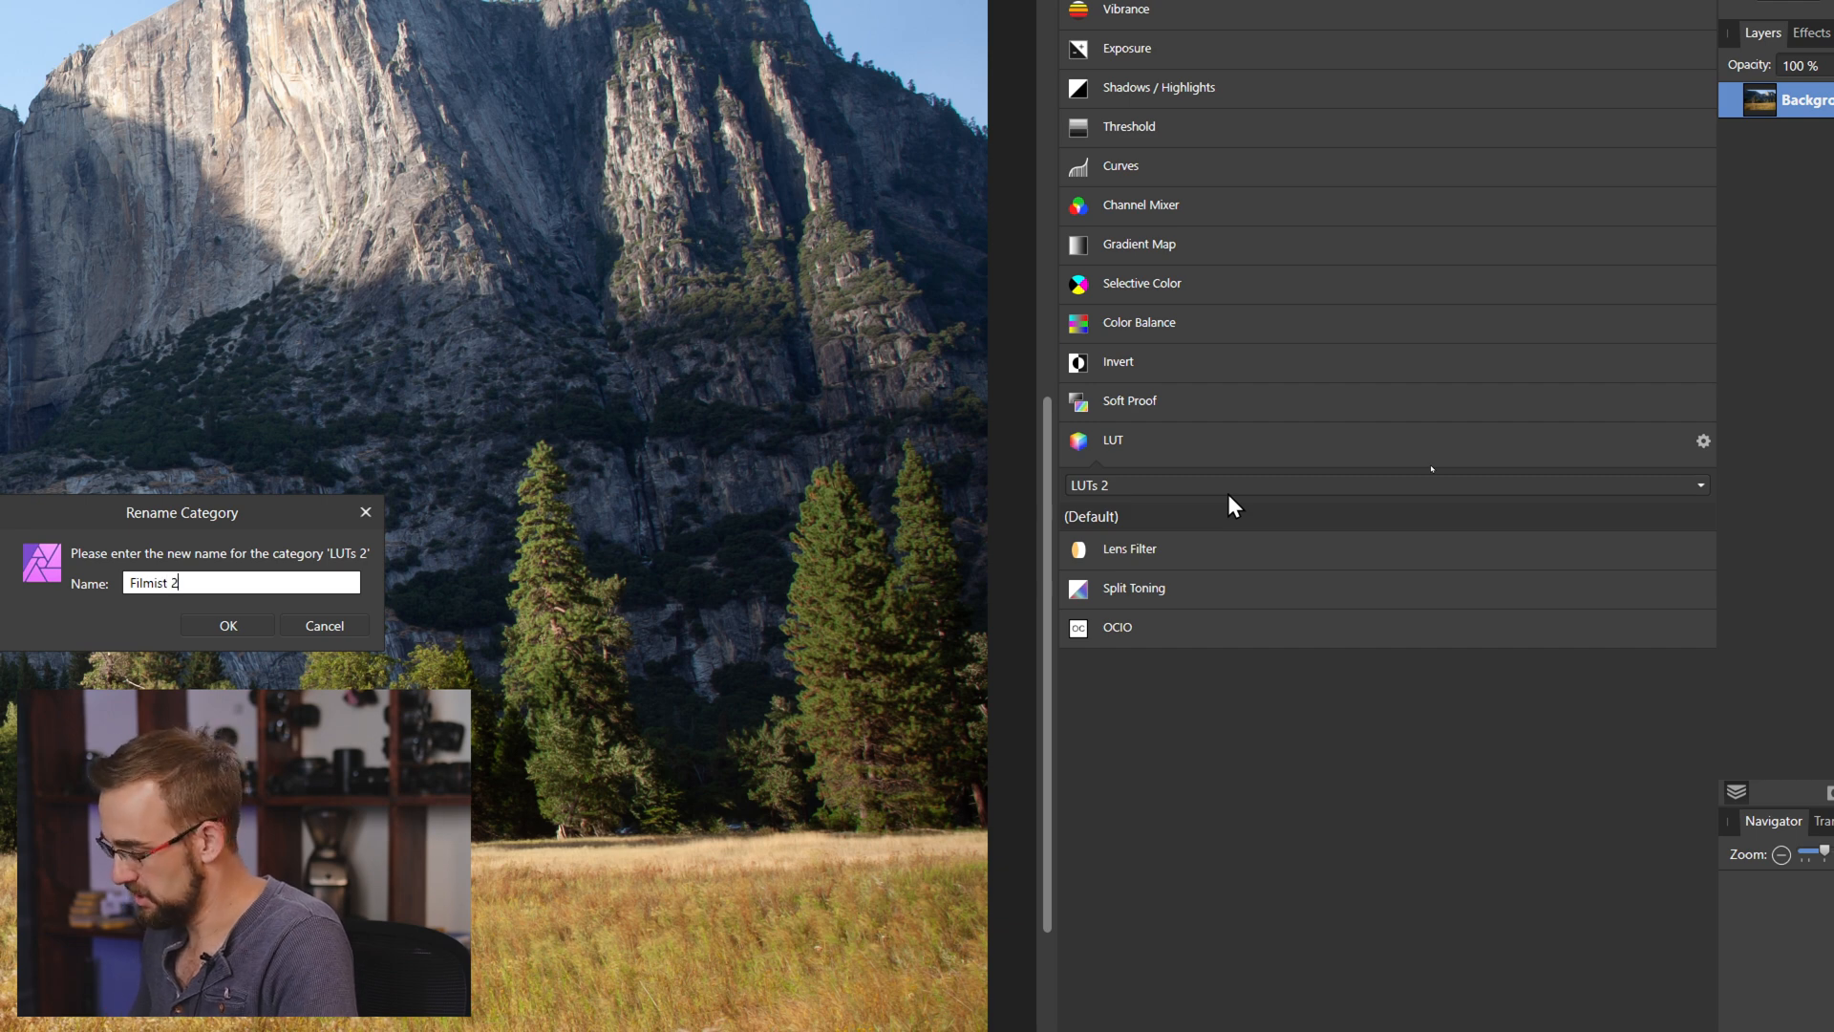
{"action": "type", "text": "1."}
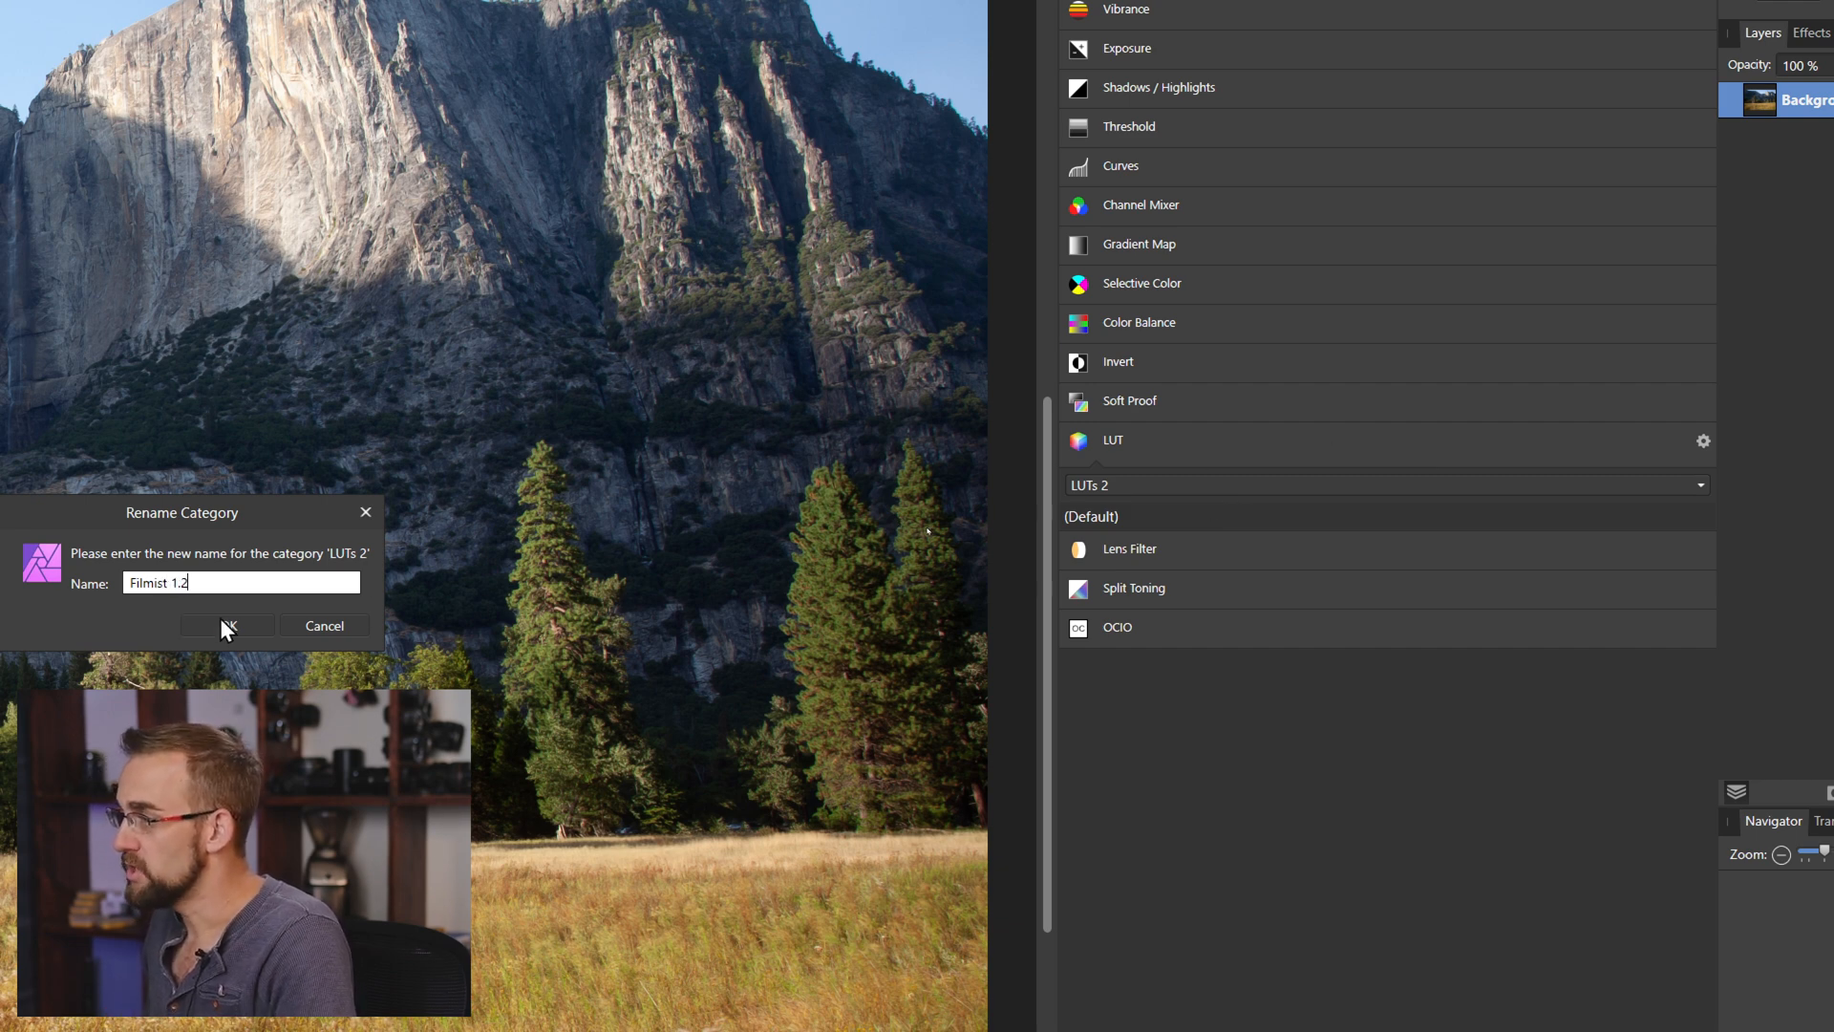
{"action": "left_click", "coordinate": [225, 624]}
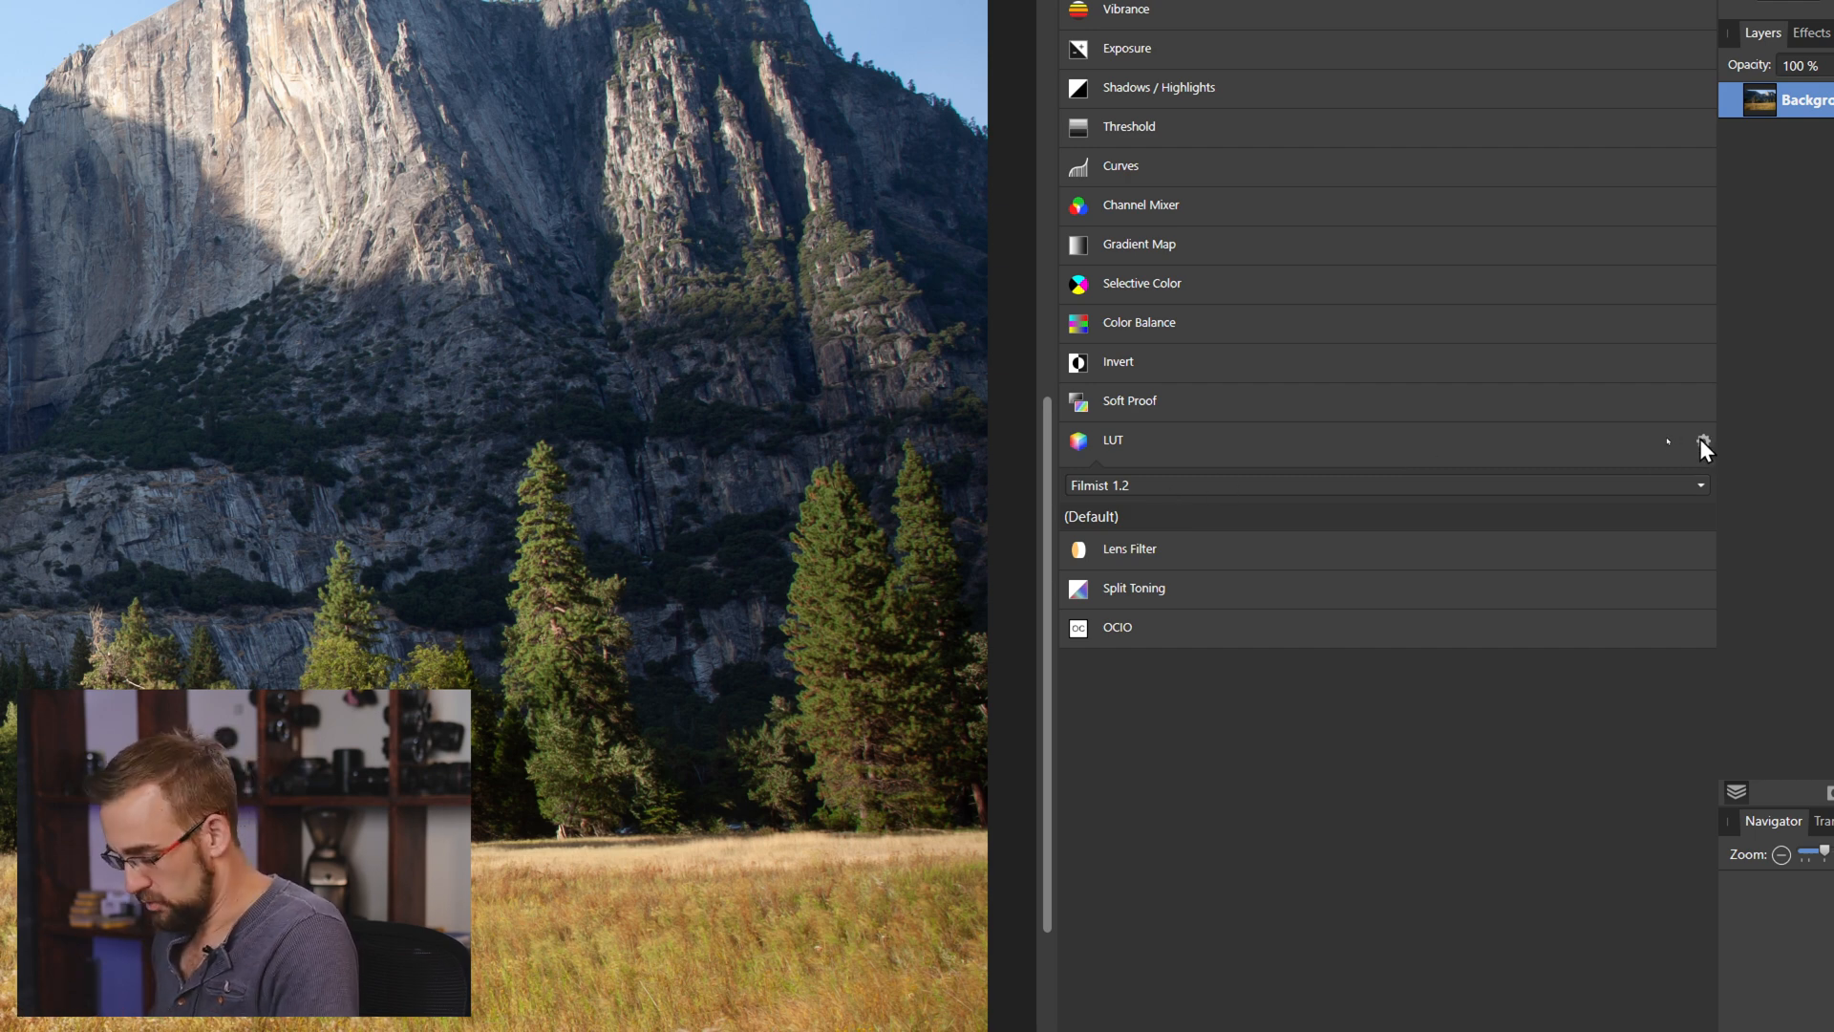
{"action": "left_click", "coordinate": [1703, 441]}
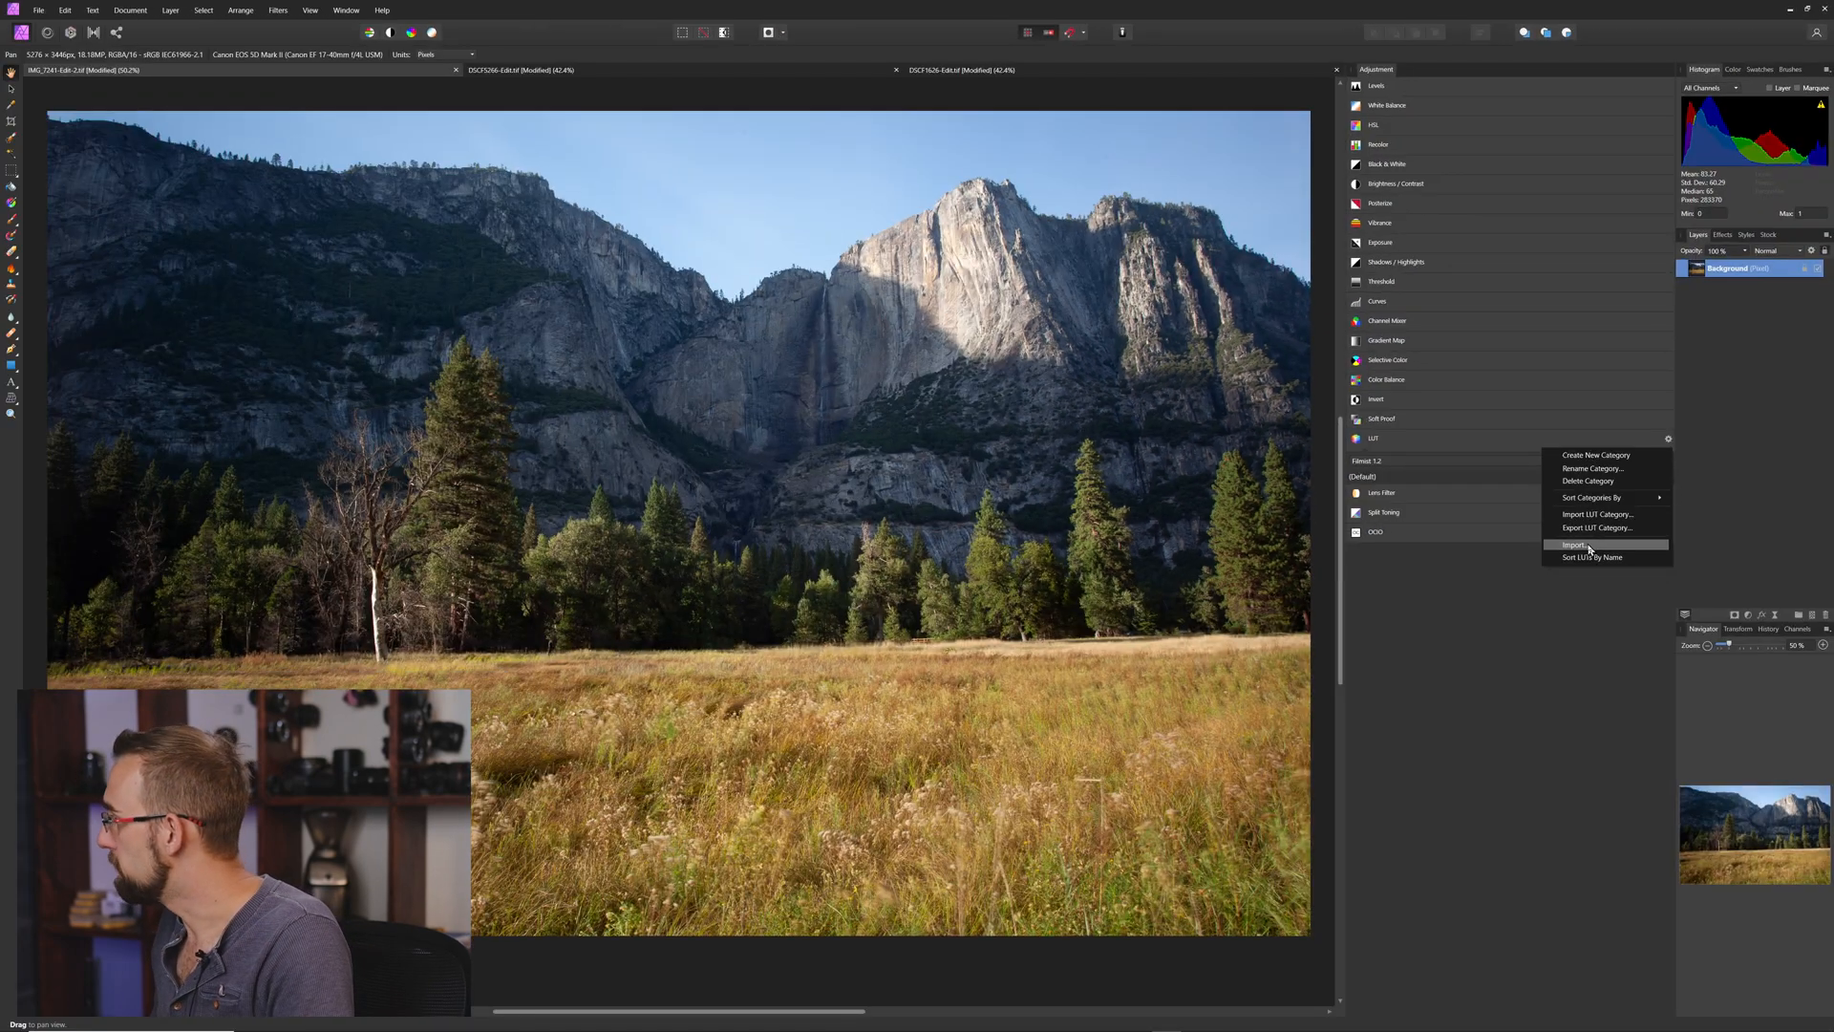
Import all .cube files from the Filmist LUT Pack 1.2 folder into the category.
{"action": "left_click", "coordinate": [1578, 544]}
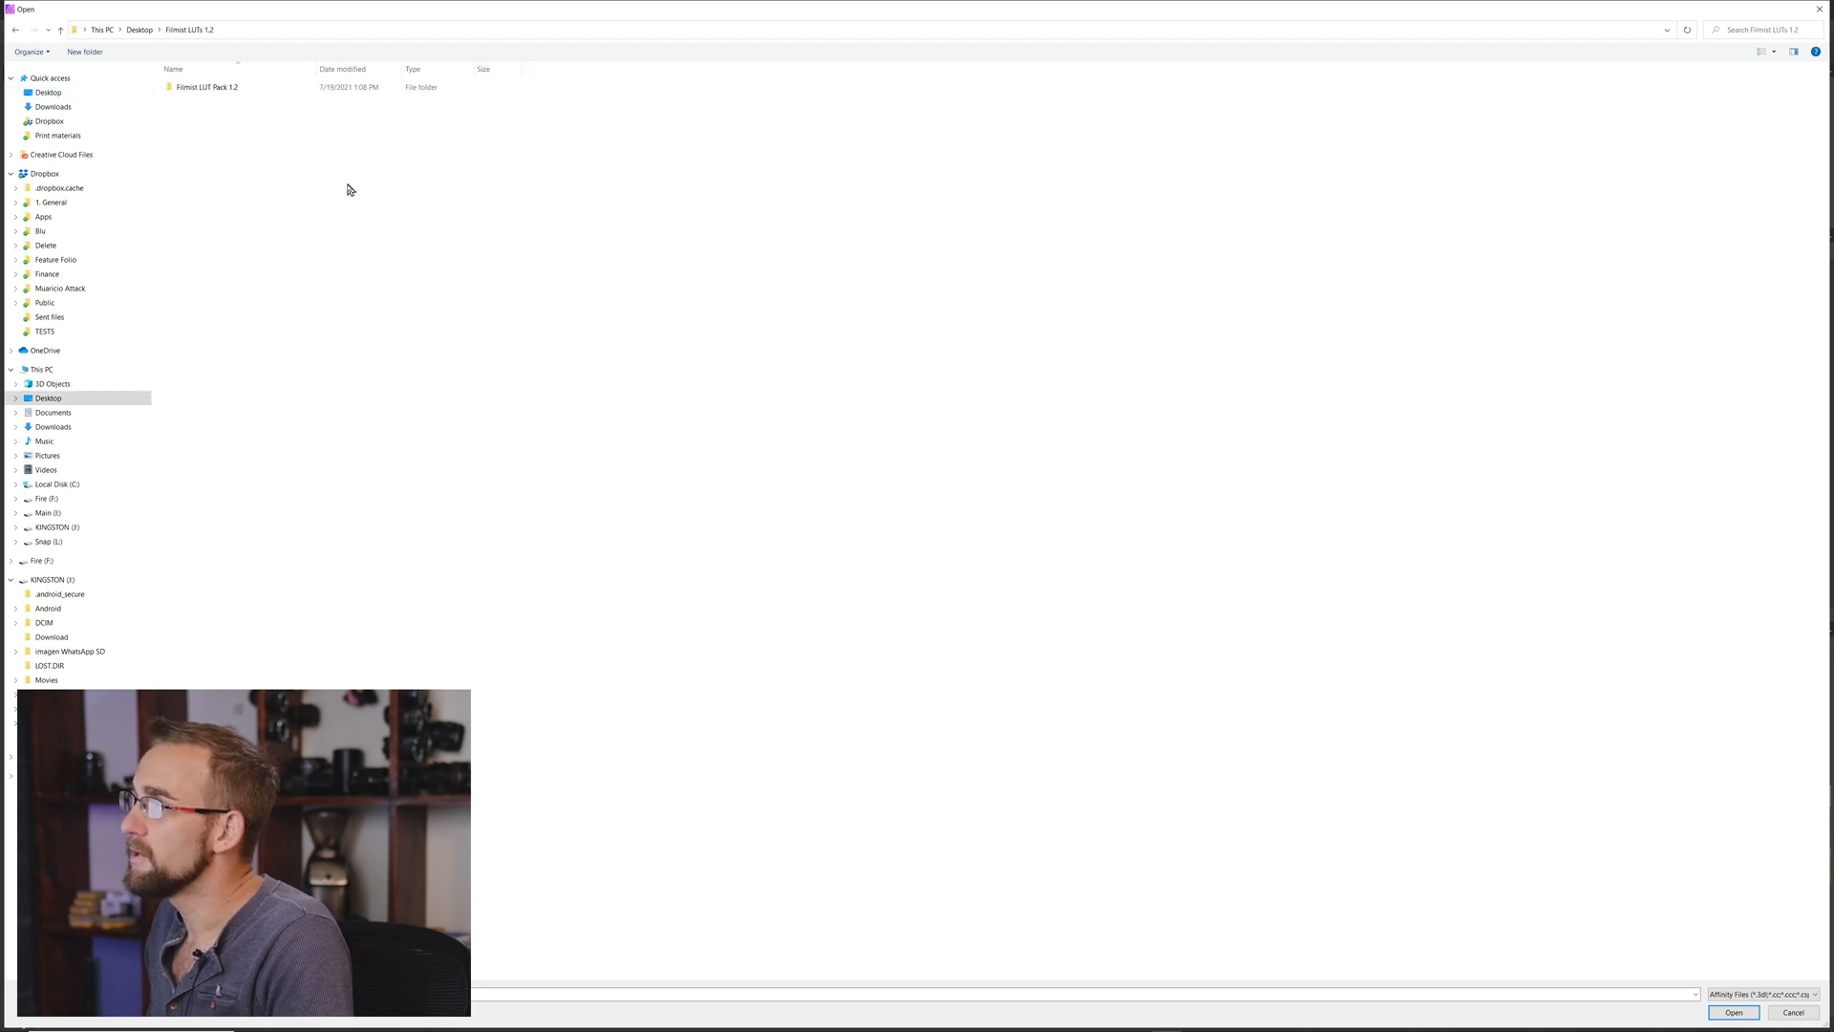
{"action": "double_click", "coordinate": [206, 85]}
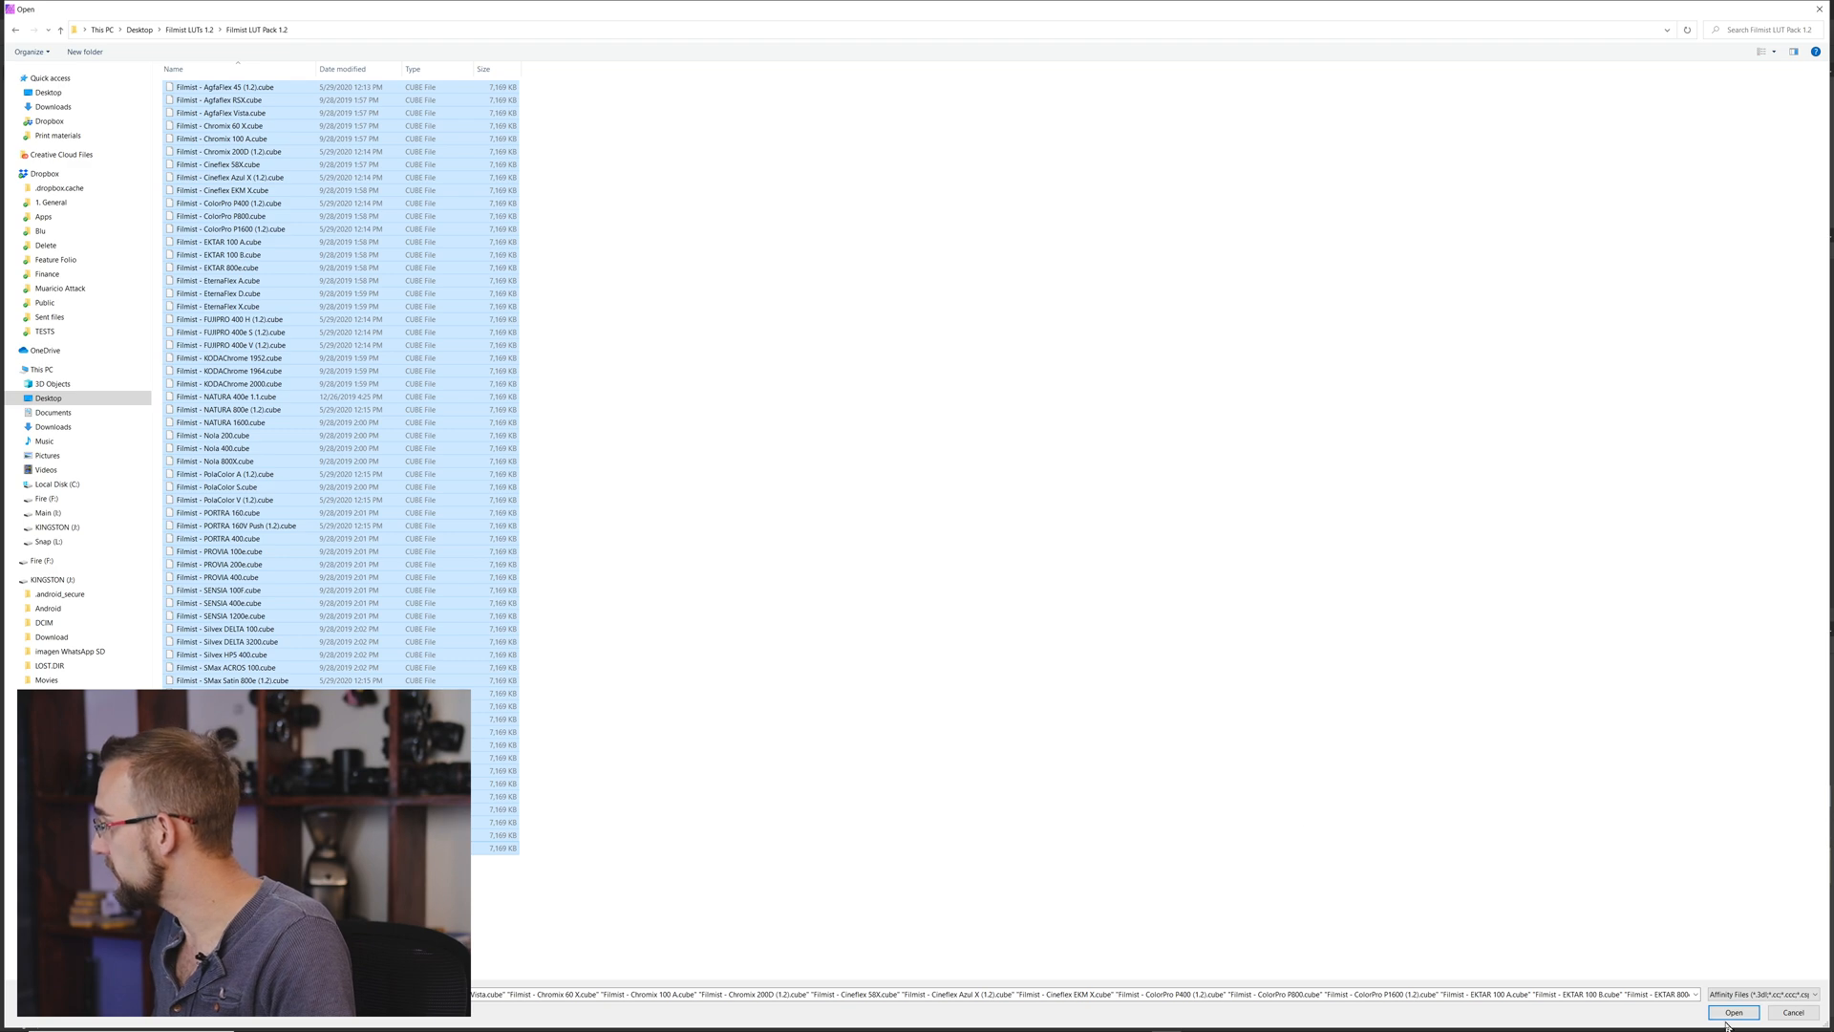
{"action": "left_click", "coordinate": [1734, 1011]}
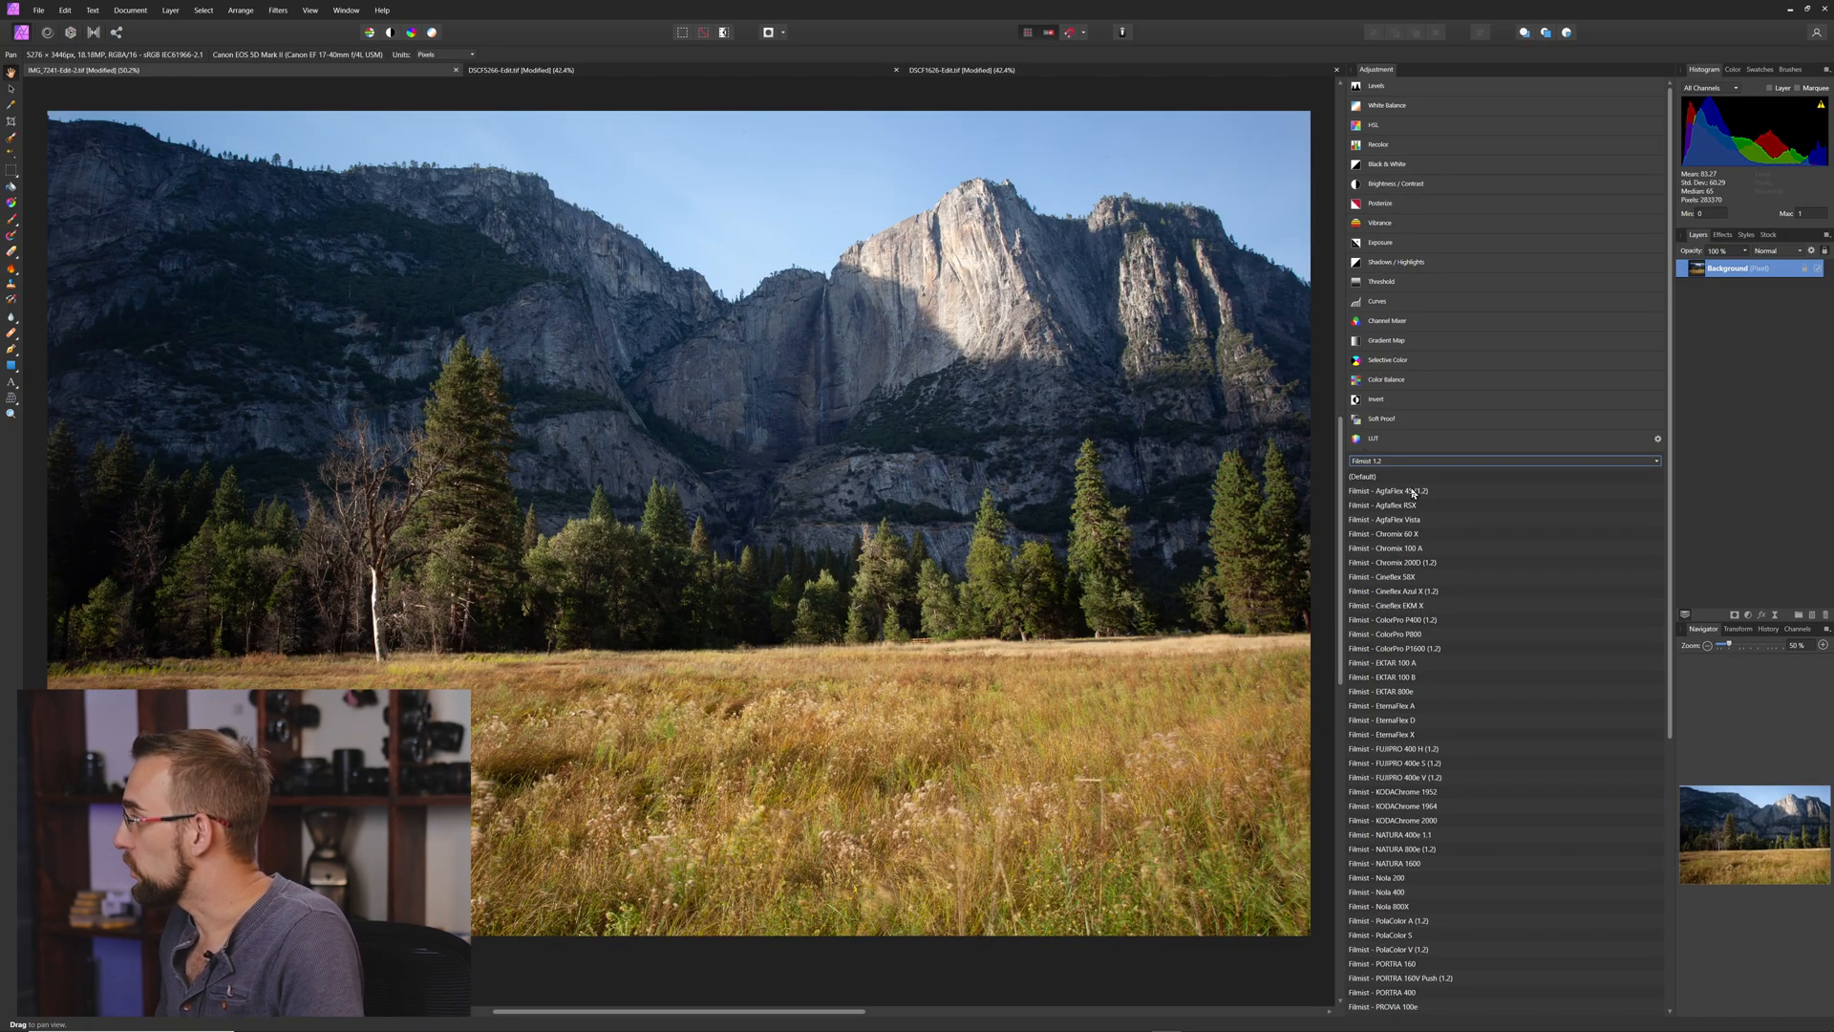
Add a Filmist - AgfaFlex 45 (1.2) LUT adjustment layer to the Yosemite photo.
{"action": "left_click", "coordinate": [1392, 490]}
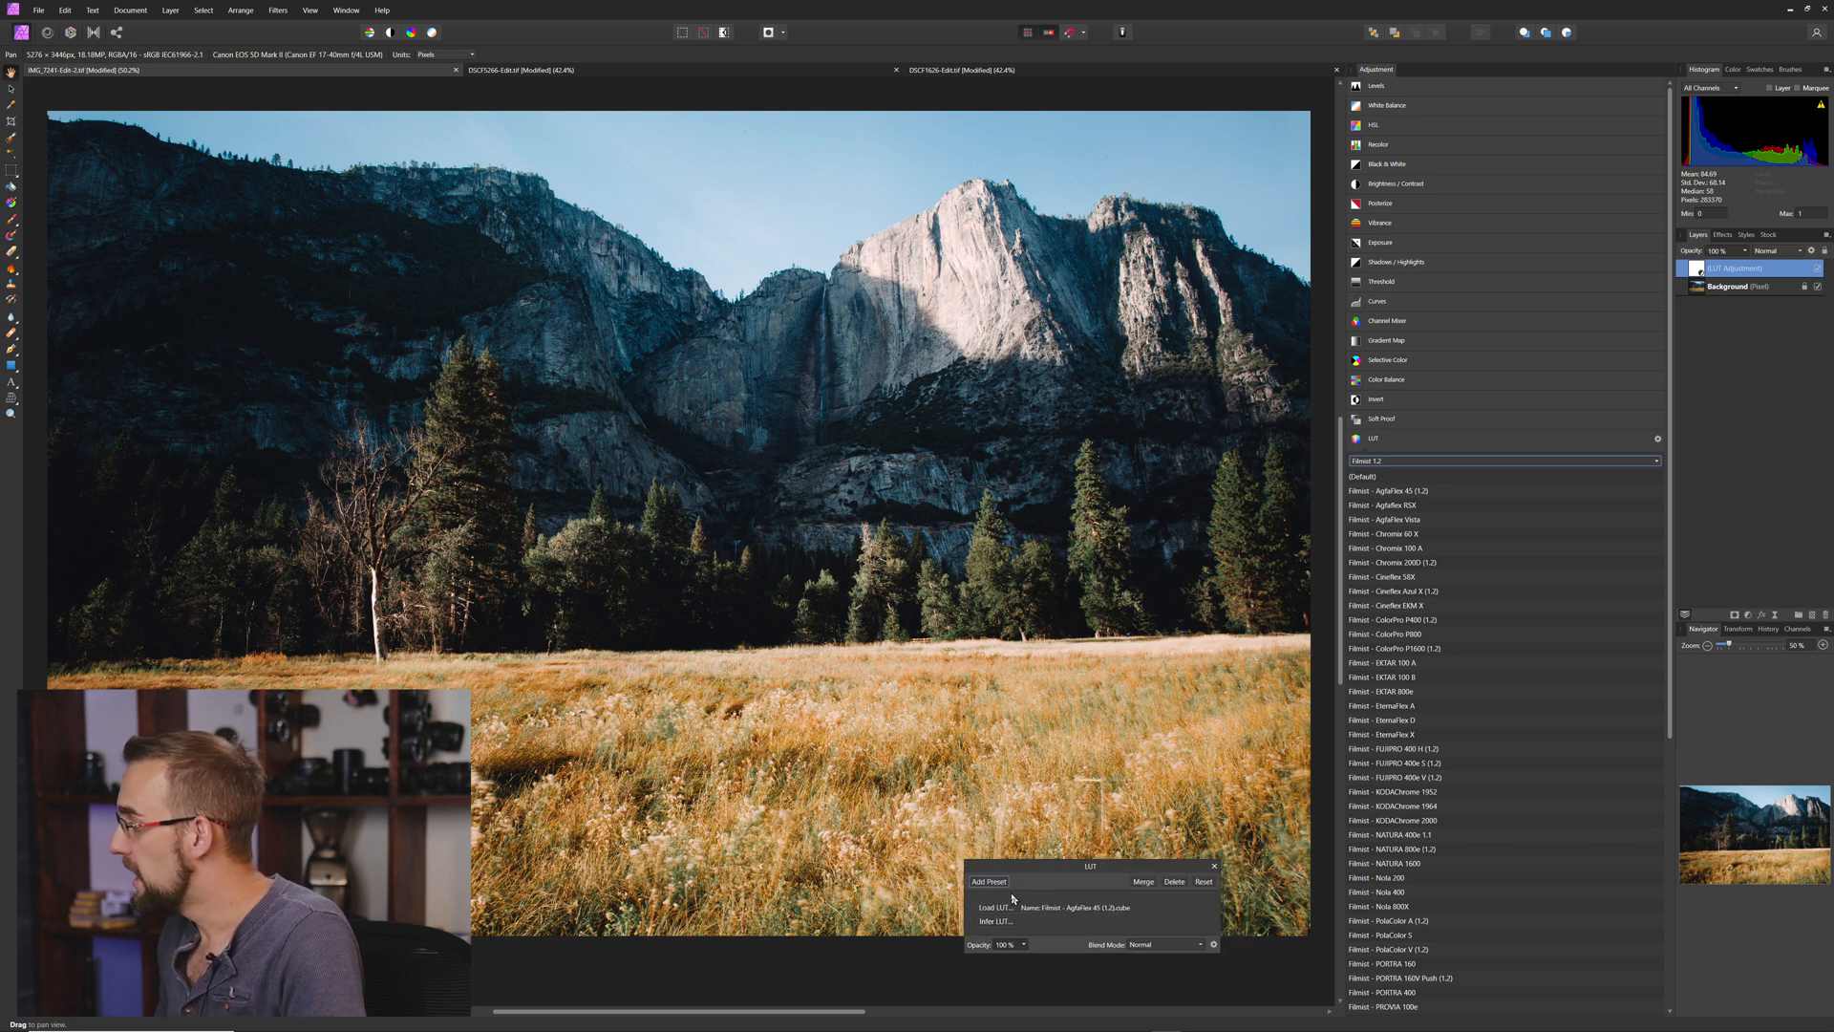
{"action": "mouse_move", "coordinate": [1076, 913]}
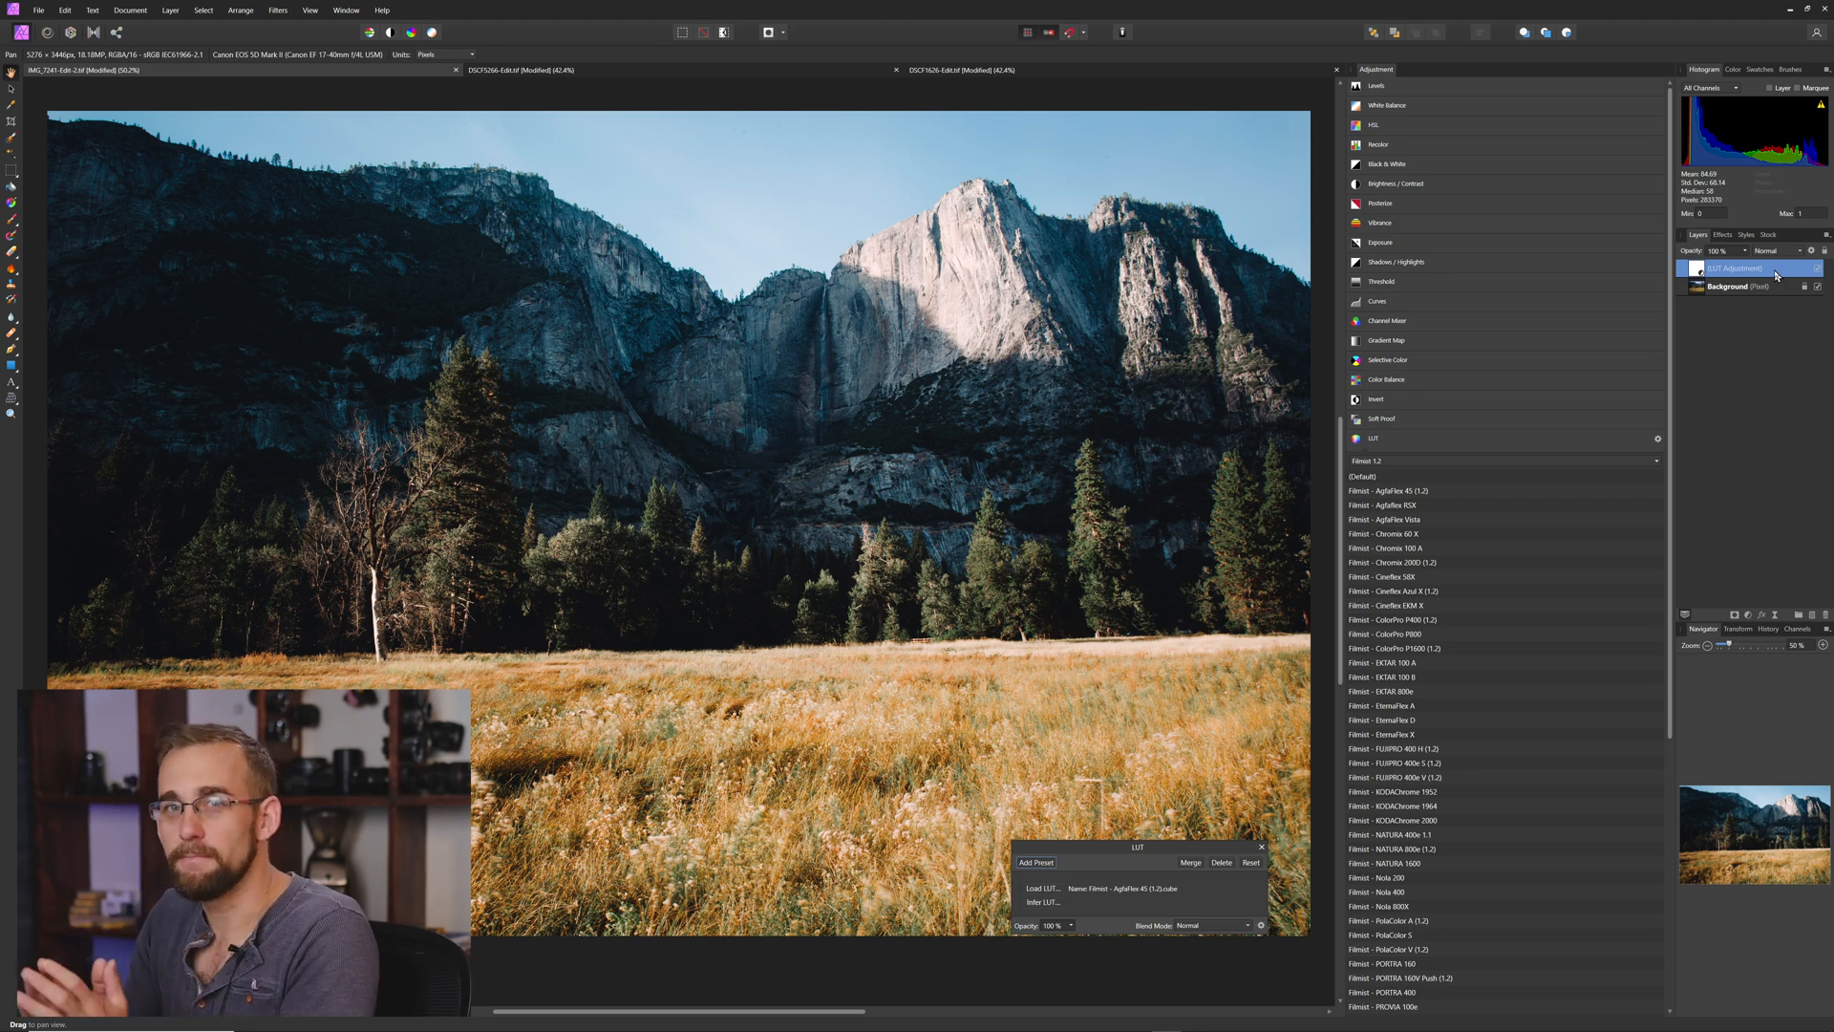
{"action": "mouse_move", "coordinate": [1558, 493]}
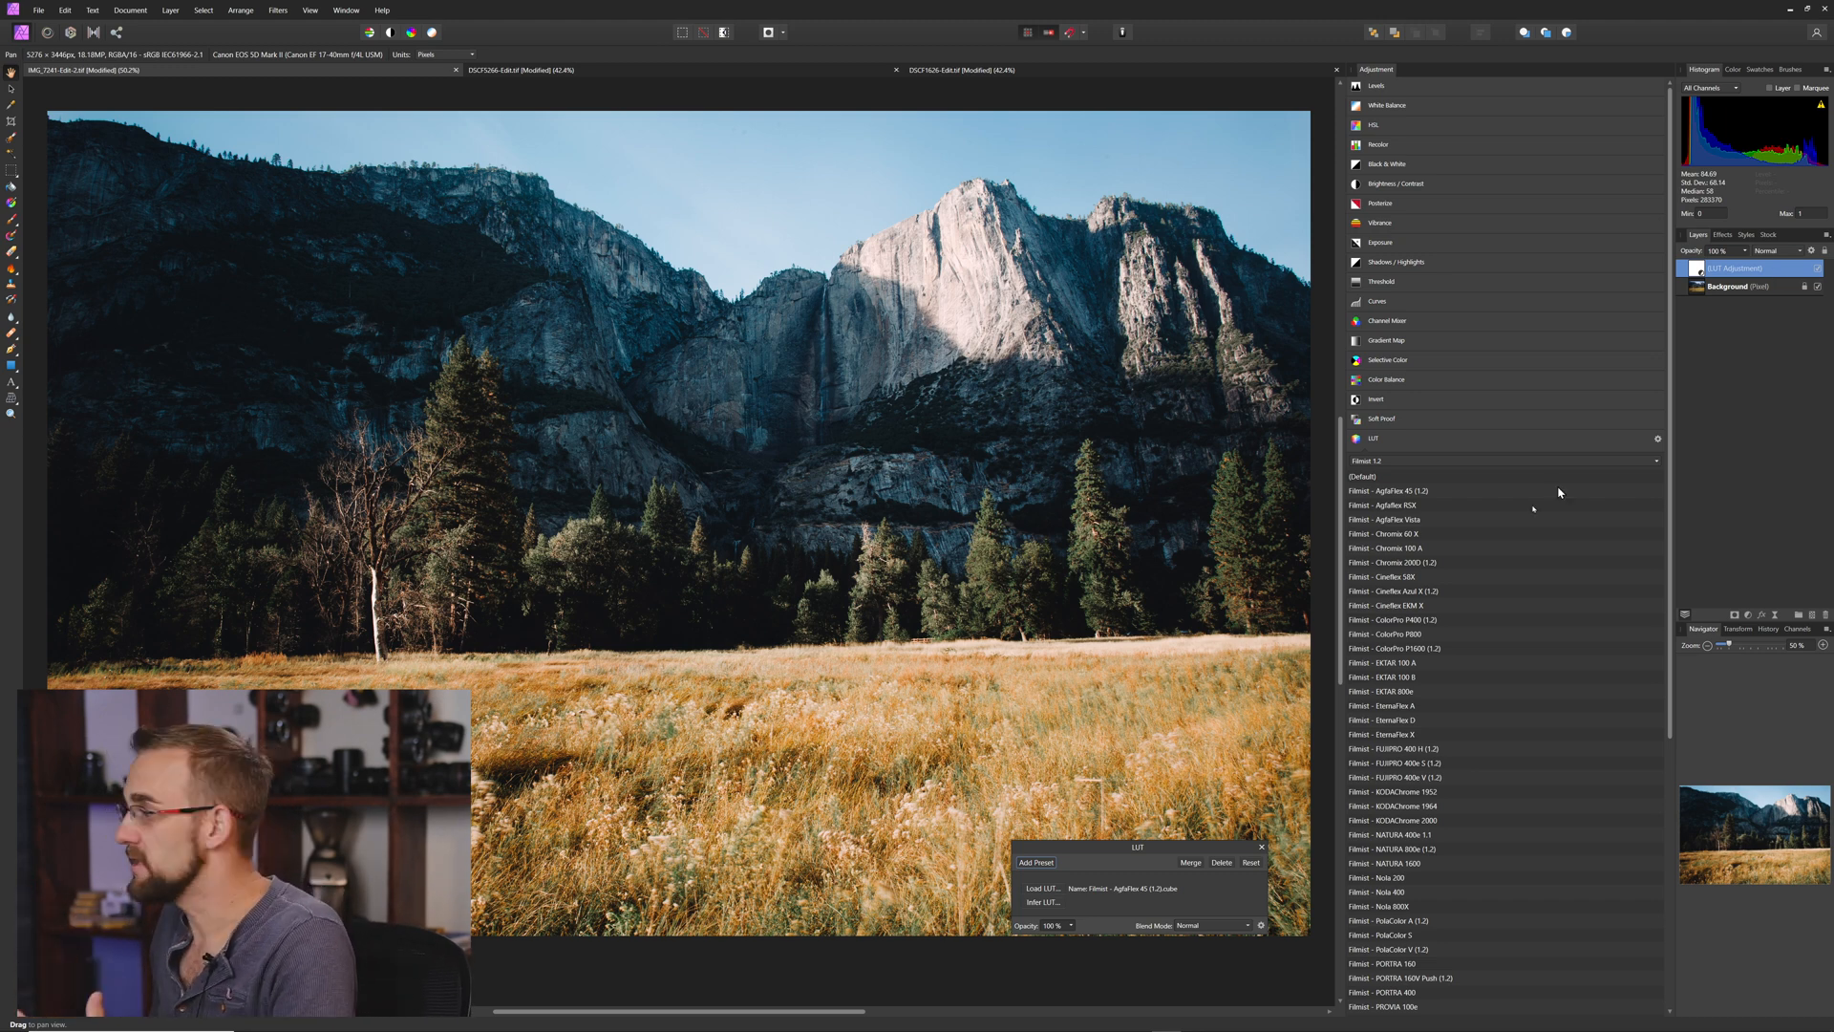
Compare AgfaFlex RSX, then set the Yosemite LUT layer to Filmist - AgfaFlex Vista.
{"action": "left_click", "coordinate": [1387, 519]}
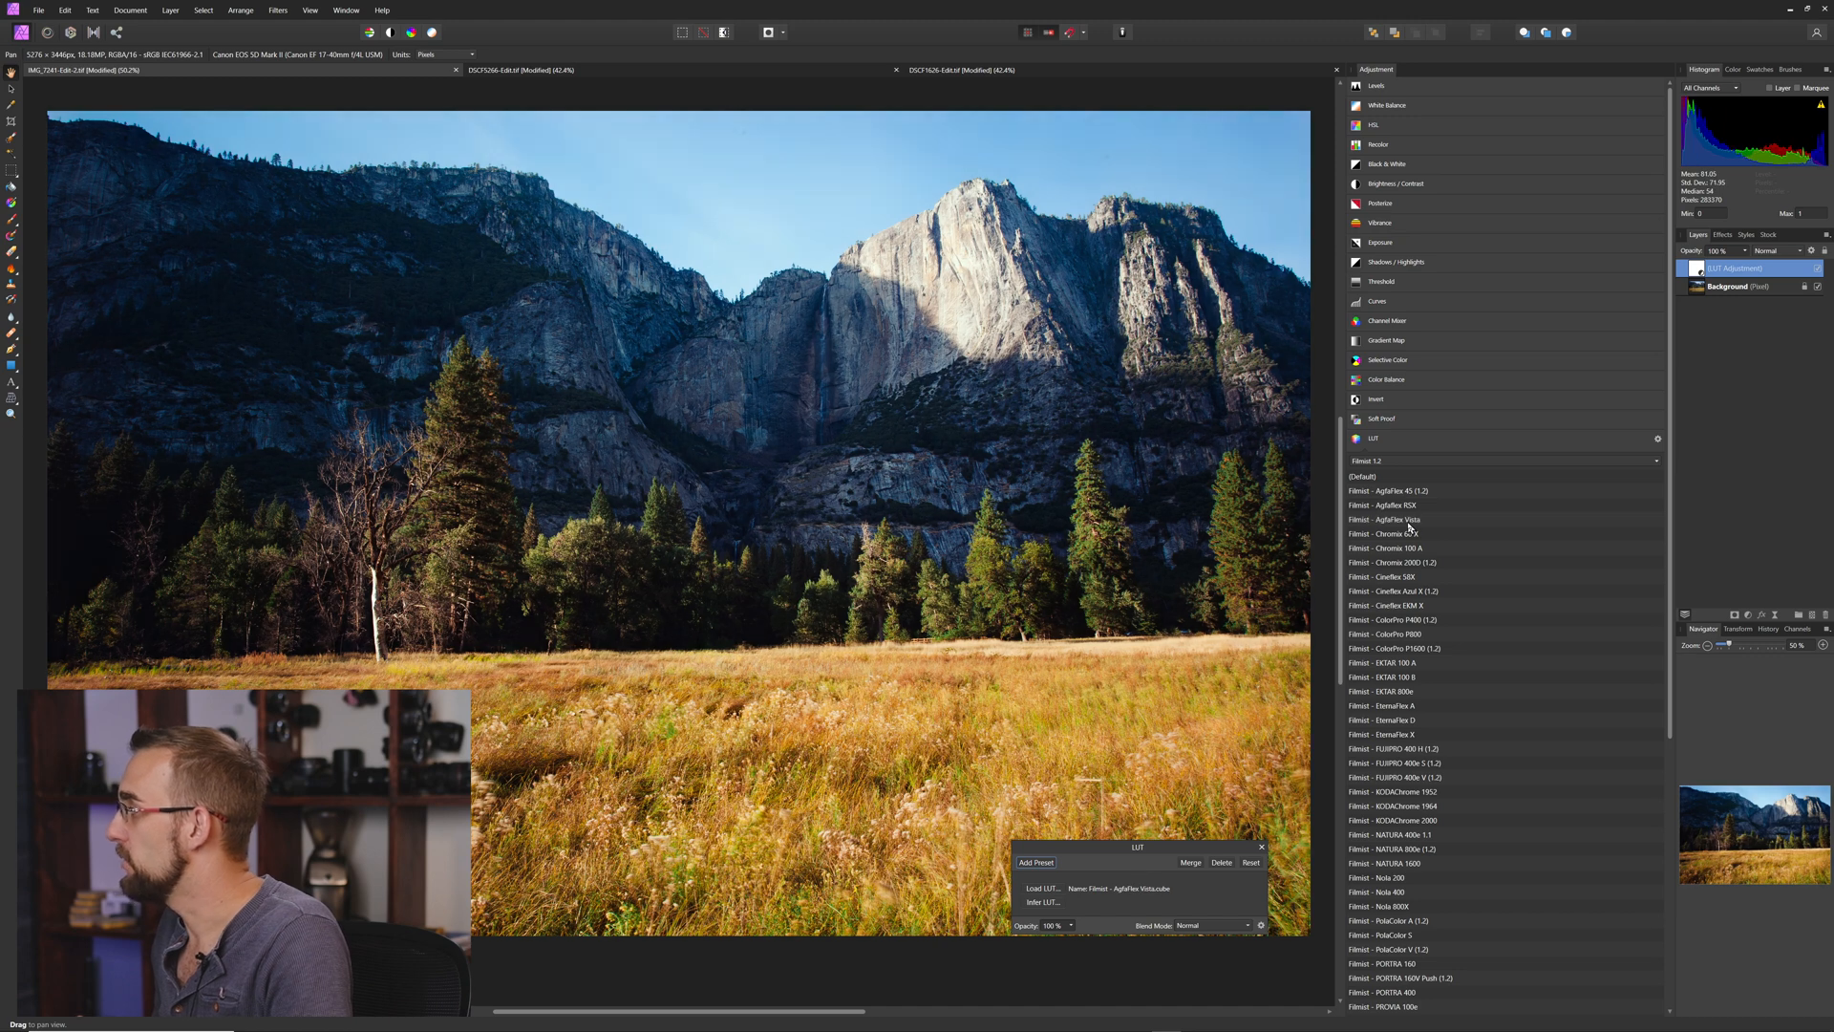
{"action": "left_click", "coordinate": [1386, 504]}
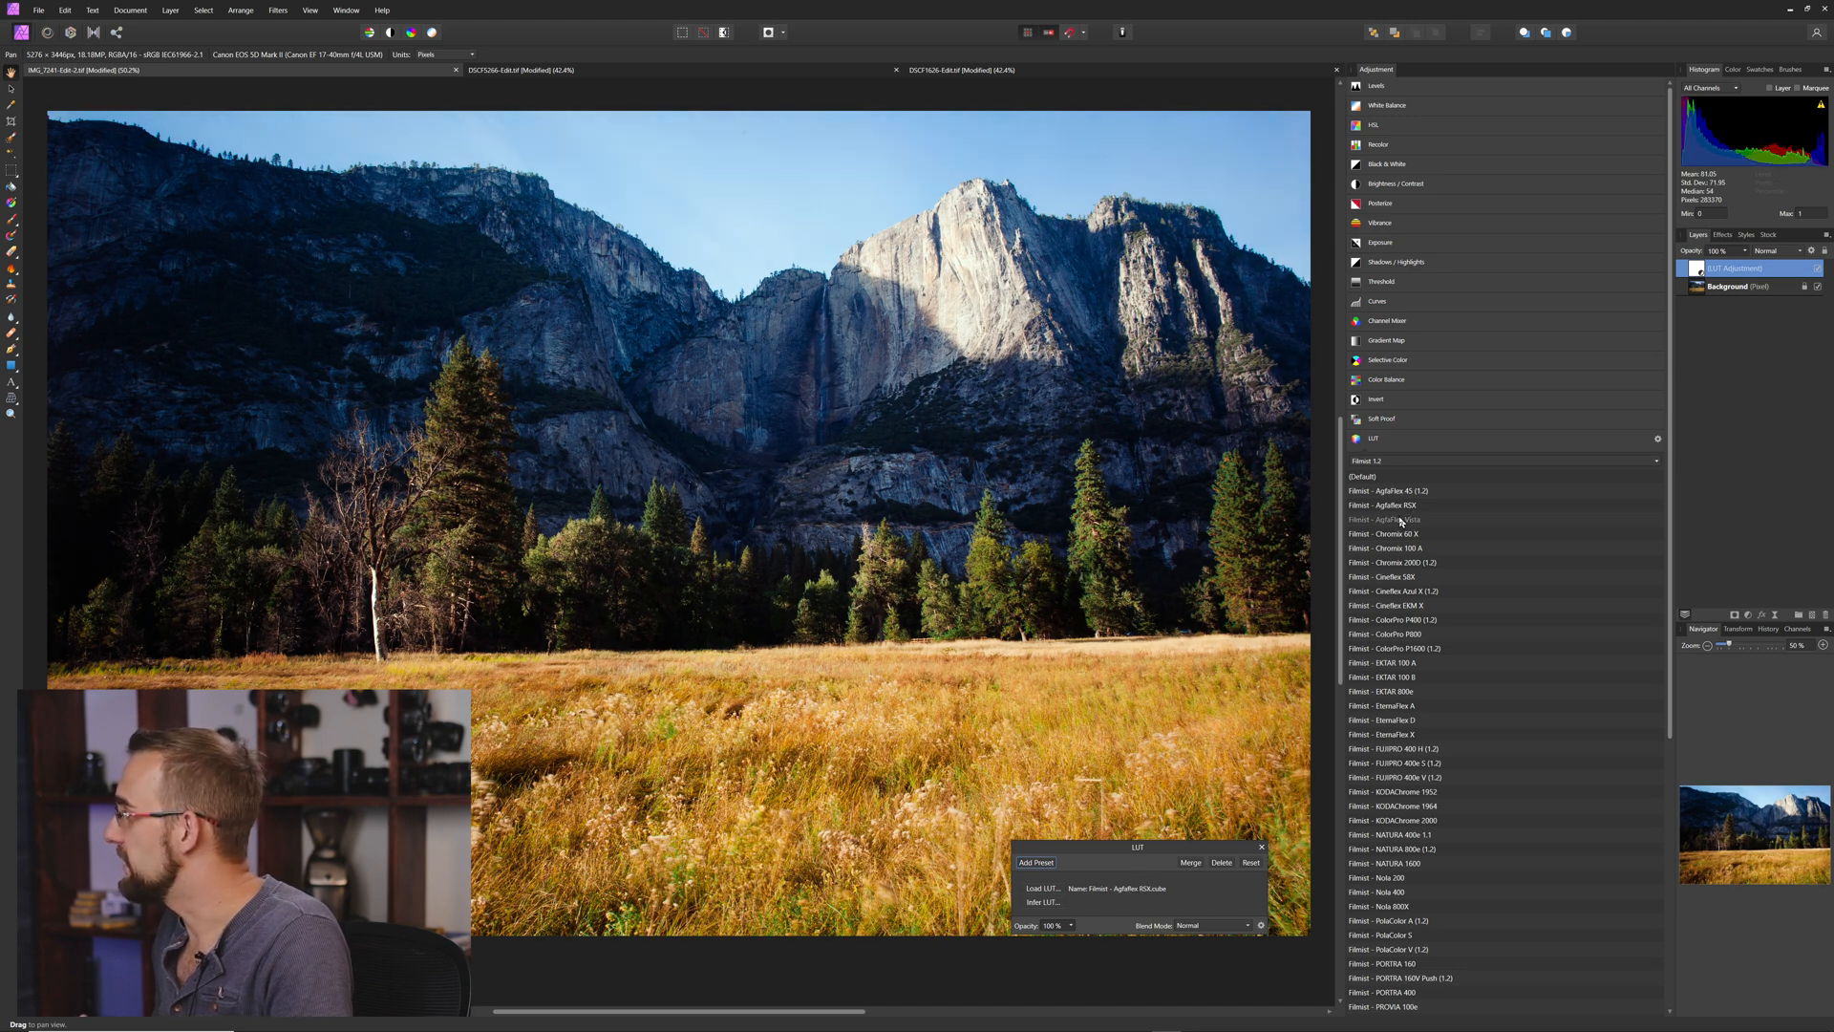
{"action": "left_click", "coordinate": [1386, 519]}
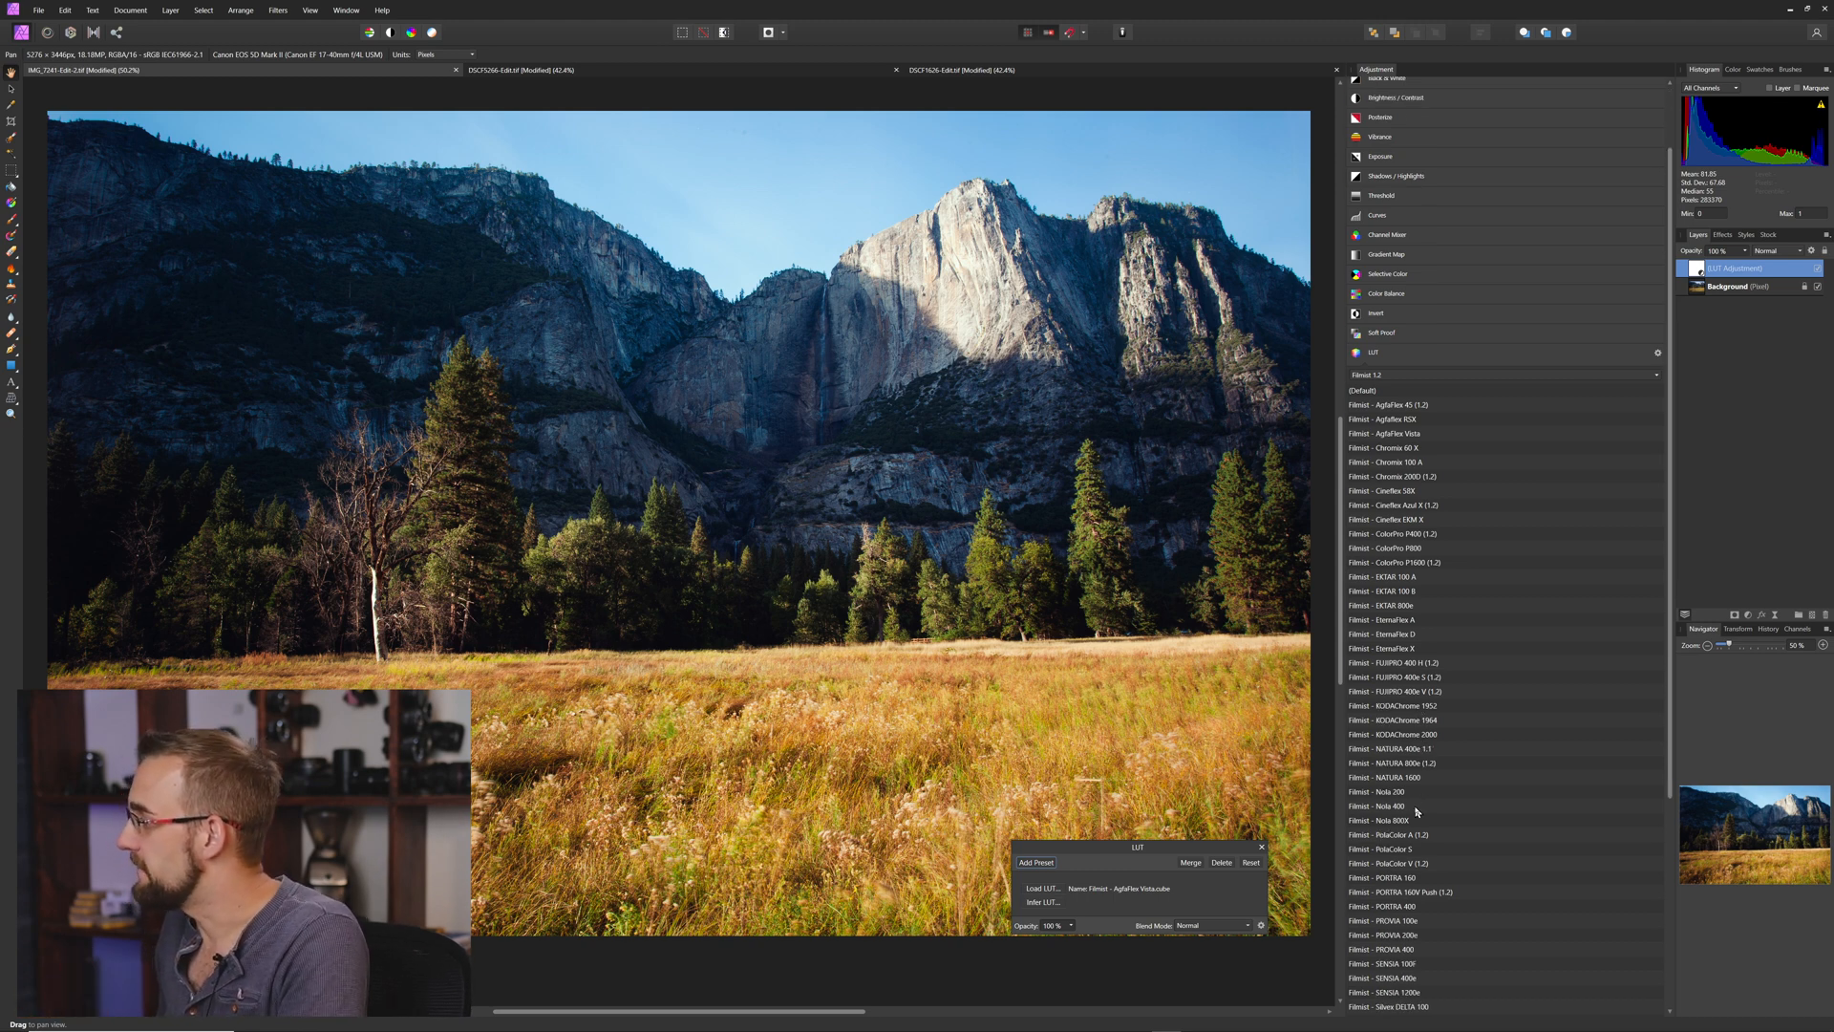
{"action": "scroll", "scroll_direction": "up", "scroll_amount": 3}
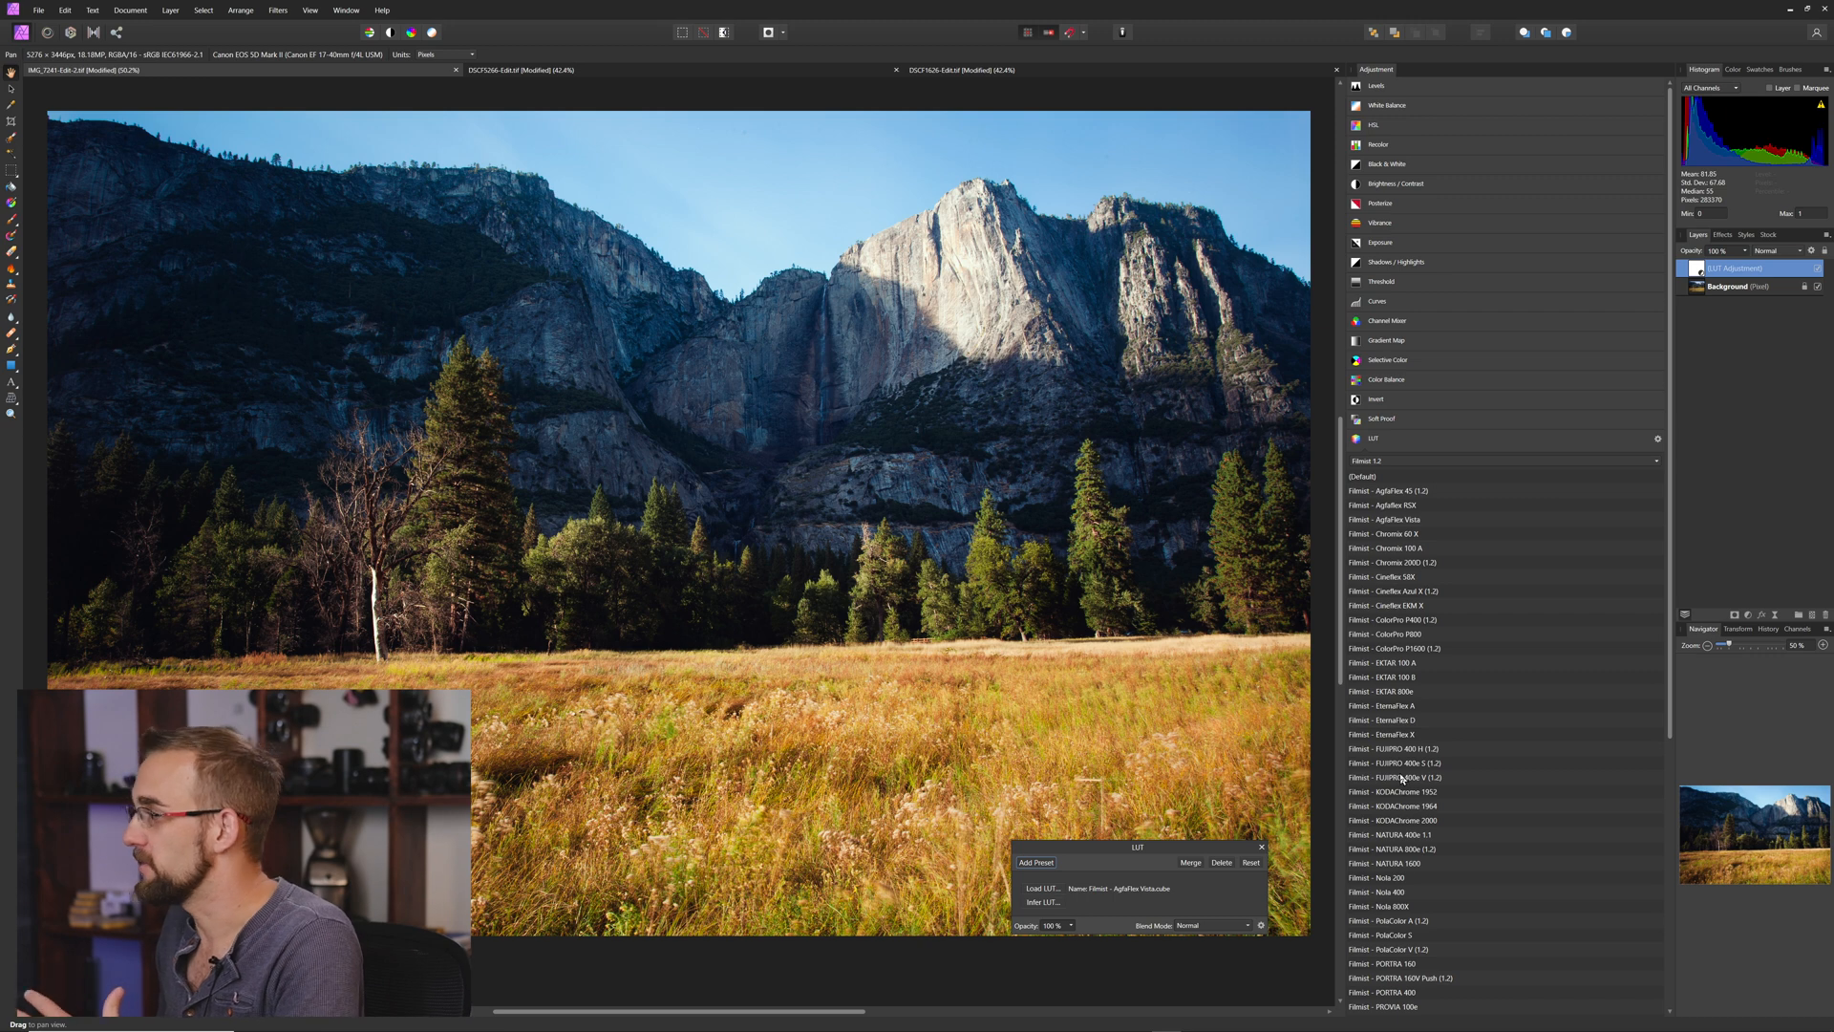
{"action": "mouse_move", "coordinate": [1410, 760]}
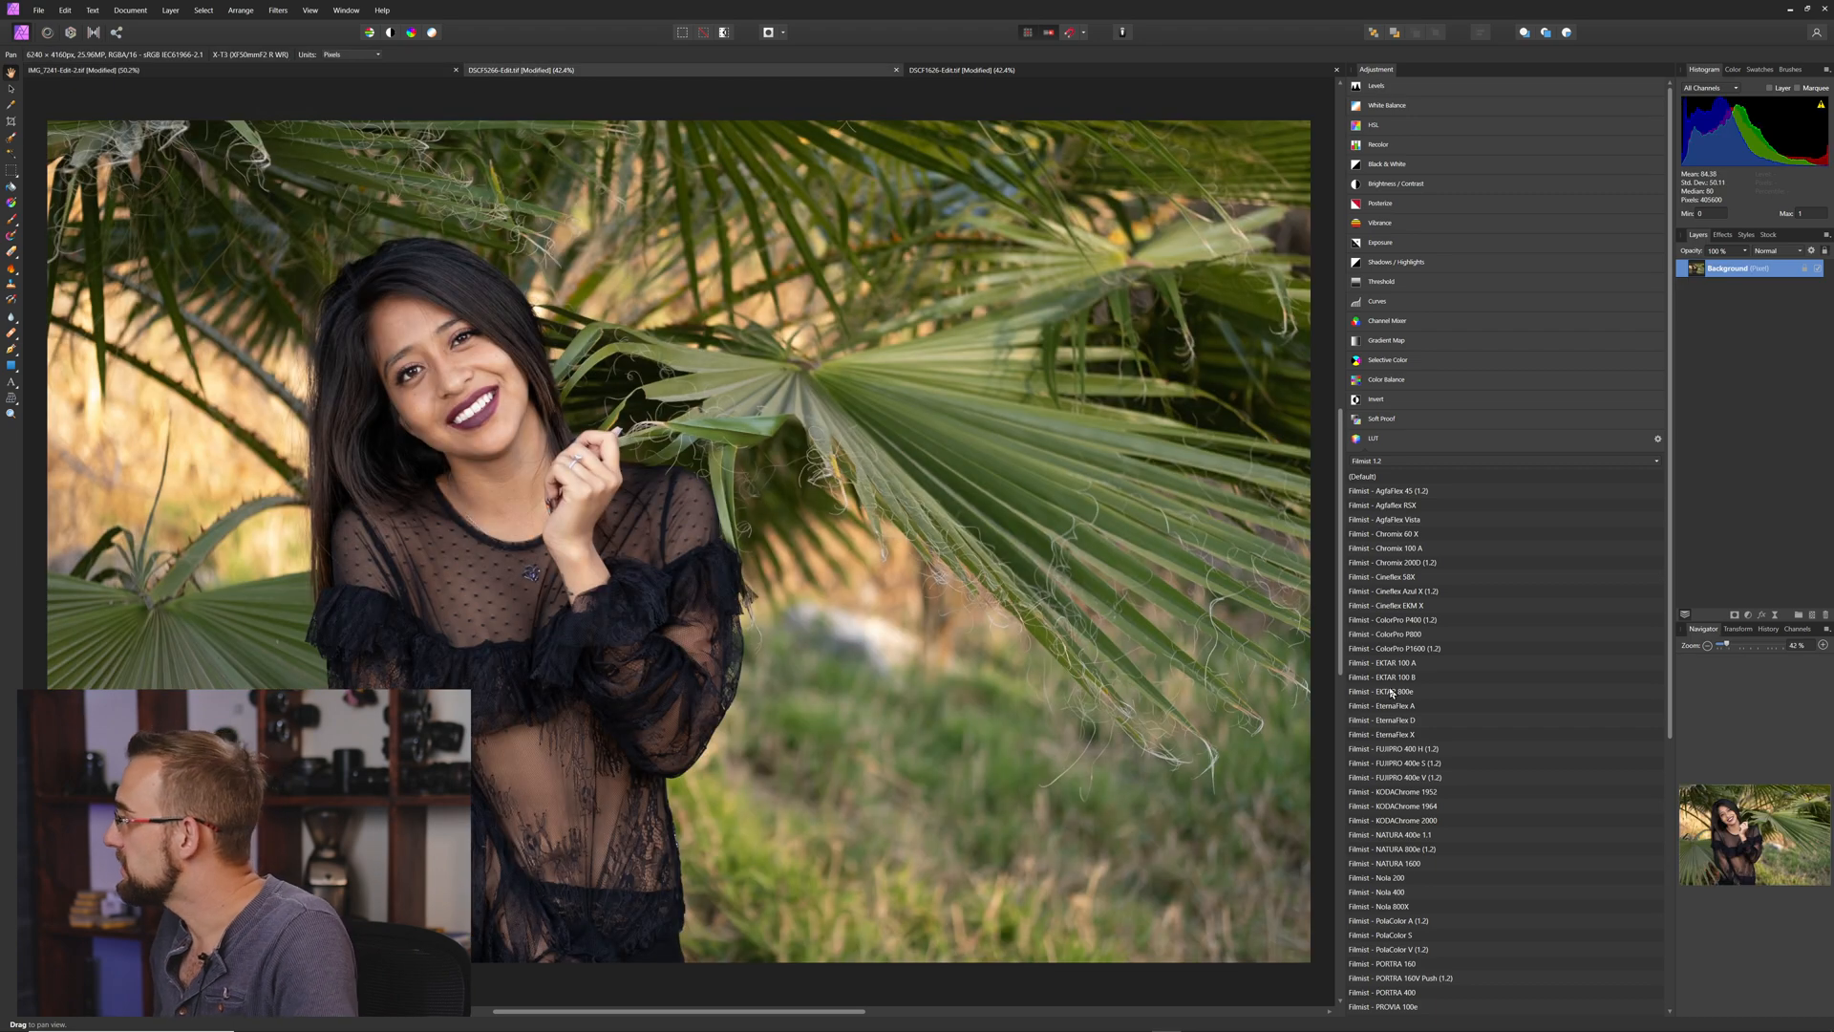
Try Filmist EternaFlex A and AgfaFlex Vista LUTs on the palm-leaf portrait.
{"action": "left_click", "coordinate": [1384, 733]}
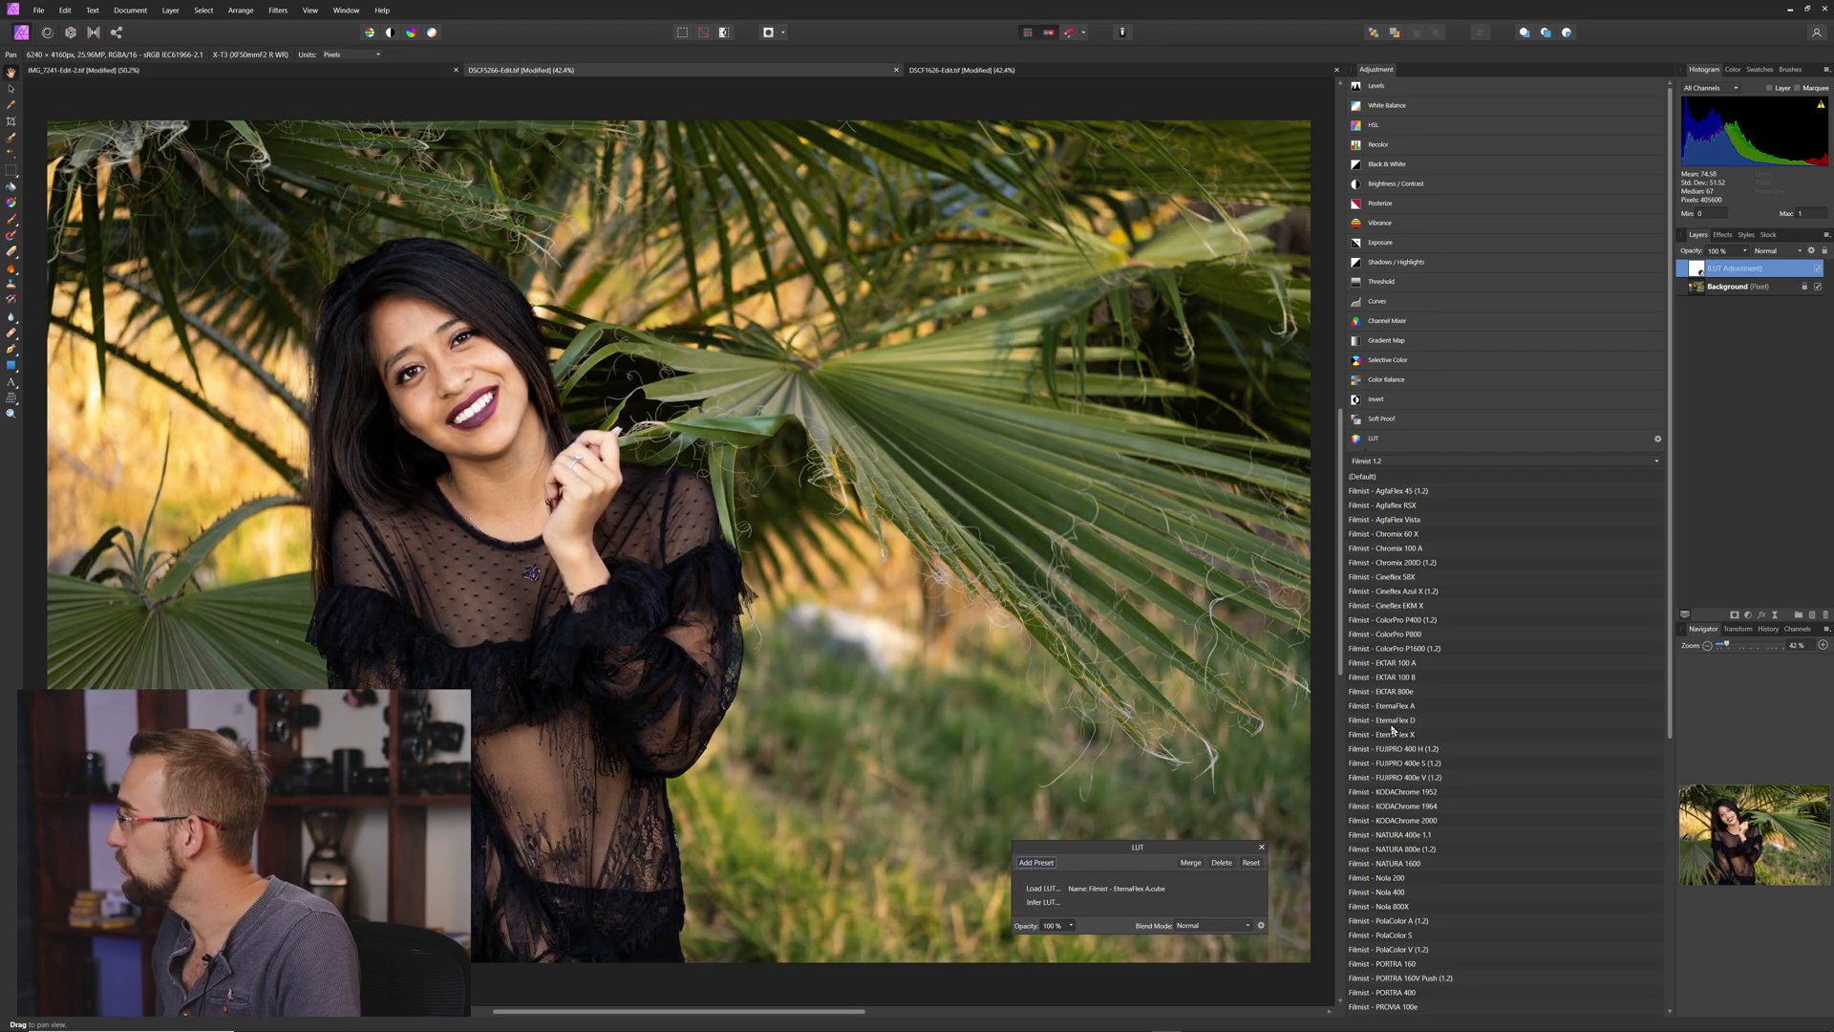
{"action": "left_click", "coordinate": [1392, 590]}
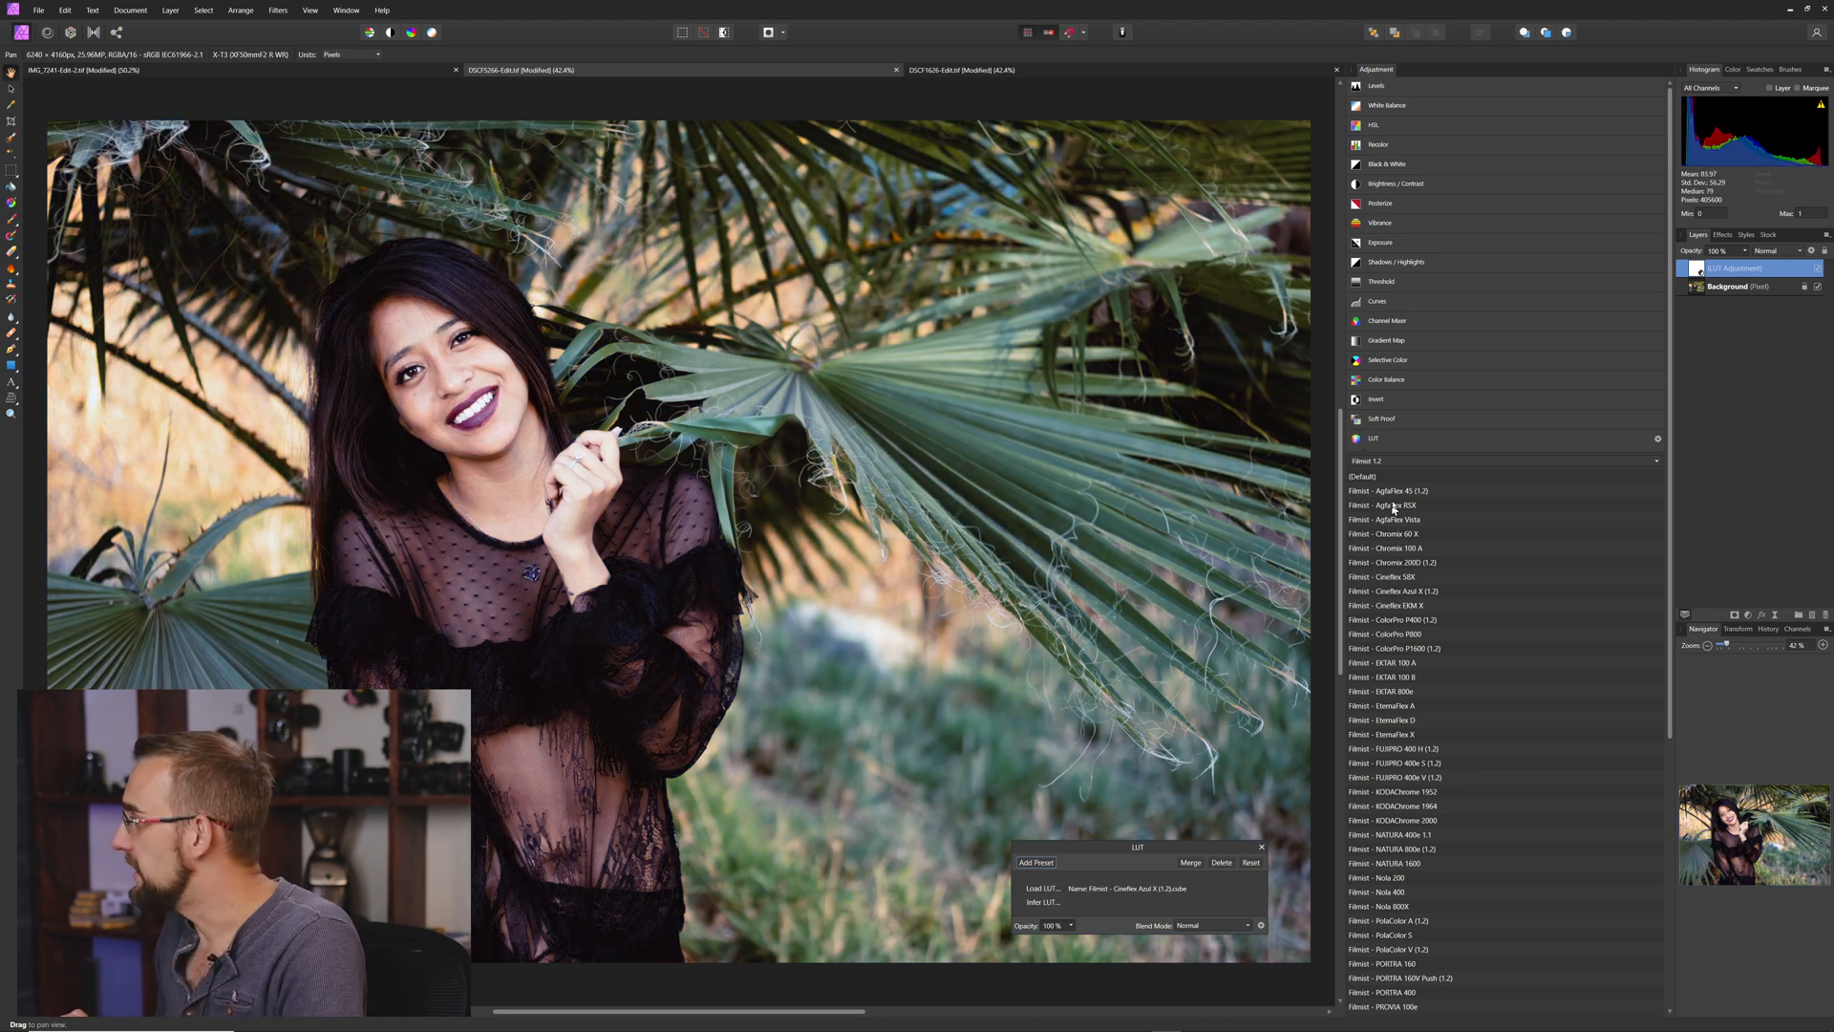
{"action": "left_click", "coordinate": [1395, 519]}
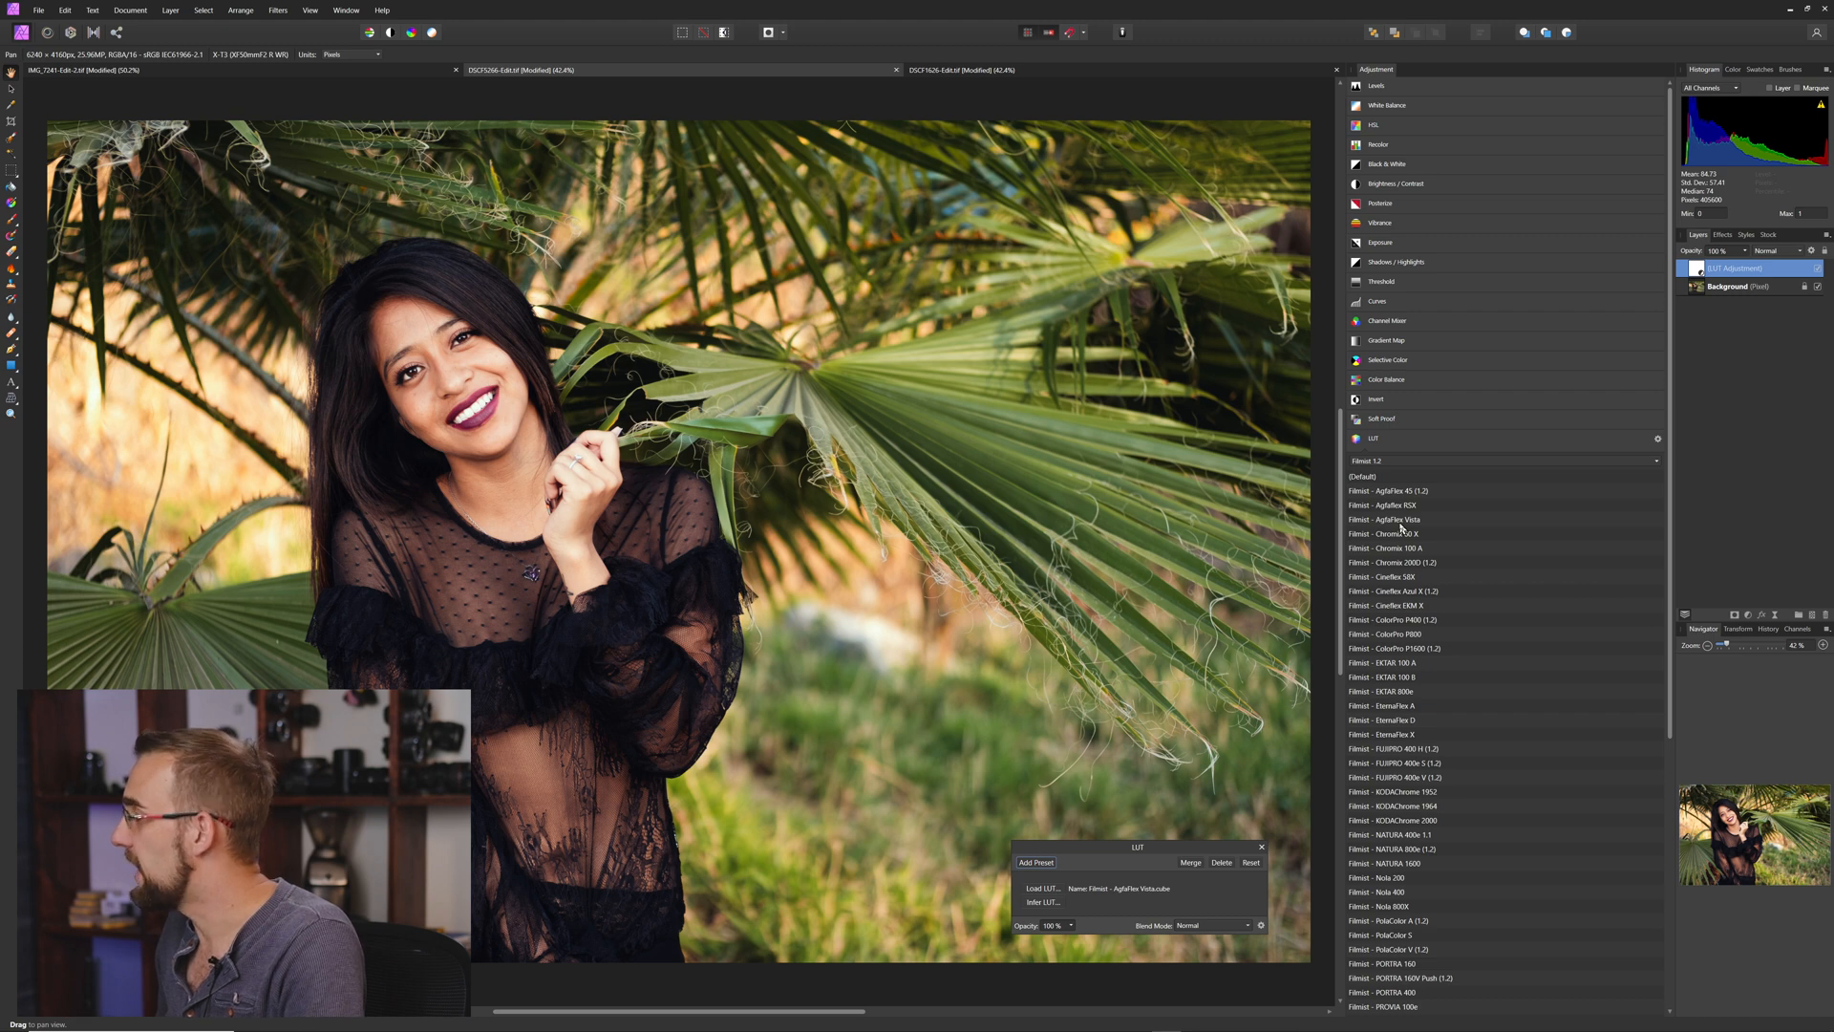
{"action": "mouse_move", "coordinate": [1395, 751]}
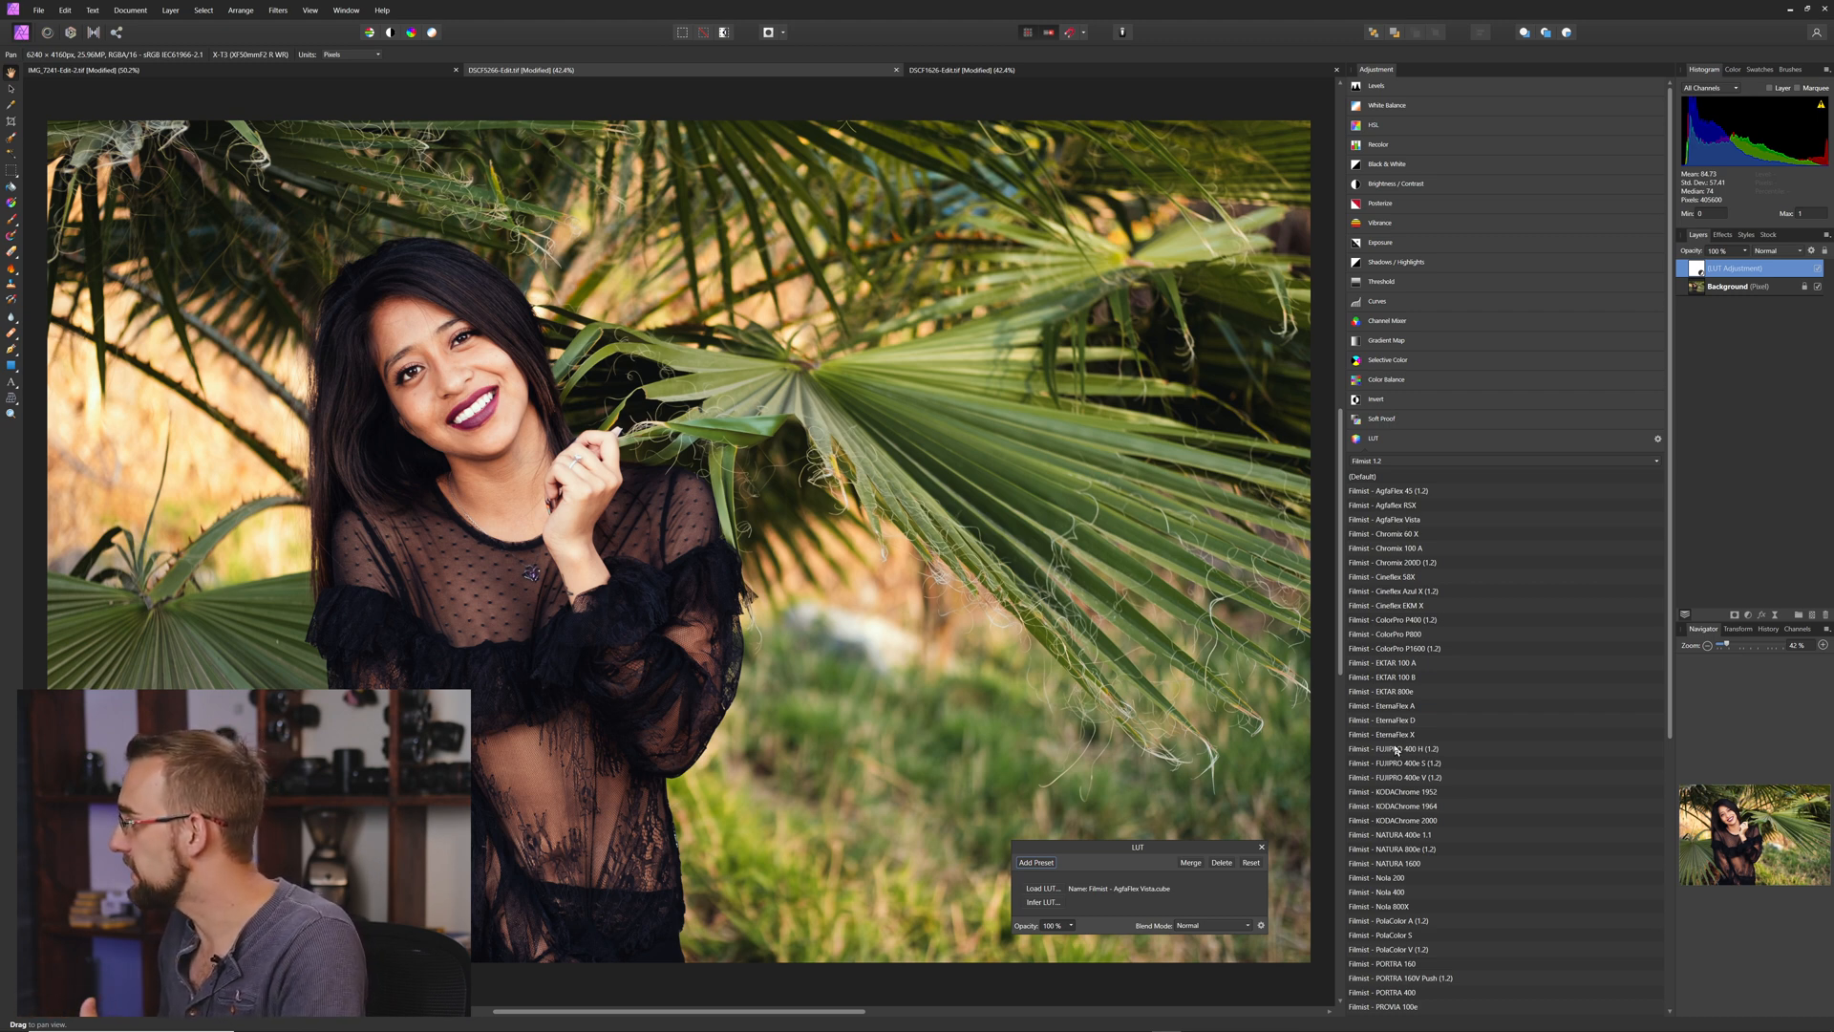
Preview FUJIPRO, KODAChrome 1964, Noto 800X and NATURA 1600 looks on the portrait.
{"action": "left_click", "coordinate": [1395, 762]}
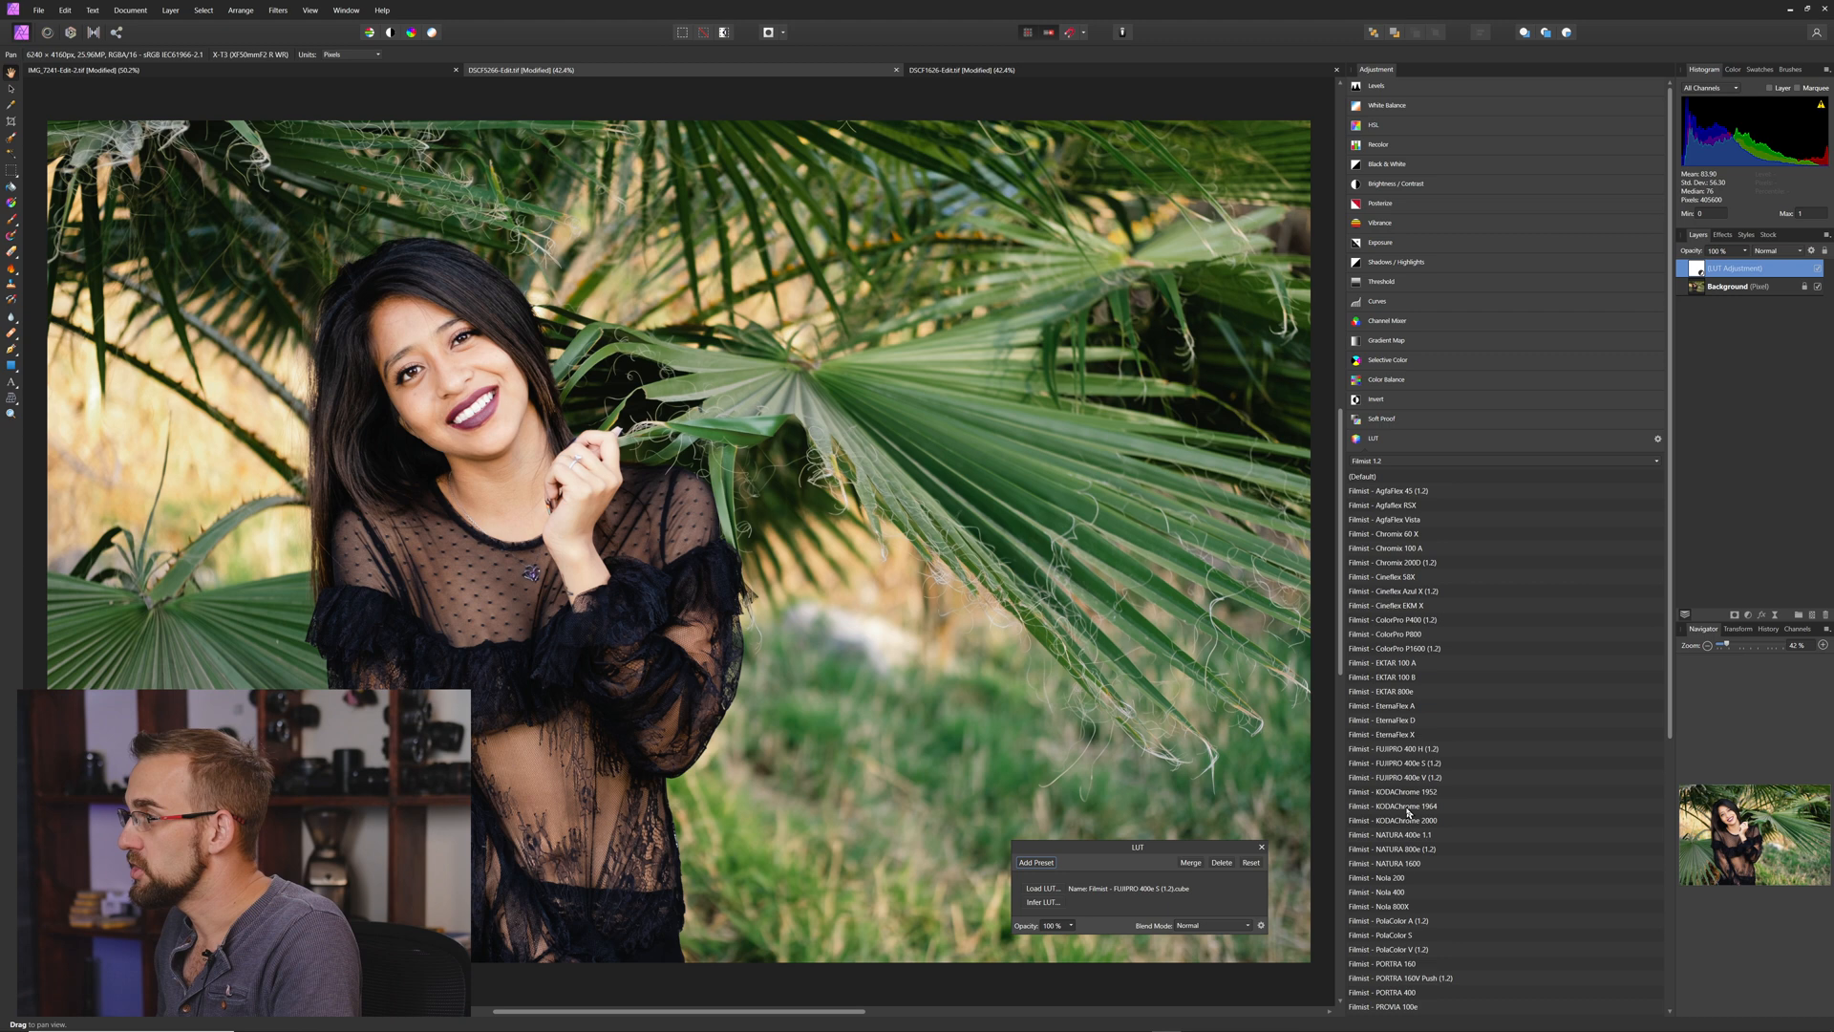
{"action": "left_click", "coordinate": [1392, 806]}
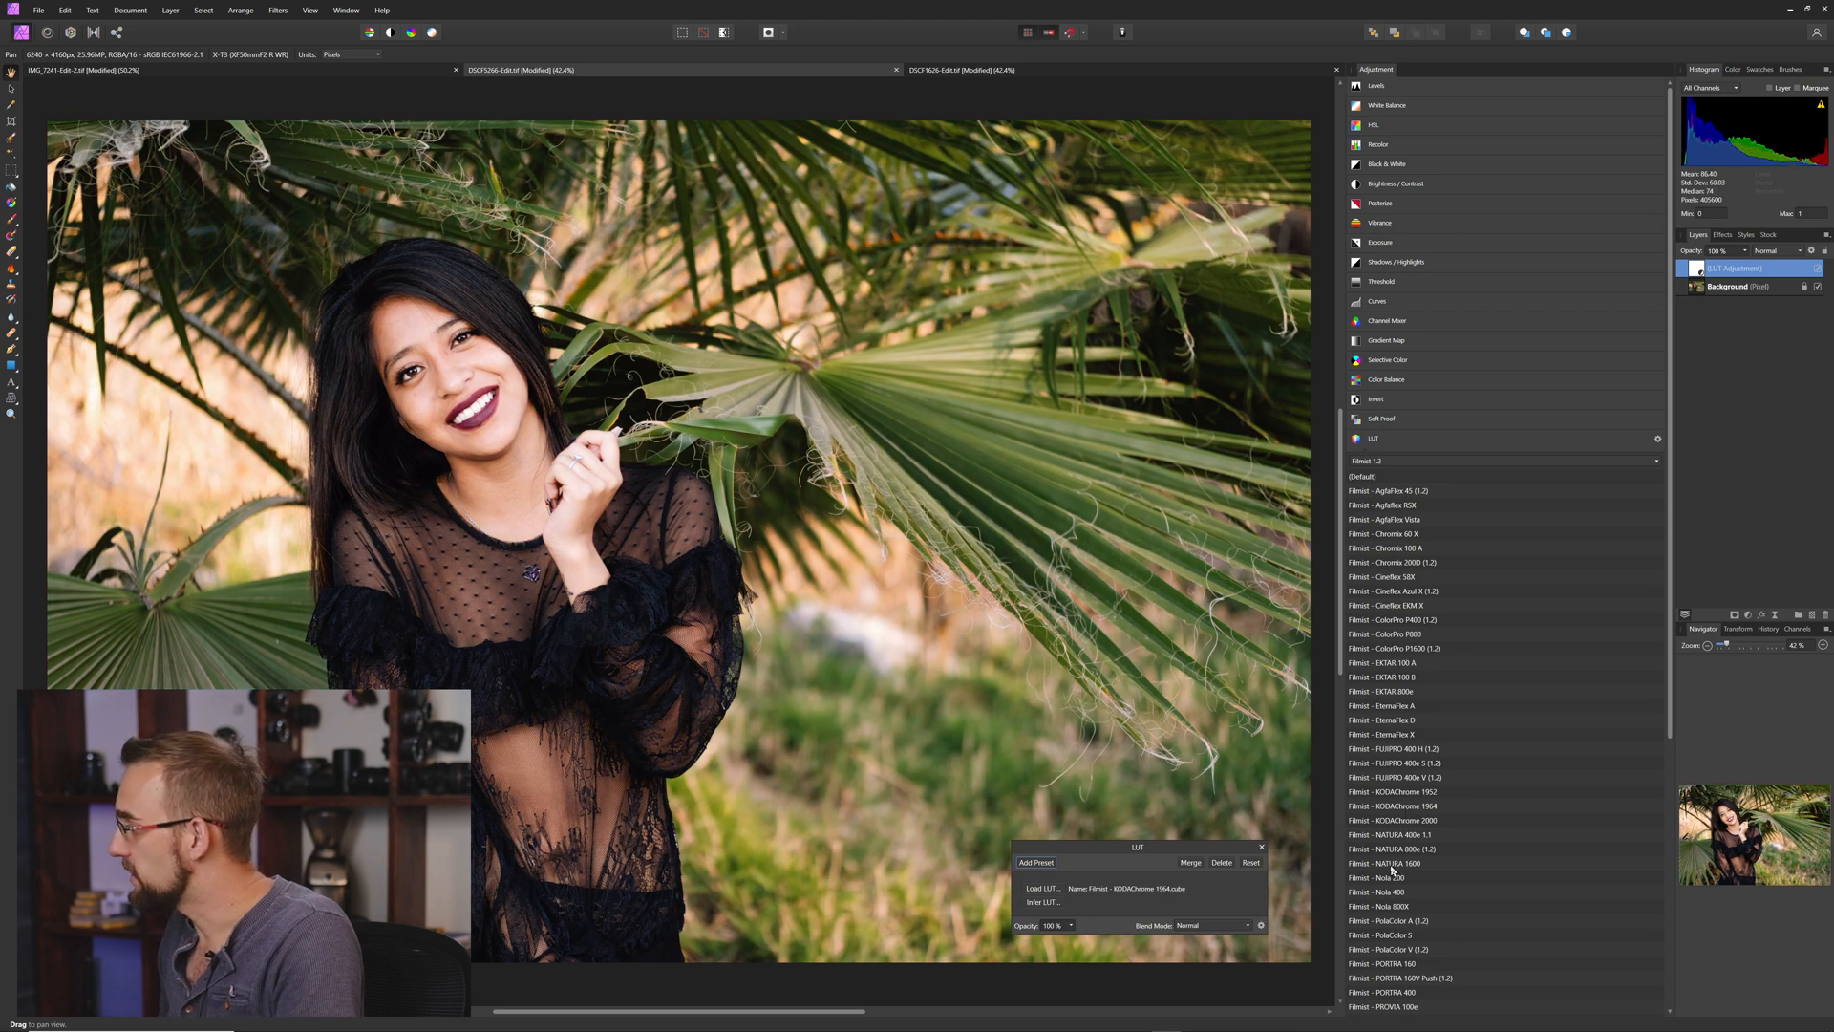
{"action": "left_click", "coordinate": [1384, 906]}
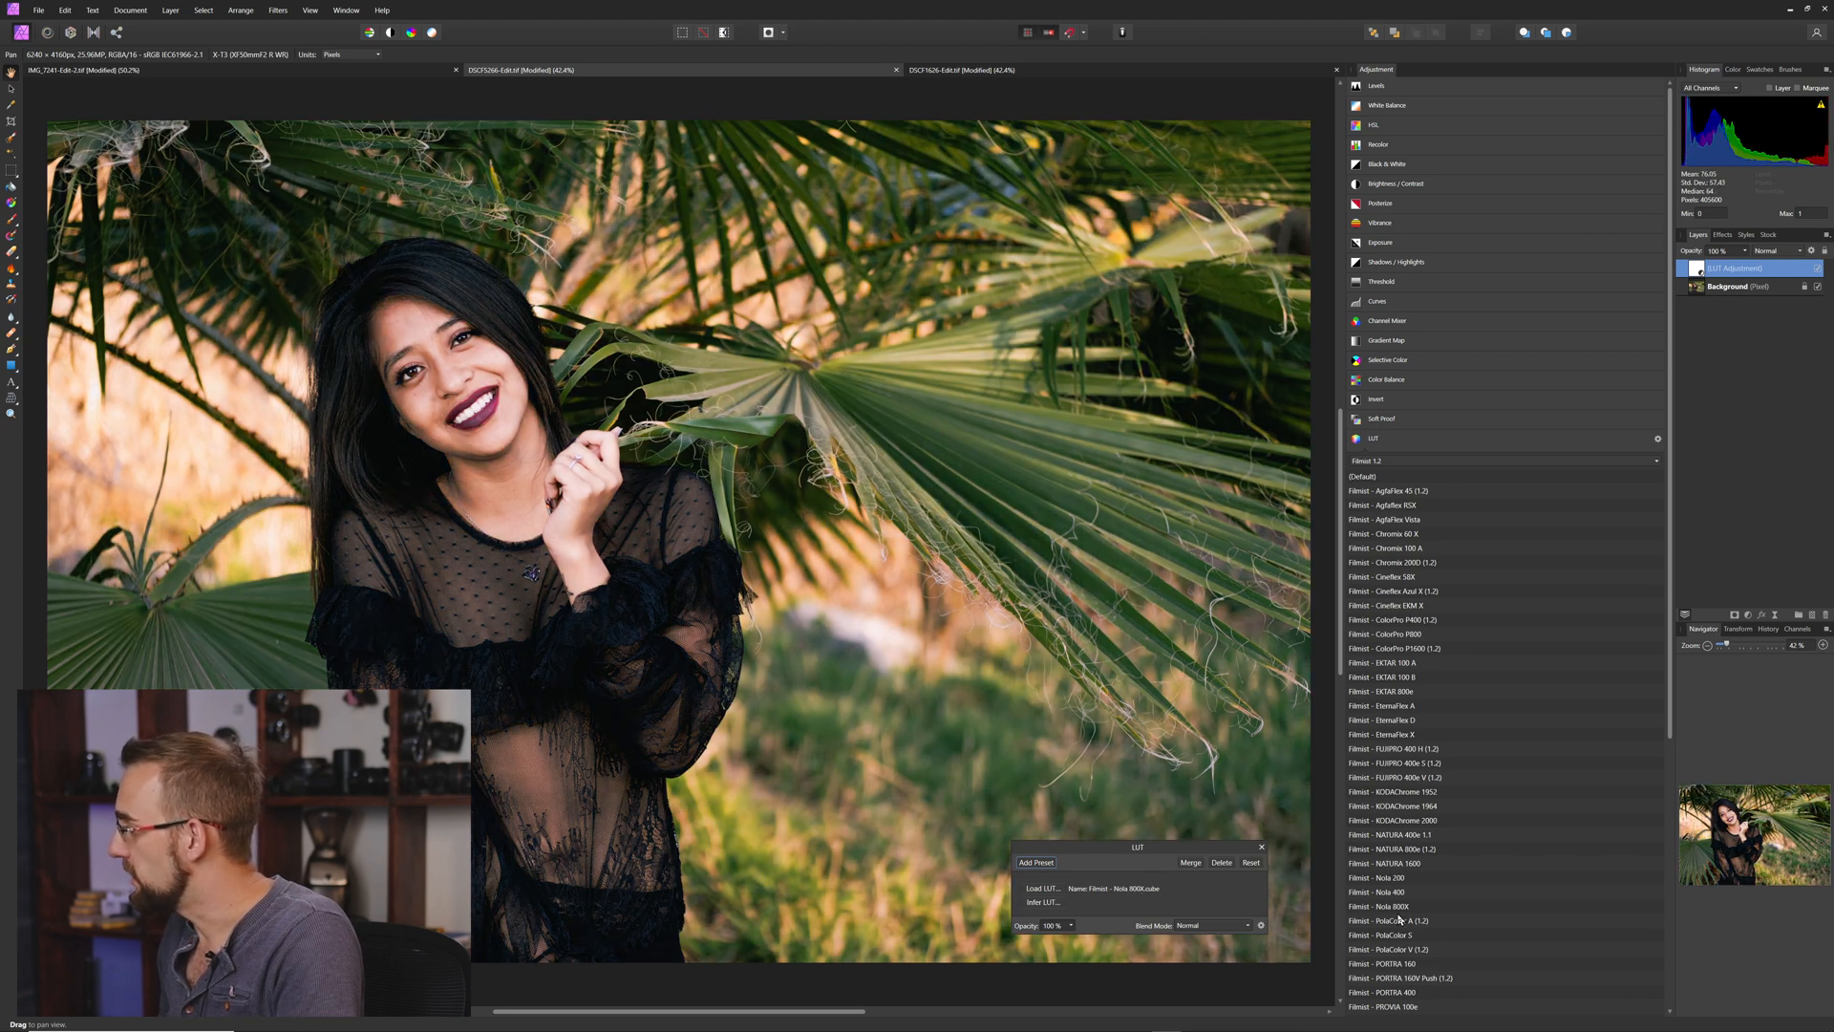
{"action": "left_click", "coordinate": [1387, 863]}
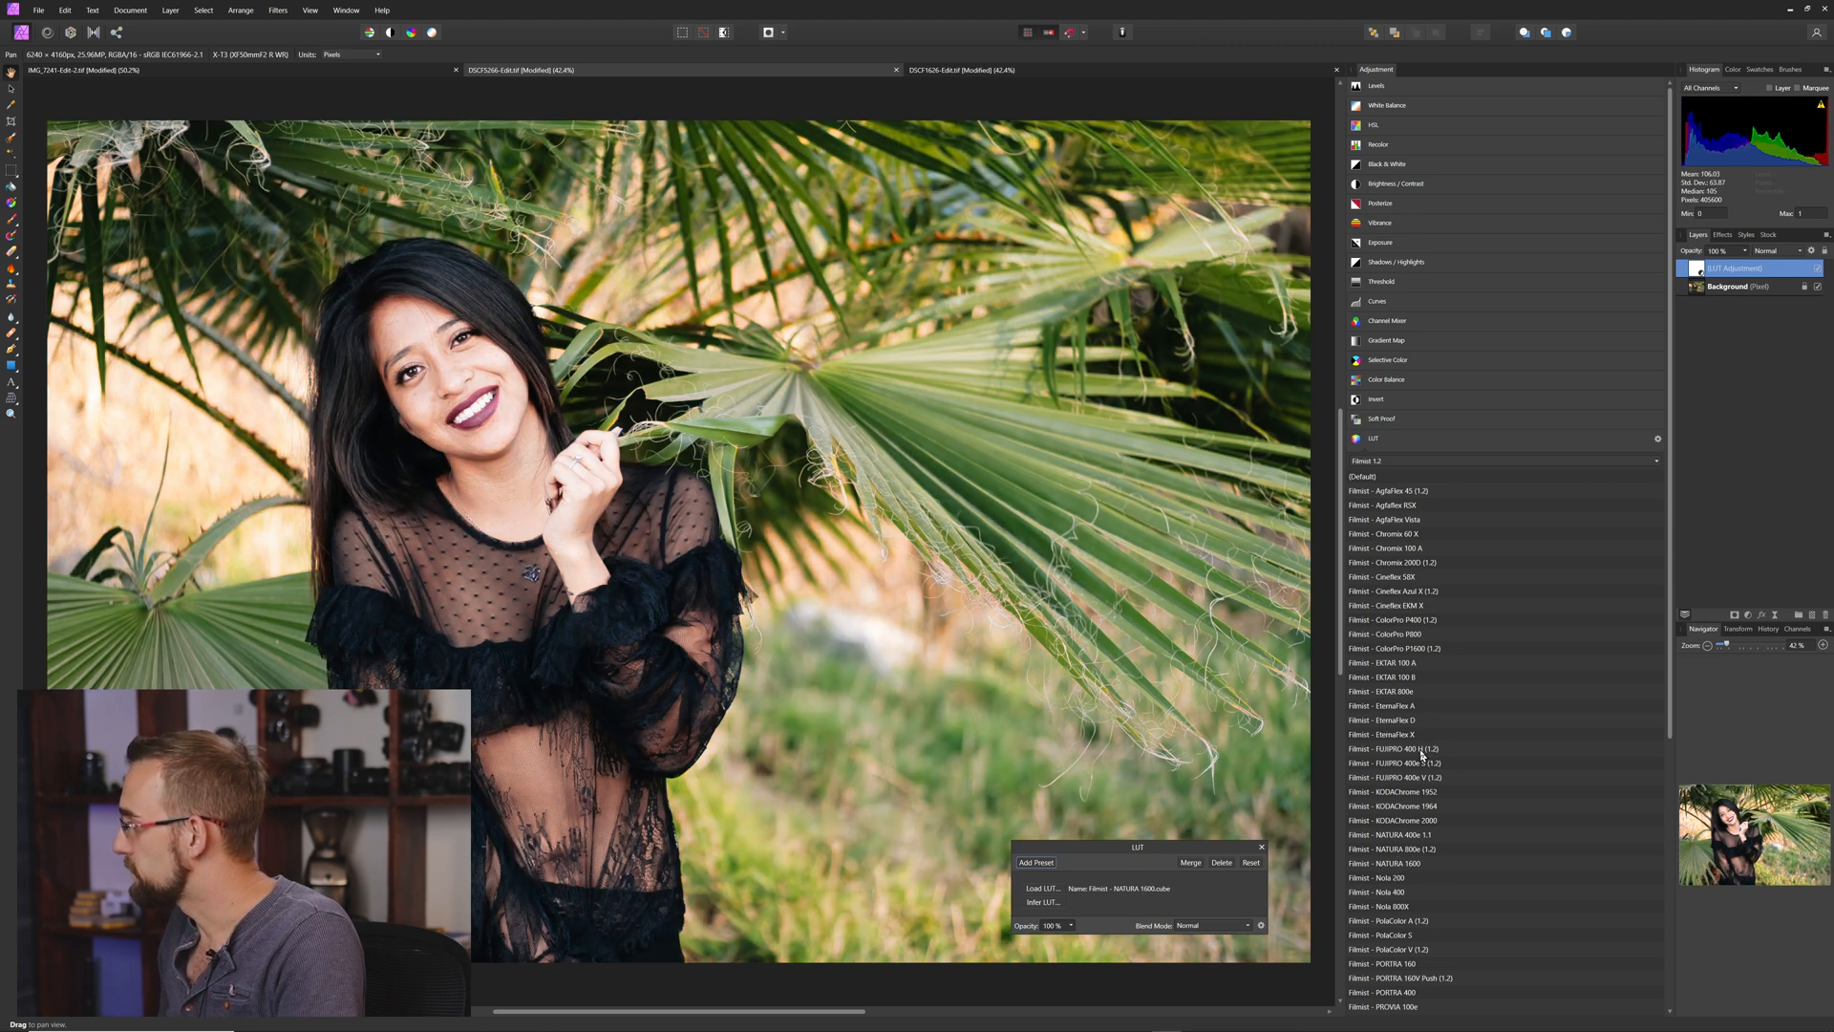
{"action": "left_click", "coordinate": [1397, 749]}
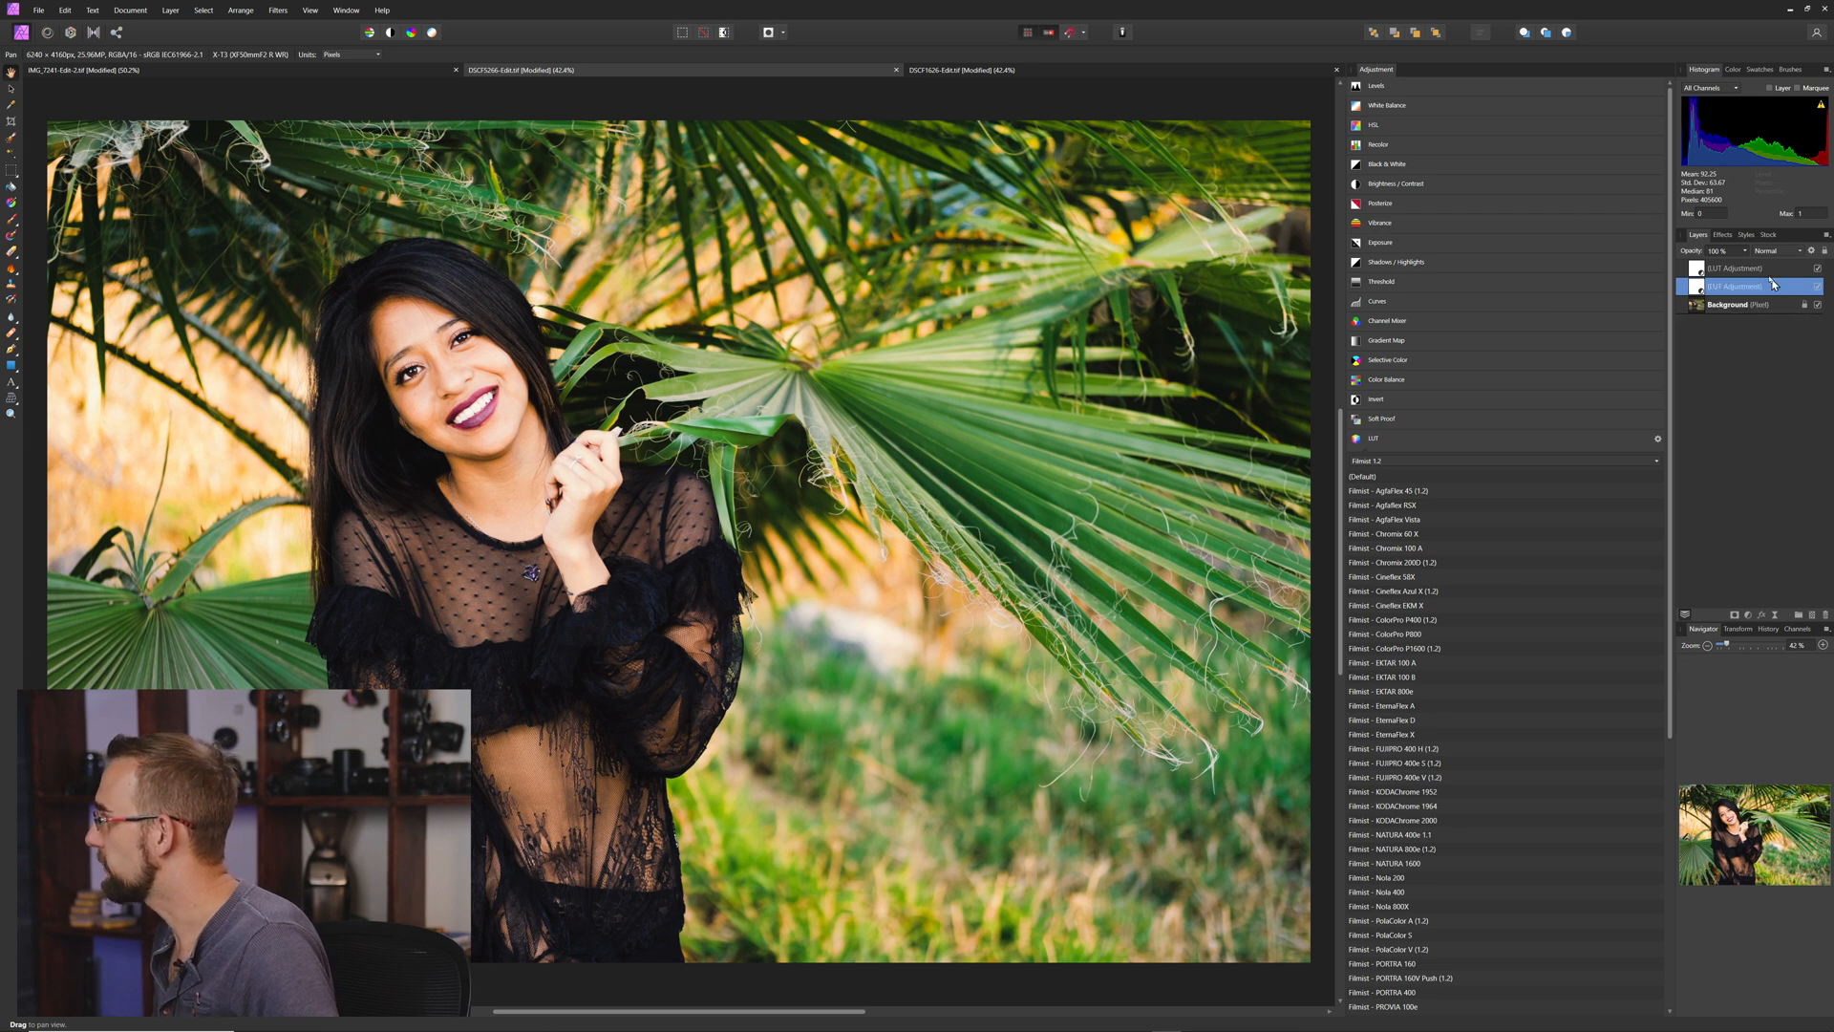
Try Cineflex EXM X and EKTAR 100 on the portrait's lower LUT layer, then show the couple photo.
{"action": "left_click", "coordinate": [1742, 268]}
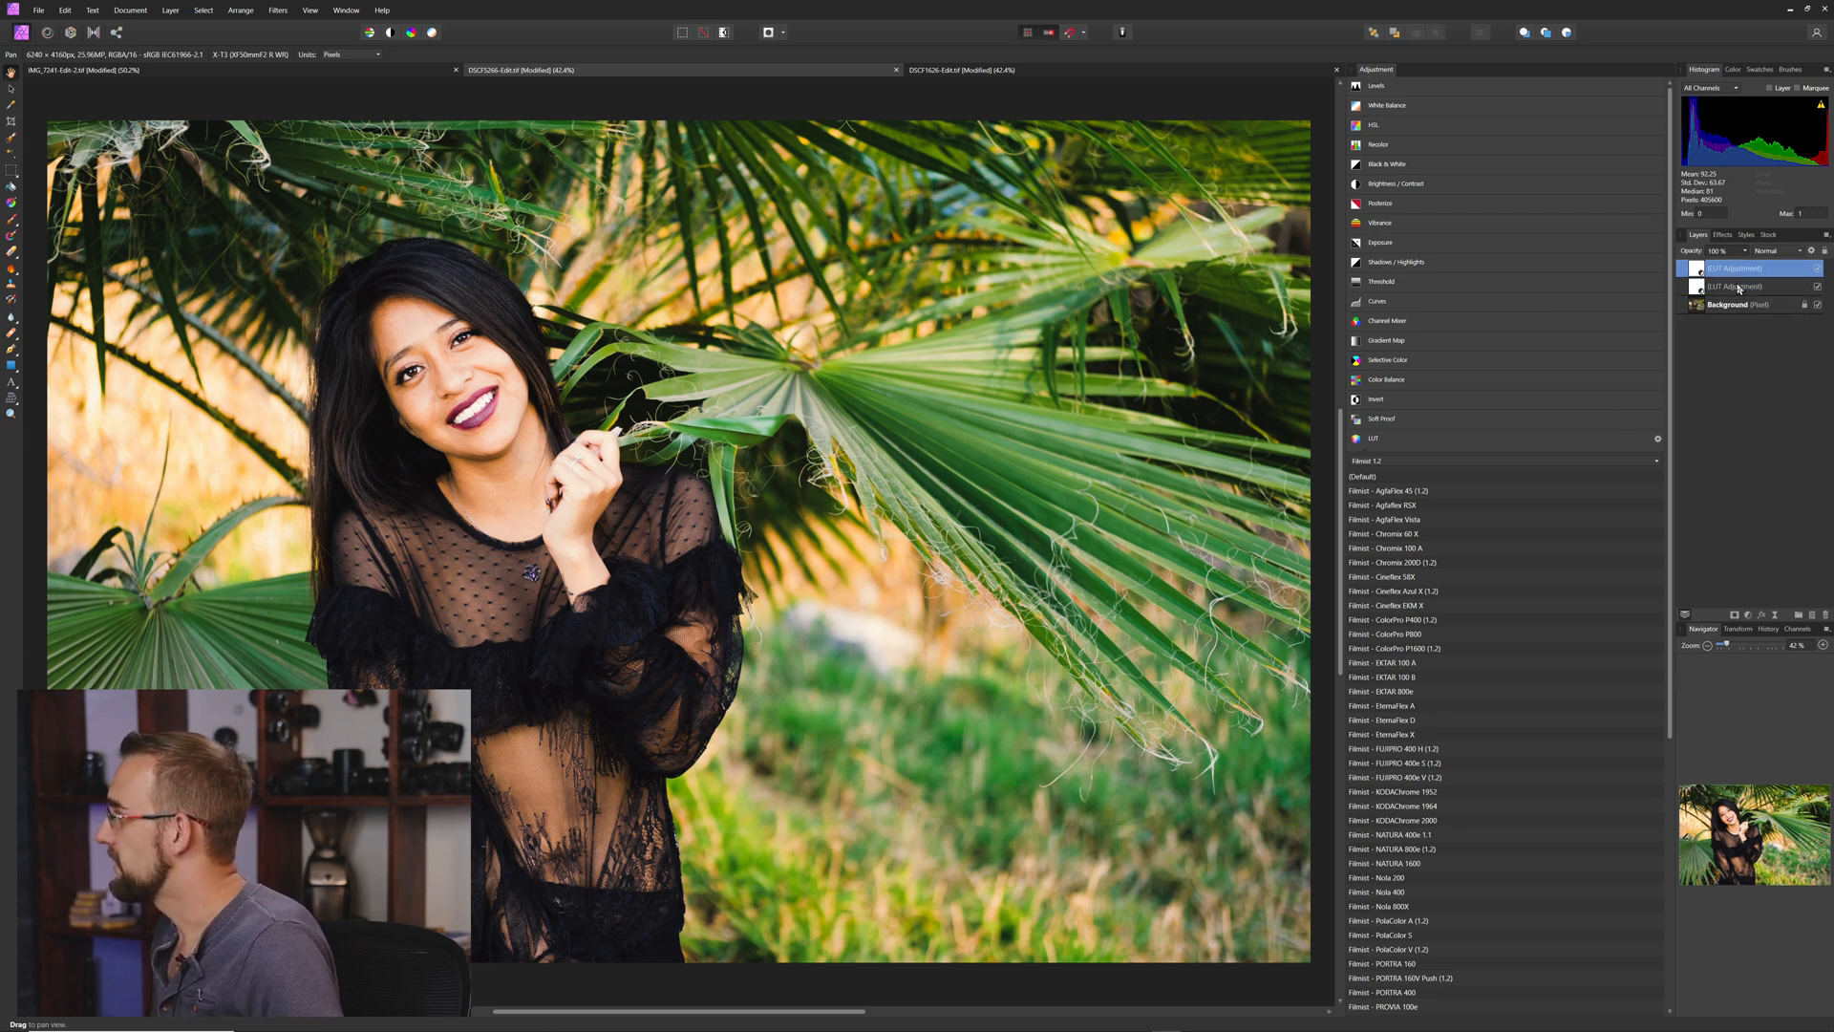
{"action": "left_click", "coordinate": [1390, 605]}
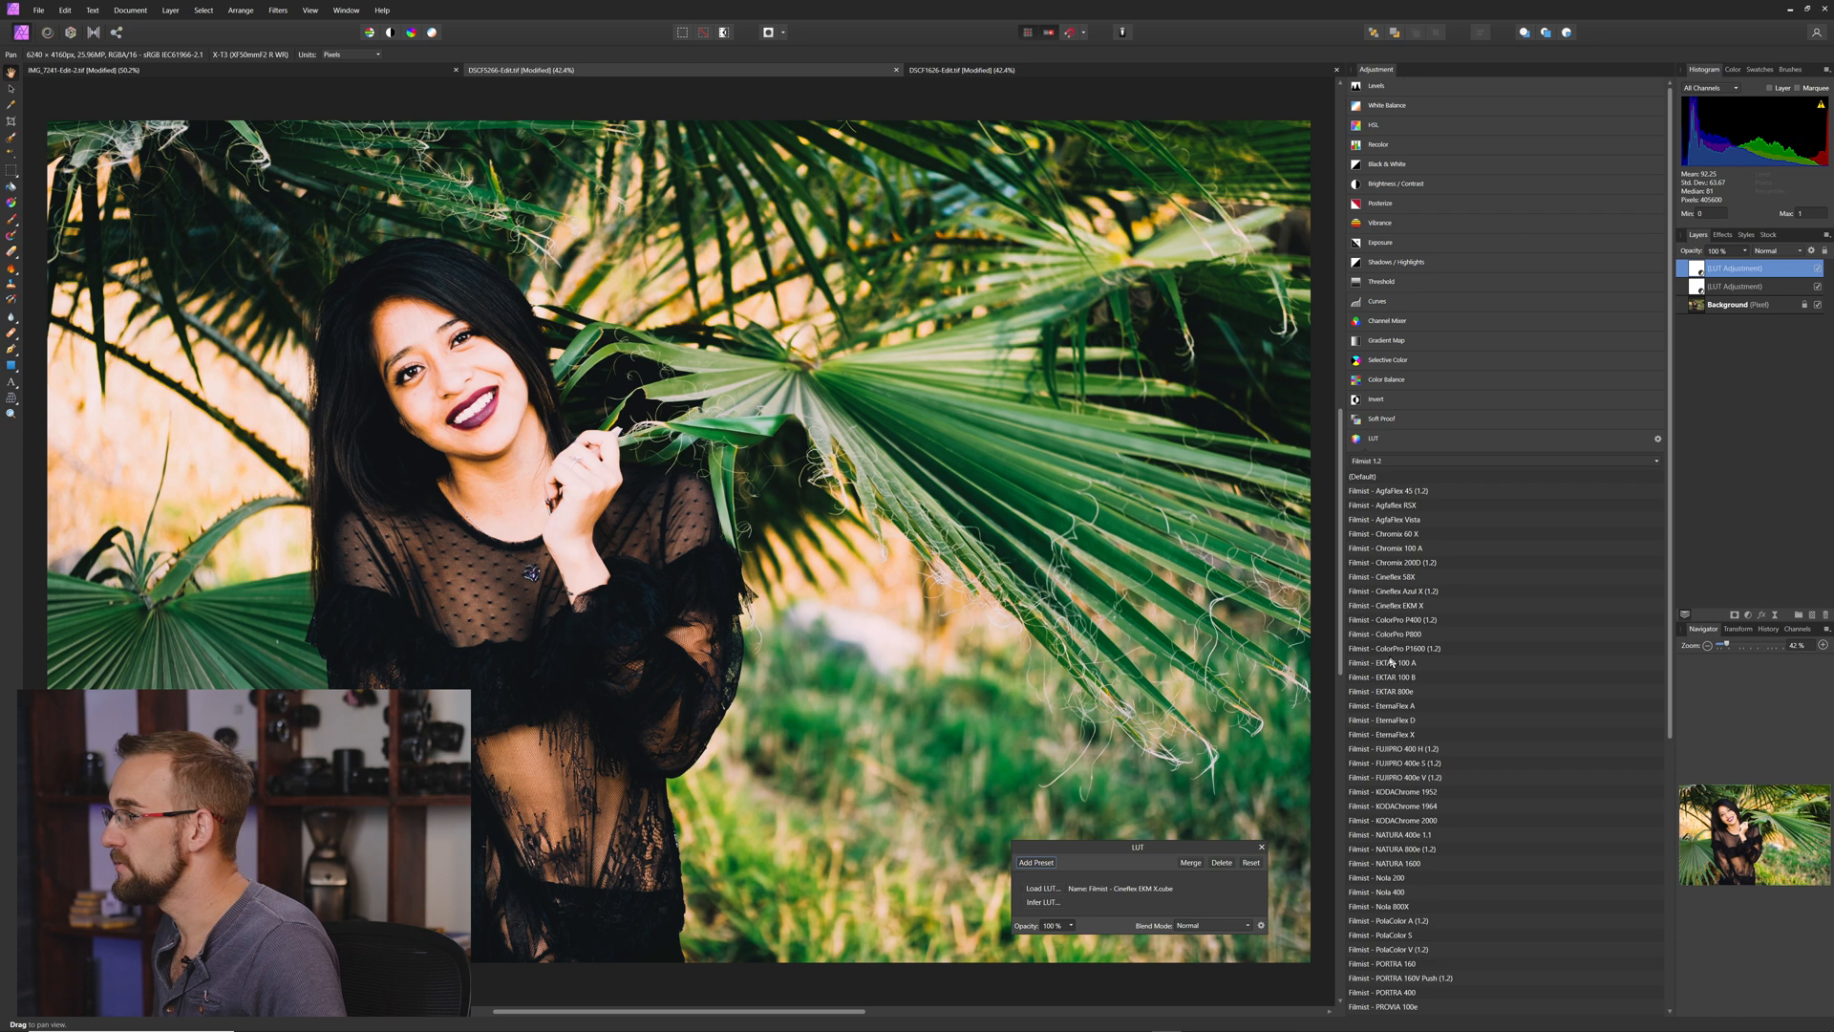
{"action": "left_click", "coordinate": [1387, 662]}
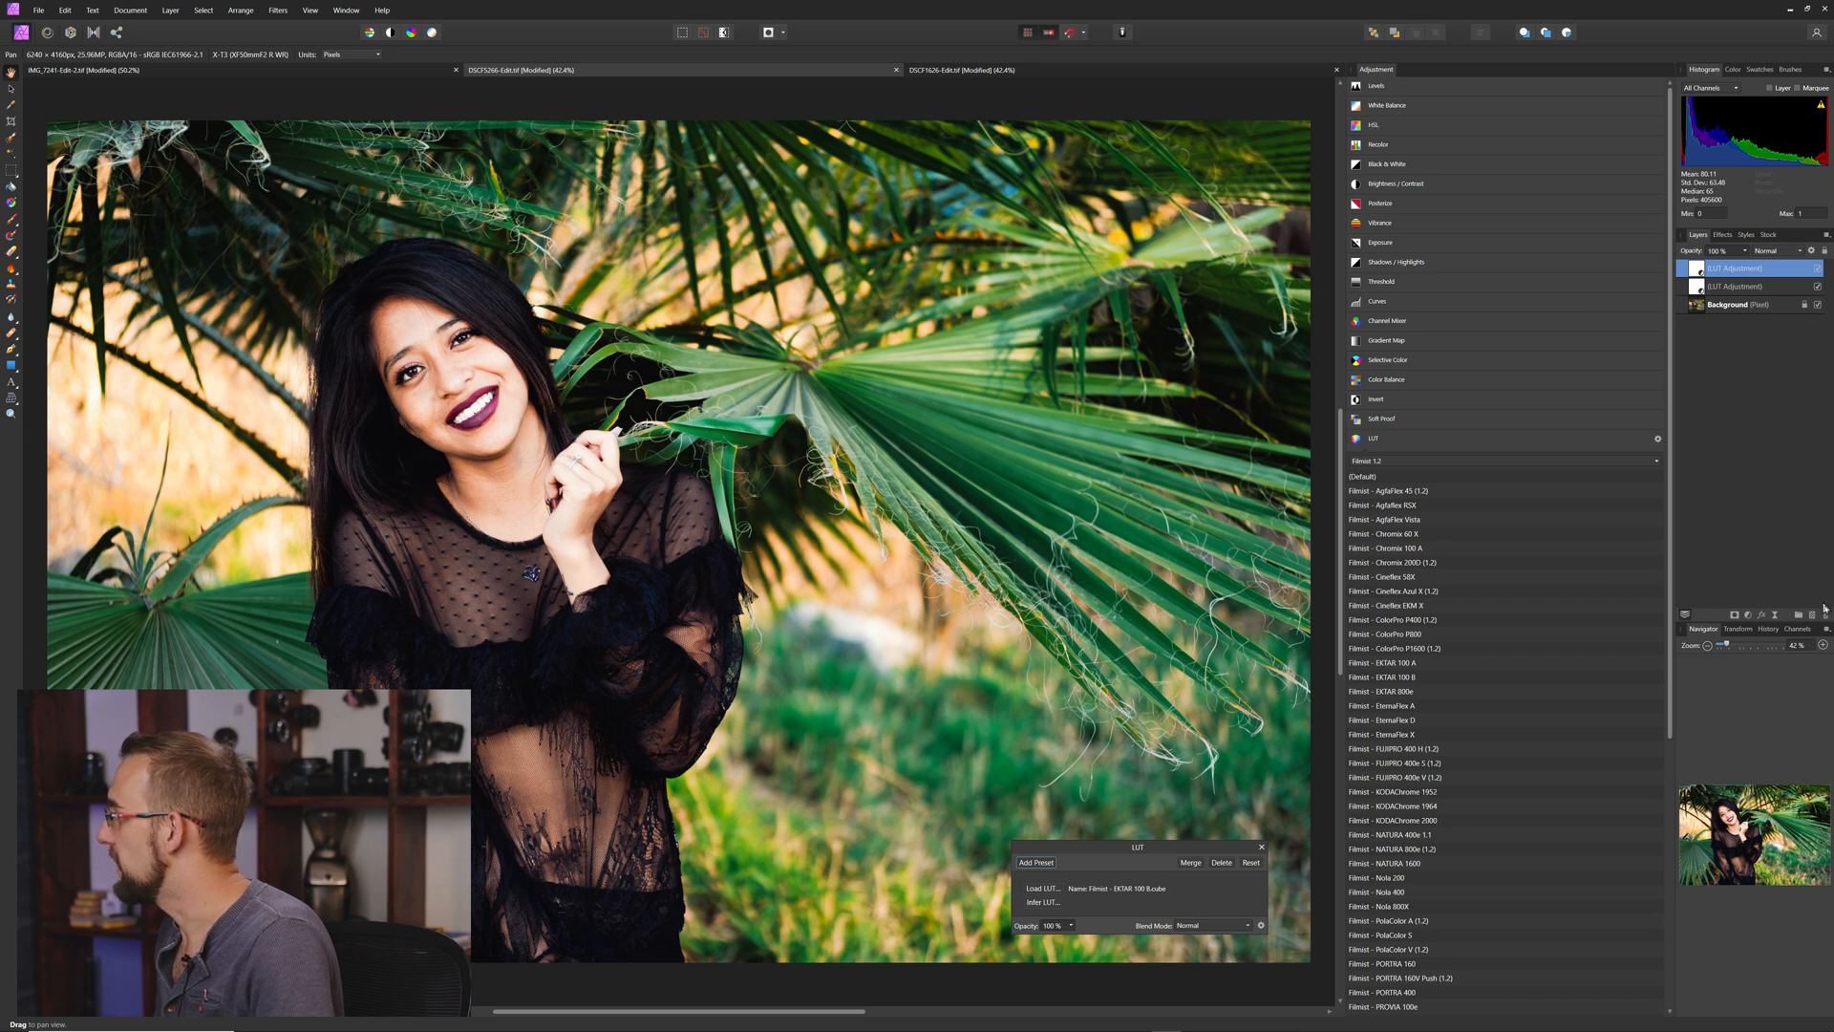
{"action": "mouse_move", "coordinate": [1776, 623]}
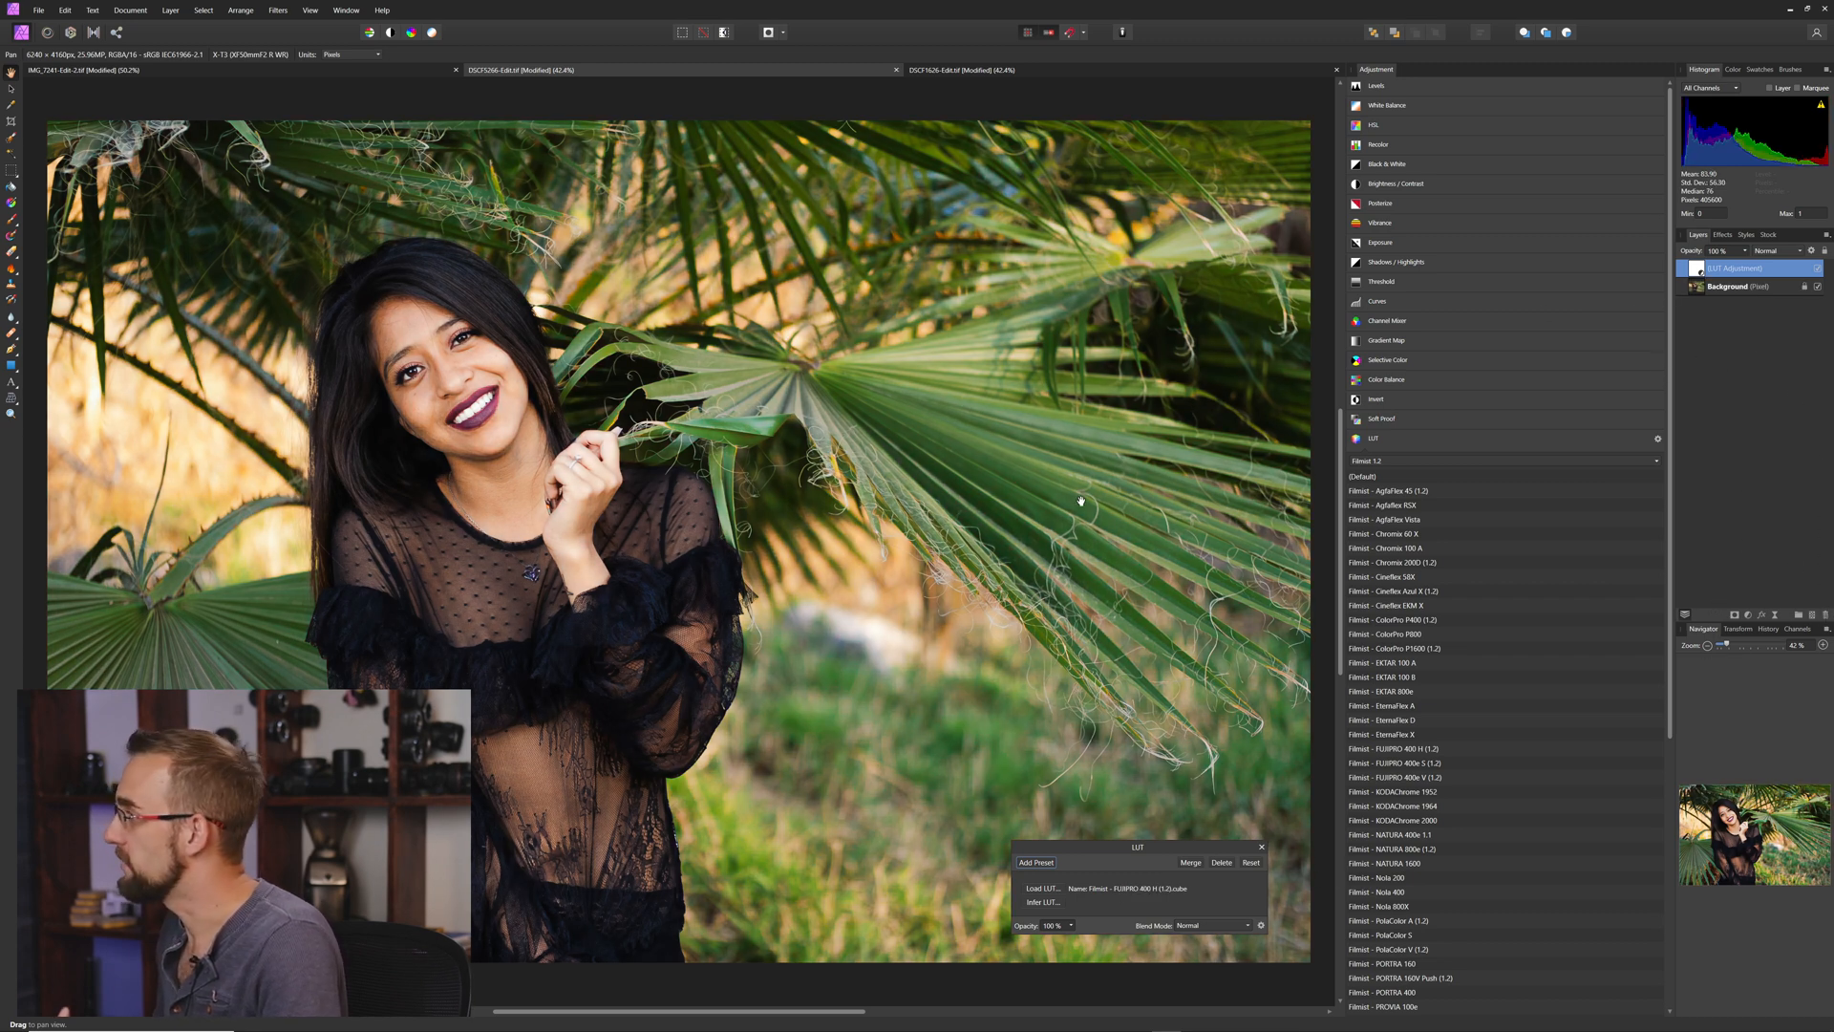
{"action": "left_click", "coordinate": [959, 69]}
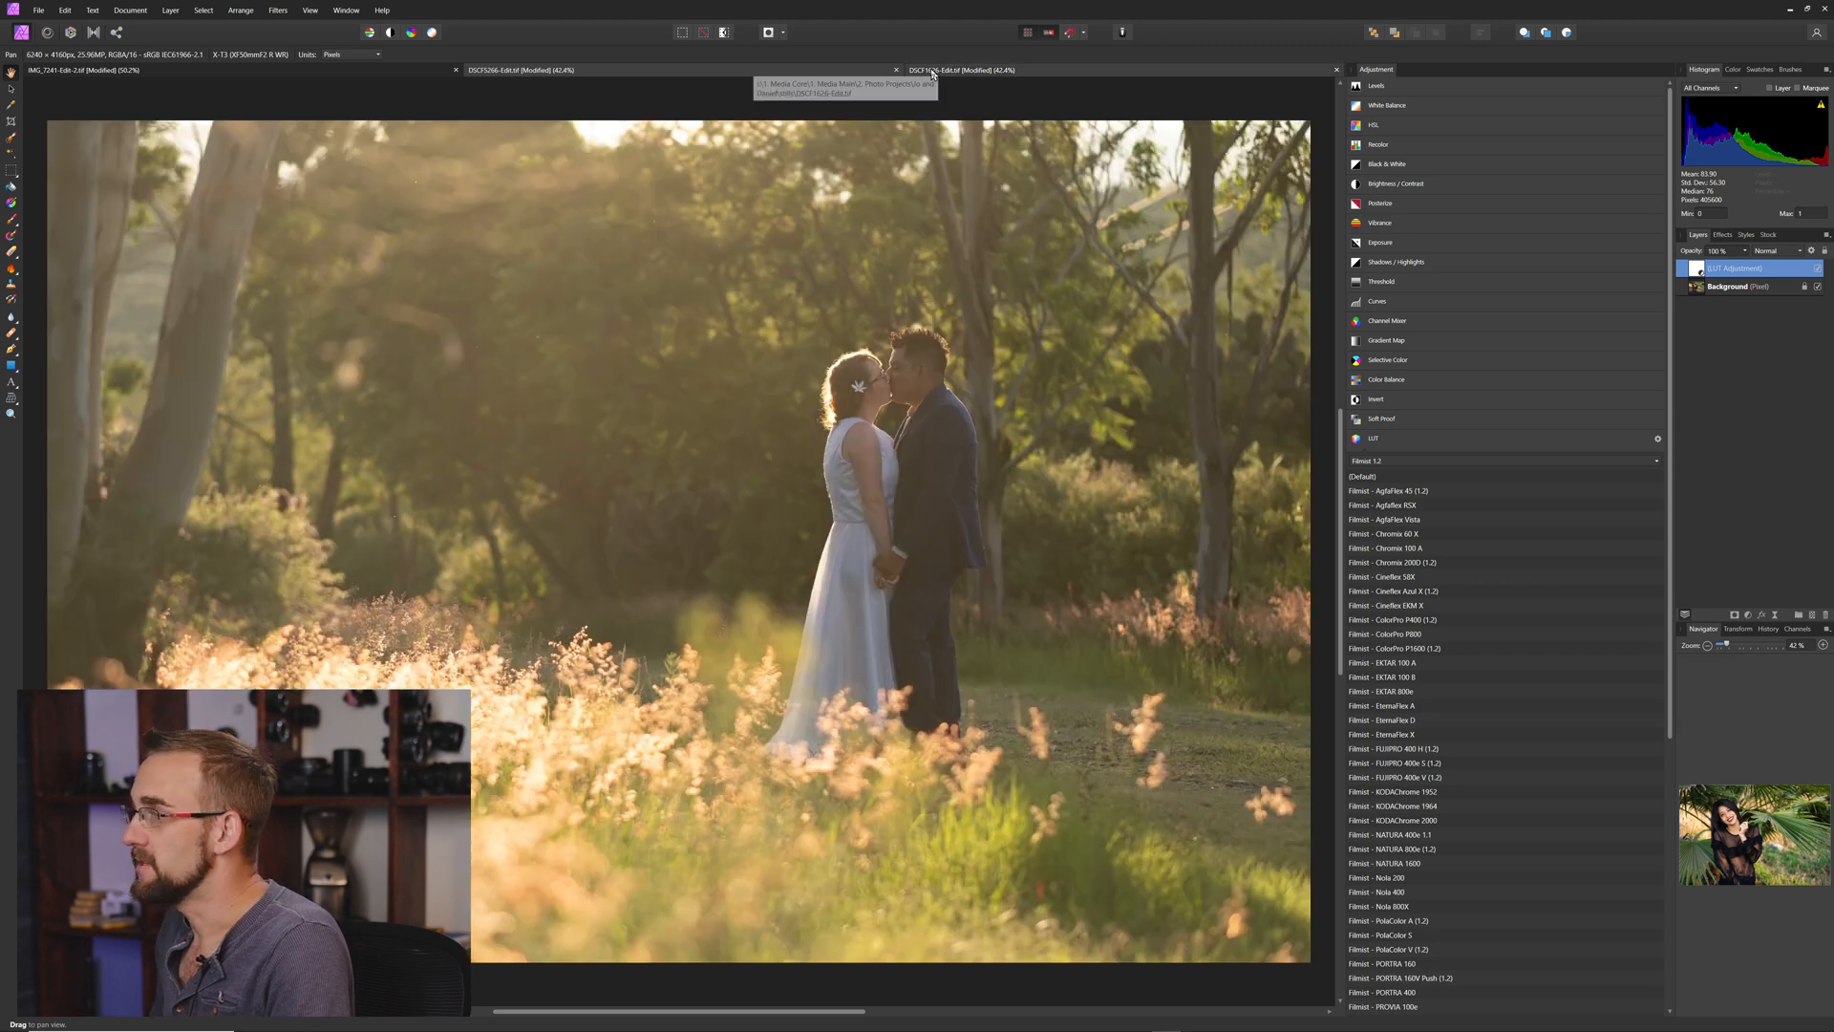
Try Cineflex EXM X and EKTAR 100 A on the couple photo, ending with EternaFlex A.
{"action": "left_click", "coordinate": [1392, 605]}
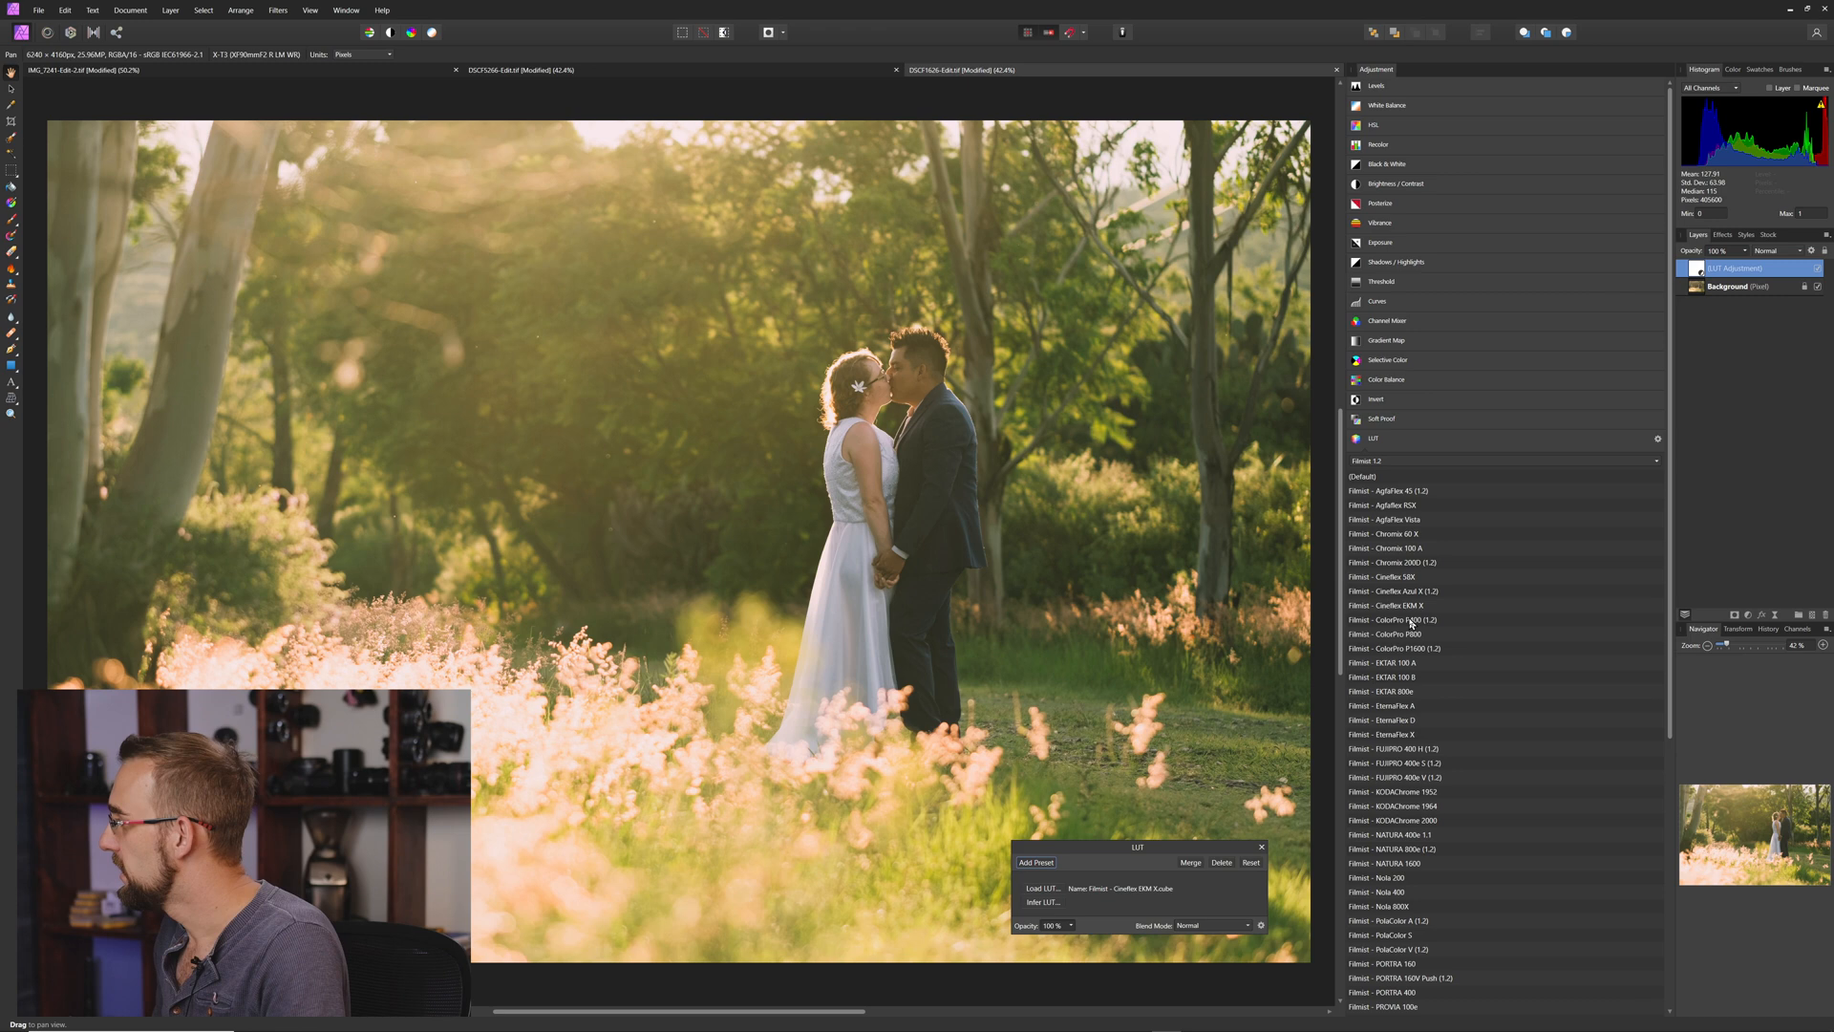
{"action": "left_click", "coordinate": [1386, 662]}
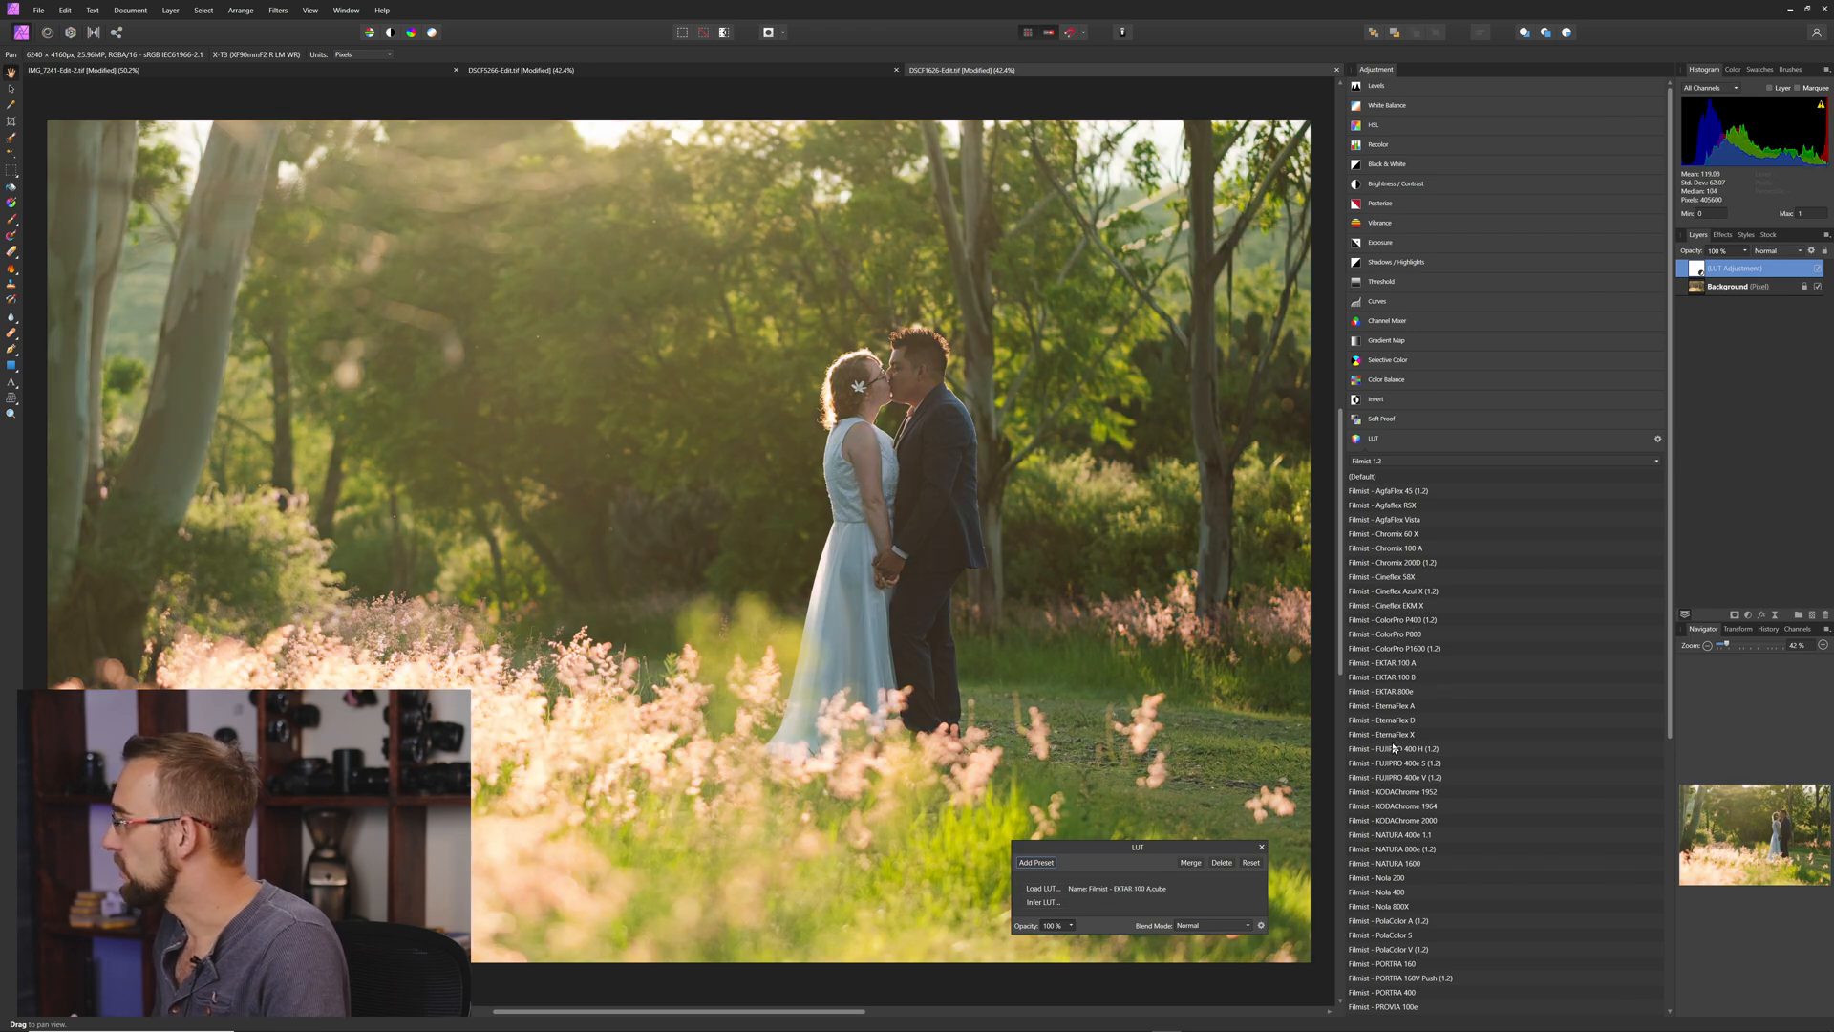
{"action": "left_click", "coordinate": [1385, 705]}
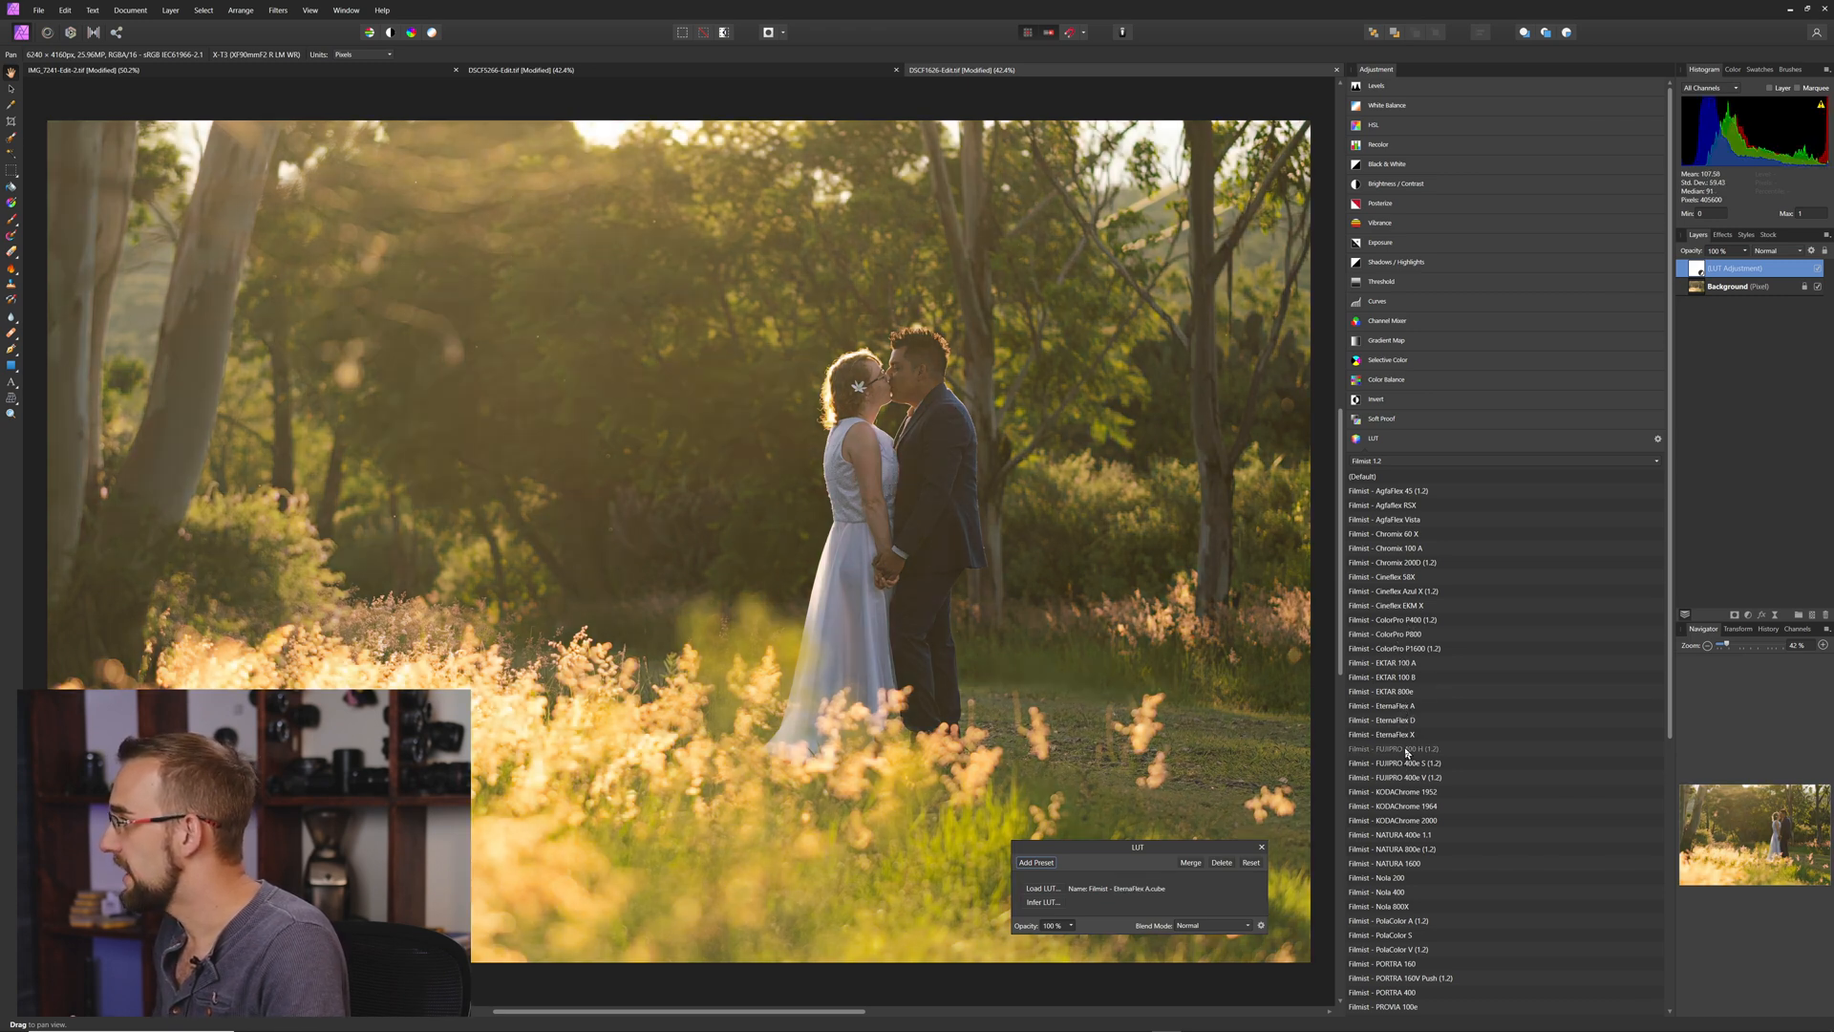
{"action": "left_click", "coordinate": [1390, 806]}
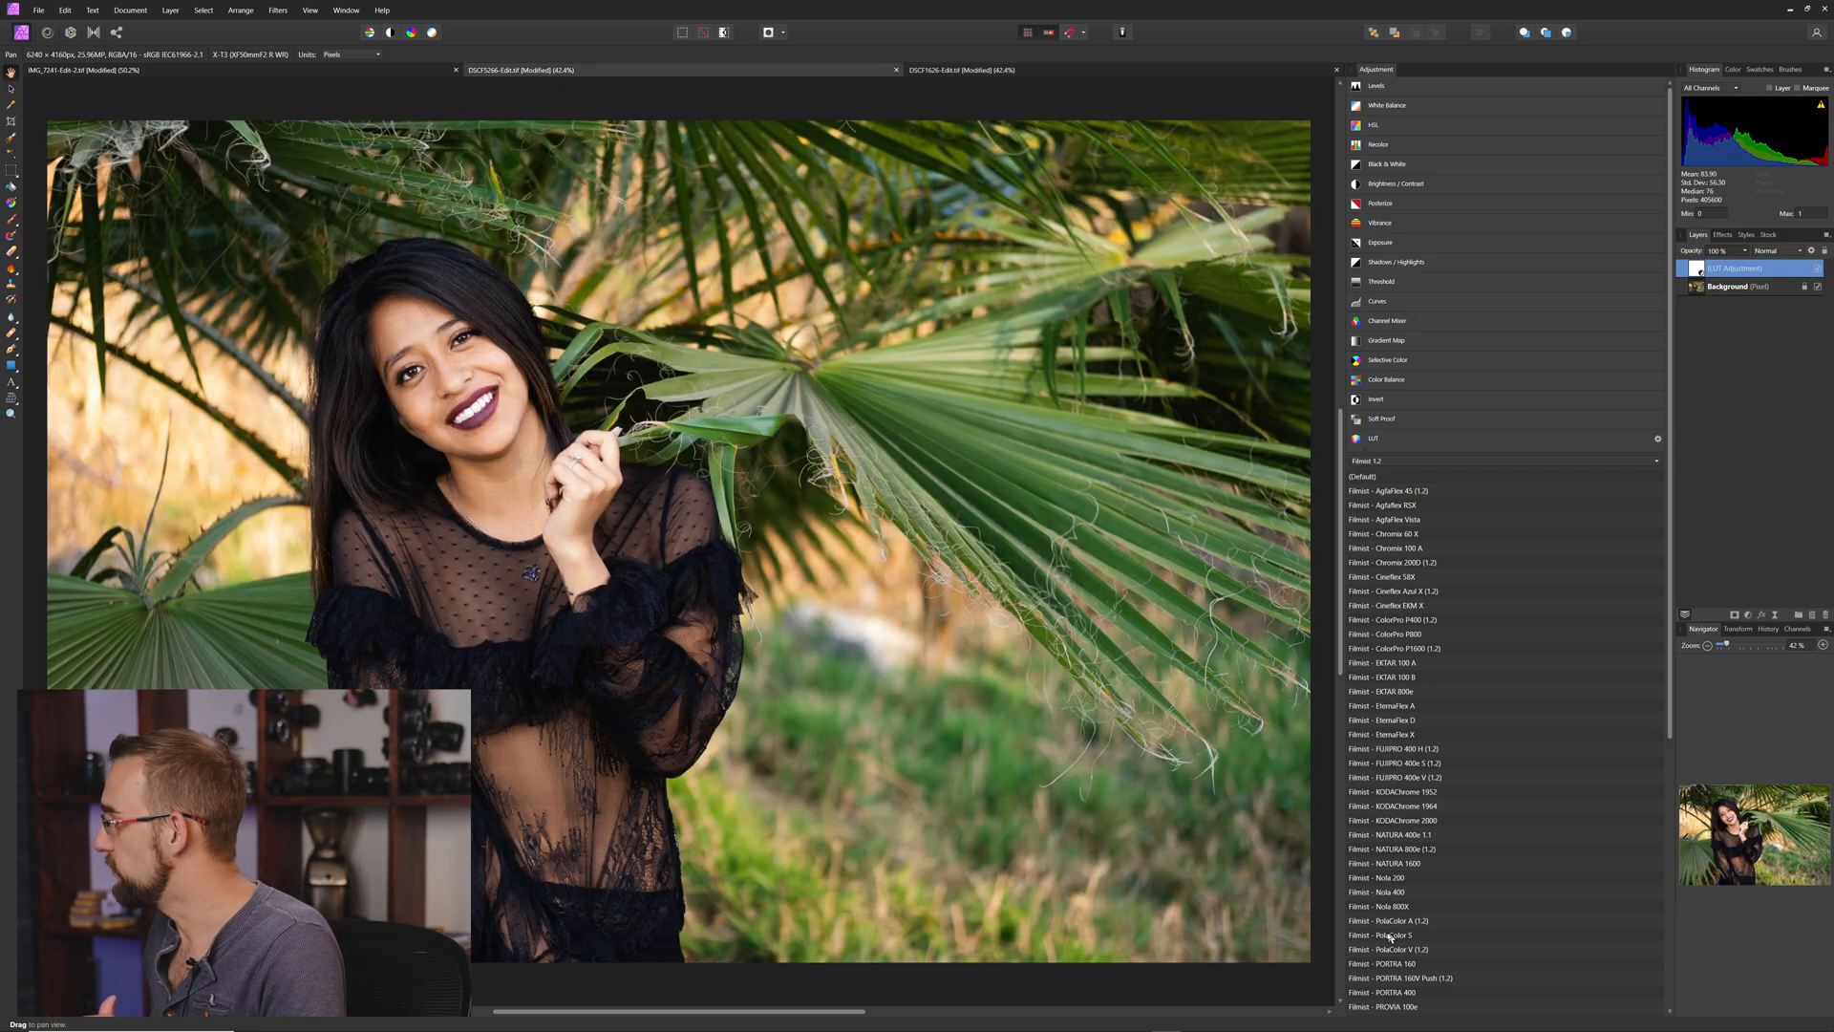
Try the Noto 200 and EternaFlex A Filmist looks on the portrait.
{"action": "left_click", "coordinate": [1384, 875]}
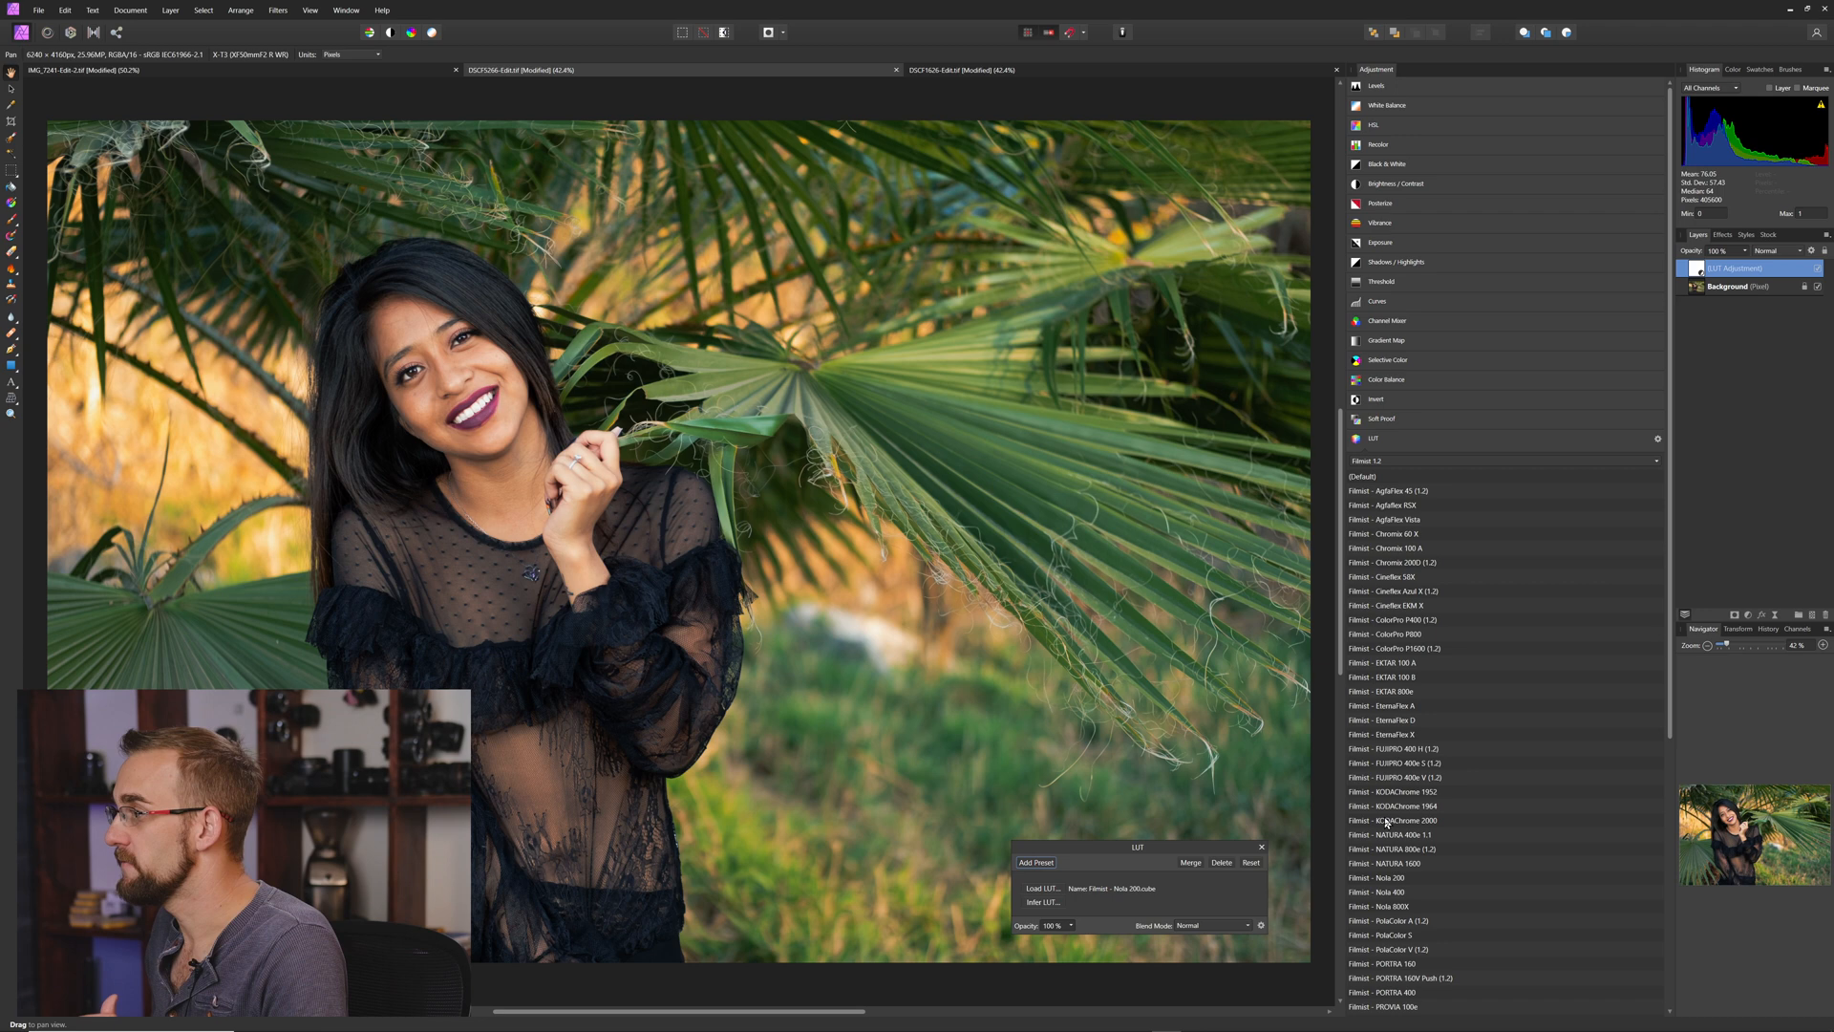
{"action": "left_click", "coordinate": [1381, 704]}
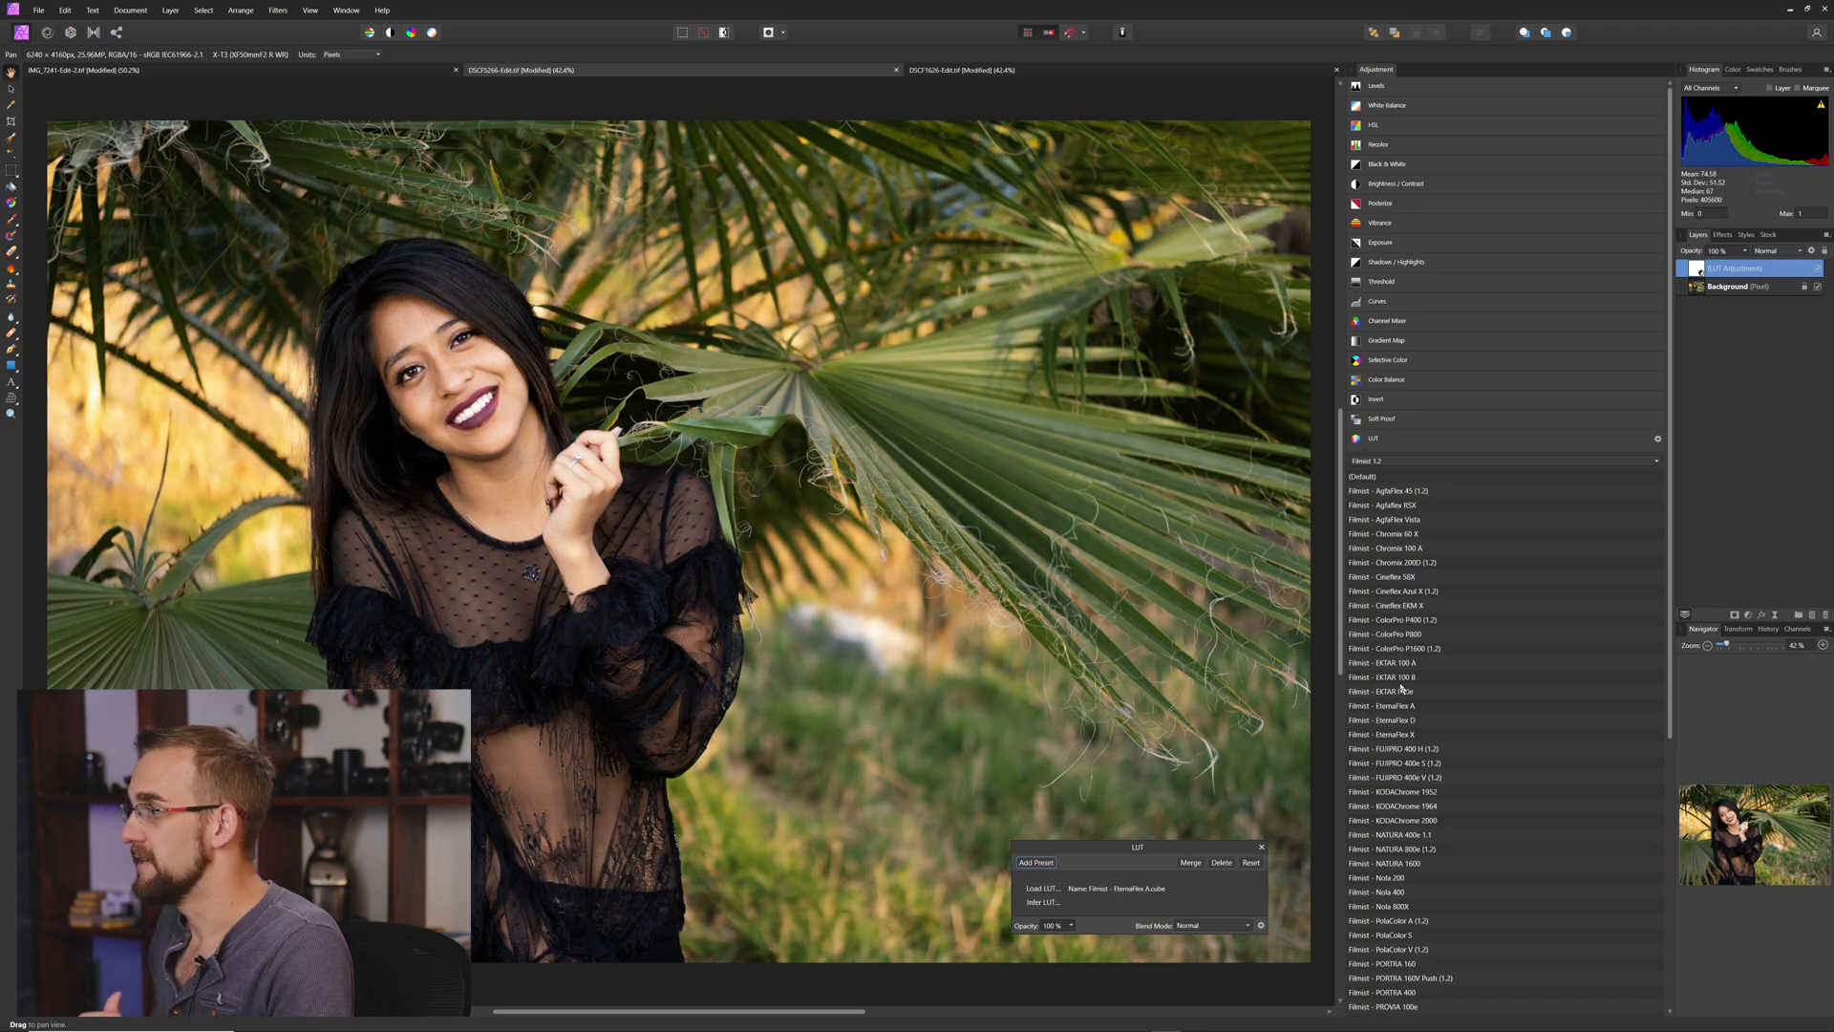
{"action": "left_click", "coordinate": [1388, 690]}
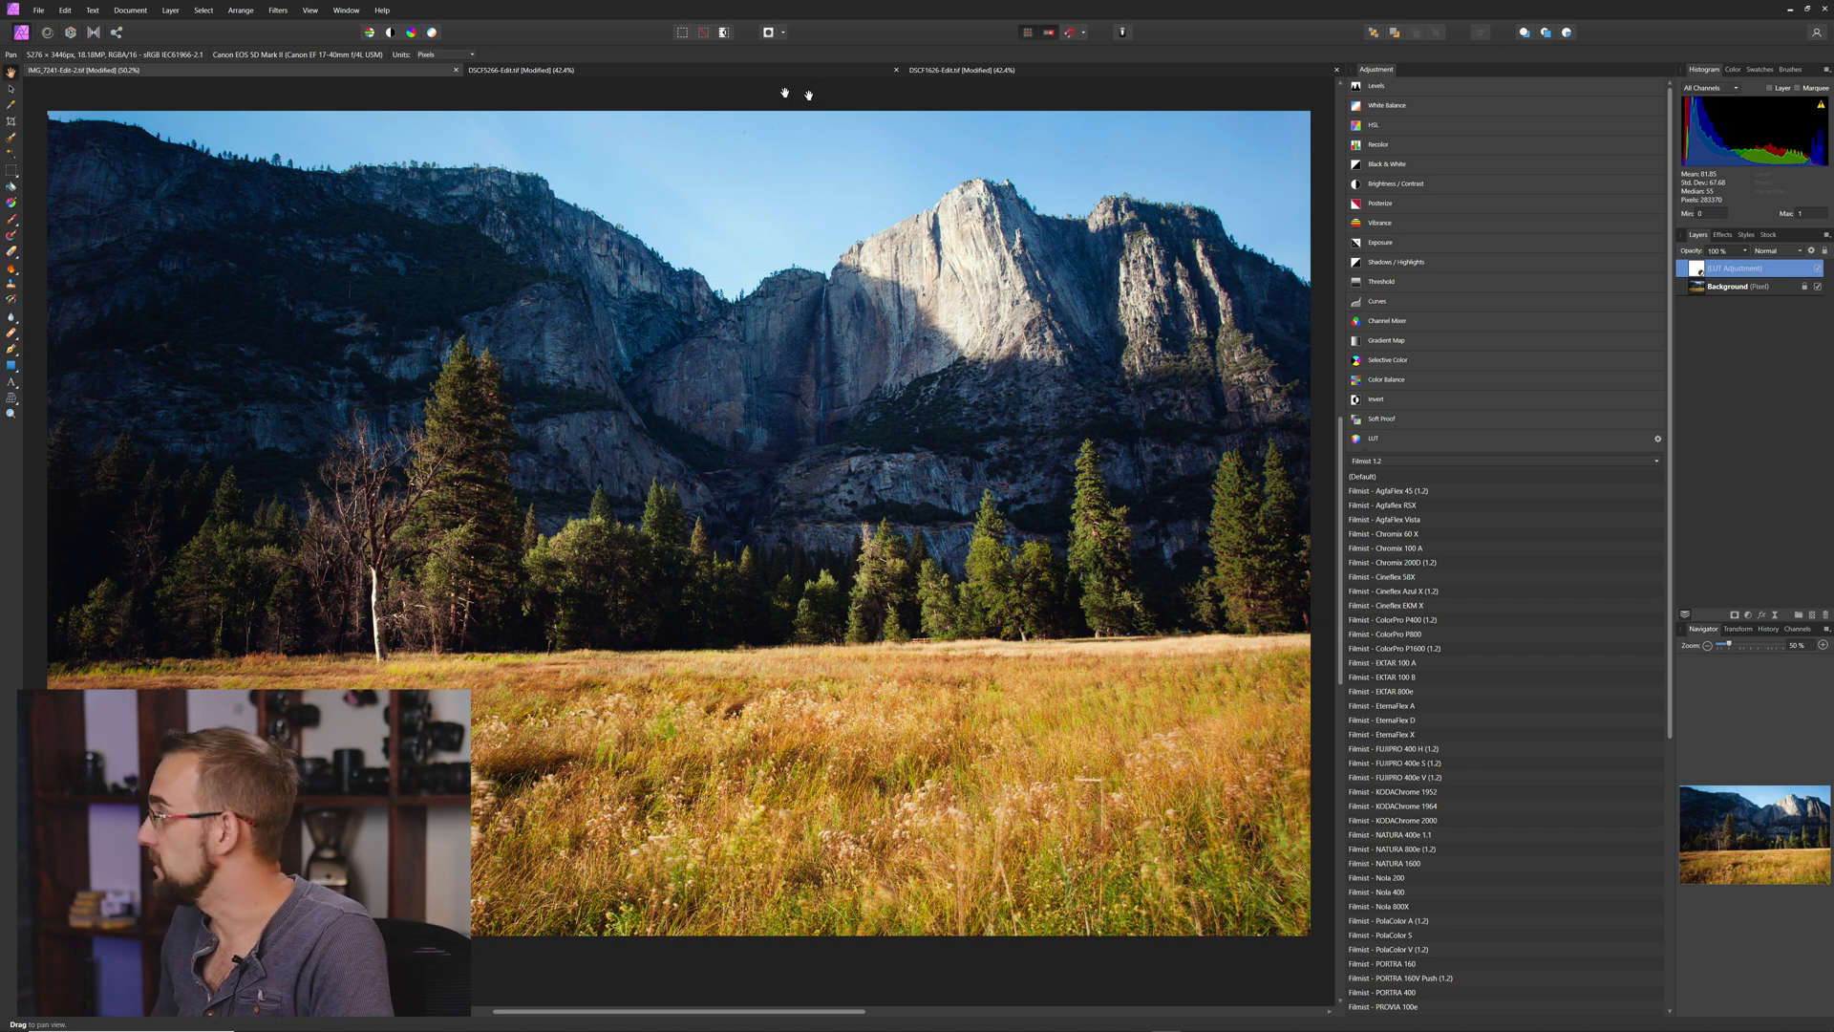
{"action": "mouse_move", "coordinate": [1424, 366]}
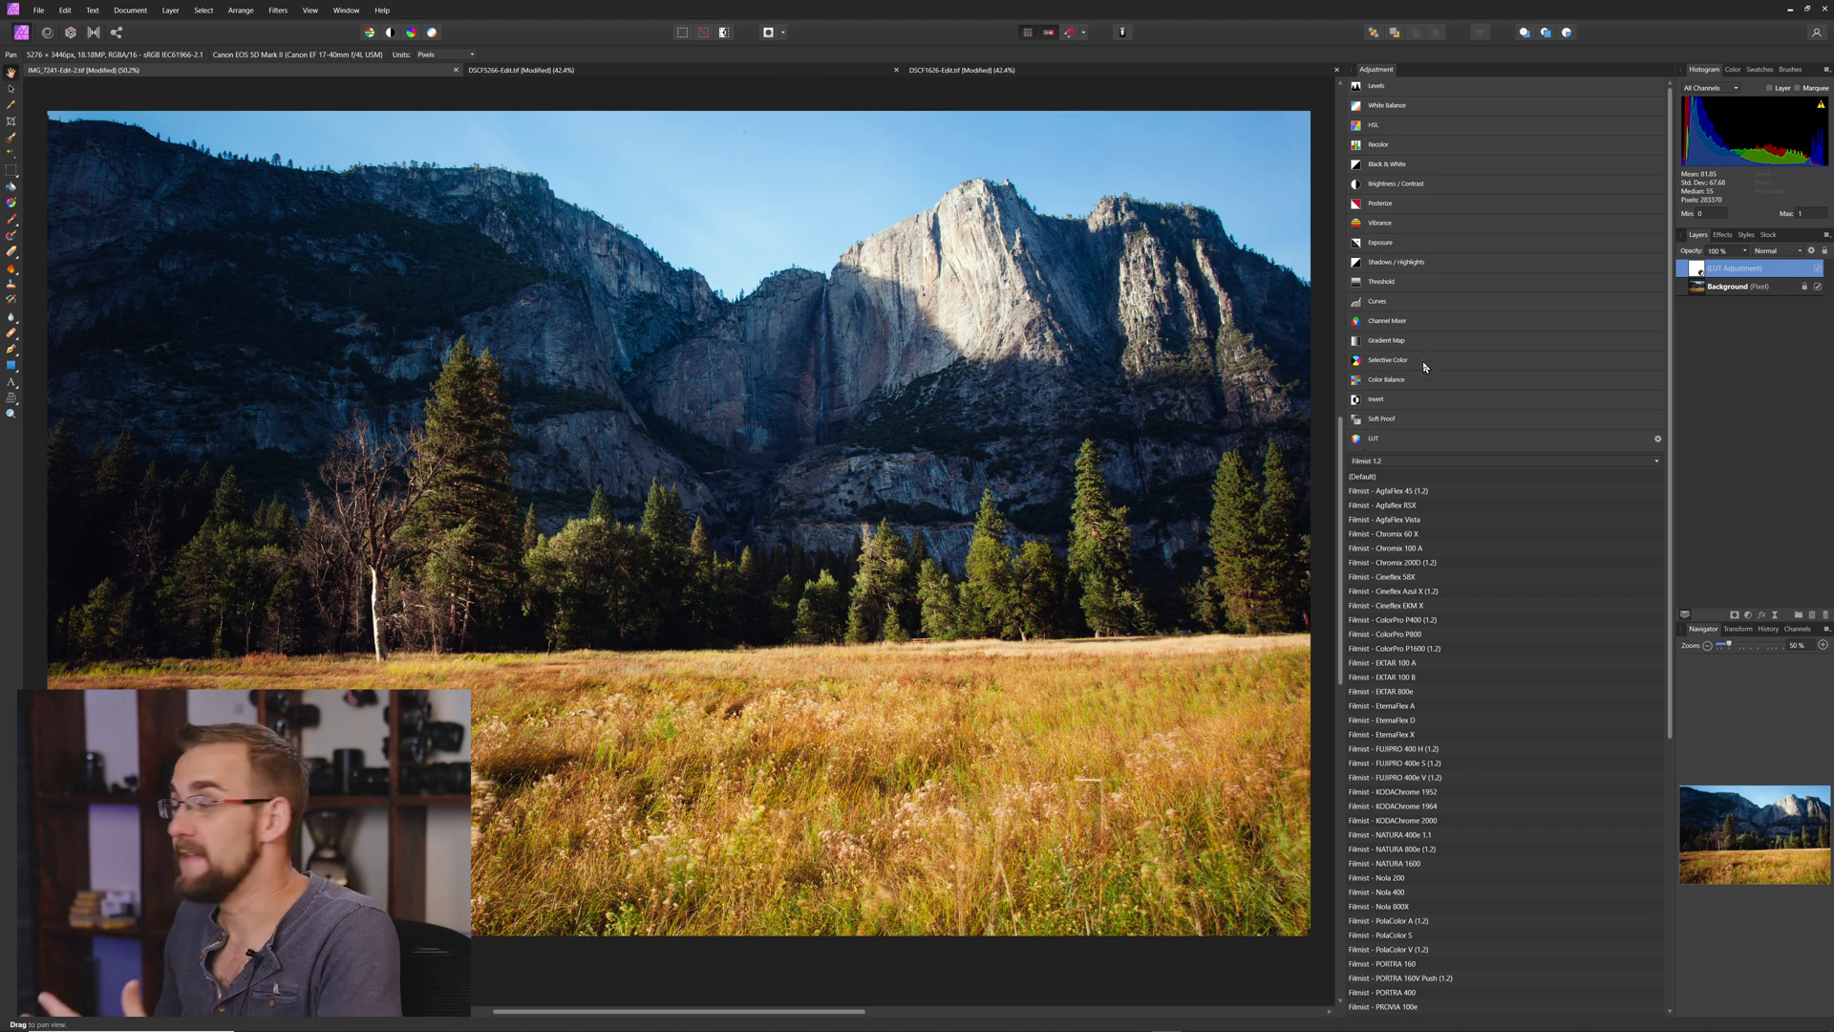
{"action": "mouse_move", "coordinate": [1380, 284]}
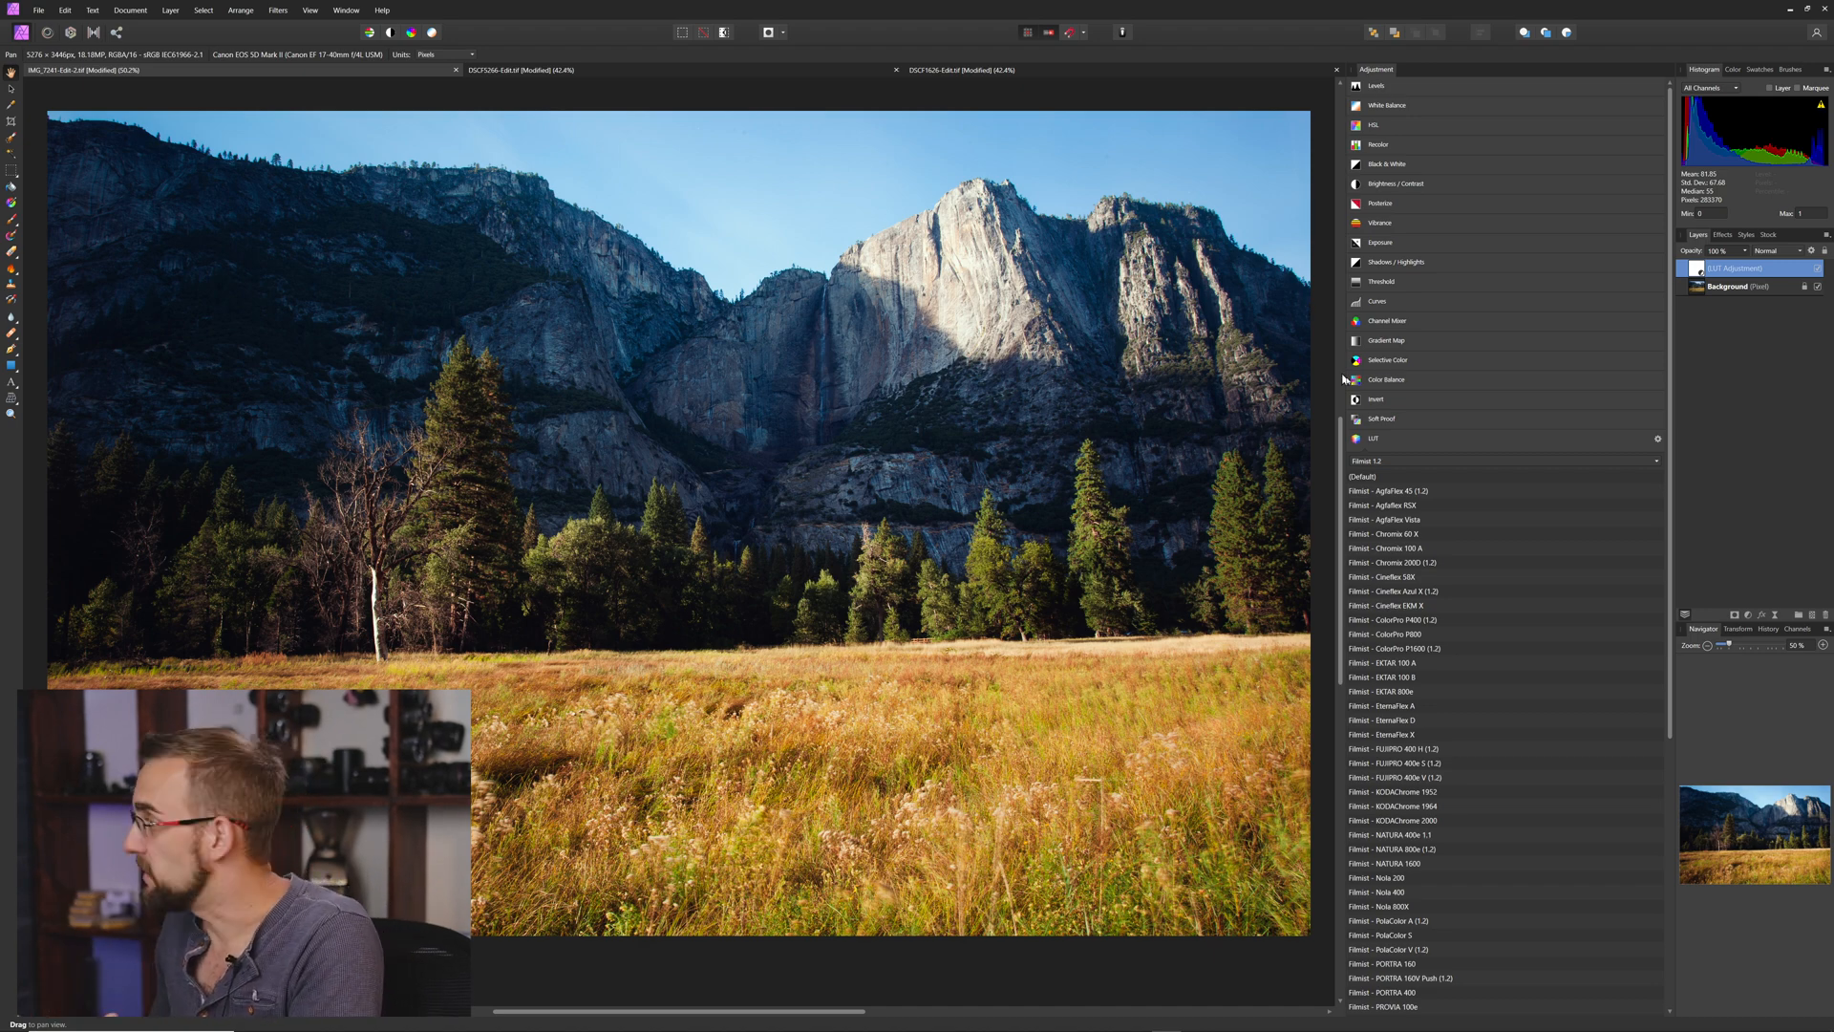
{"action": "mouse_move", "coordinate": [1273, 310]}
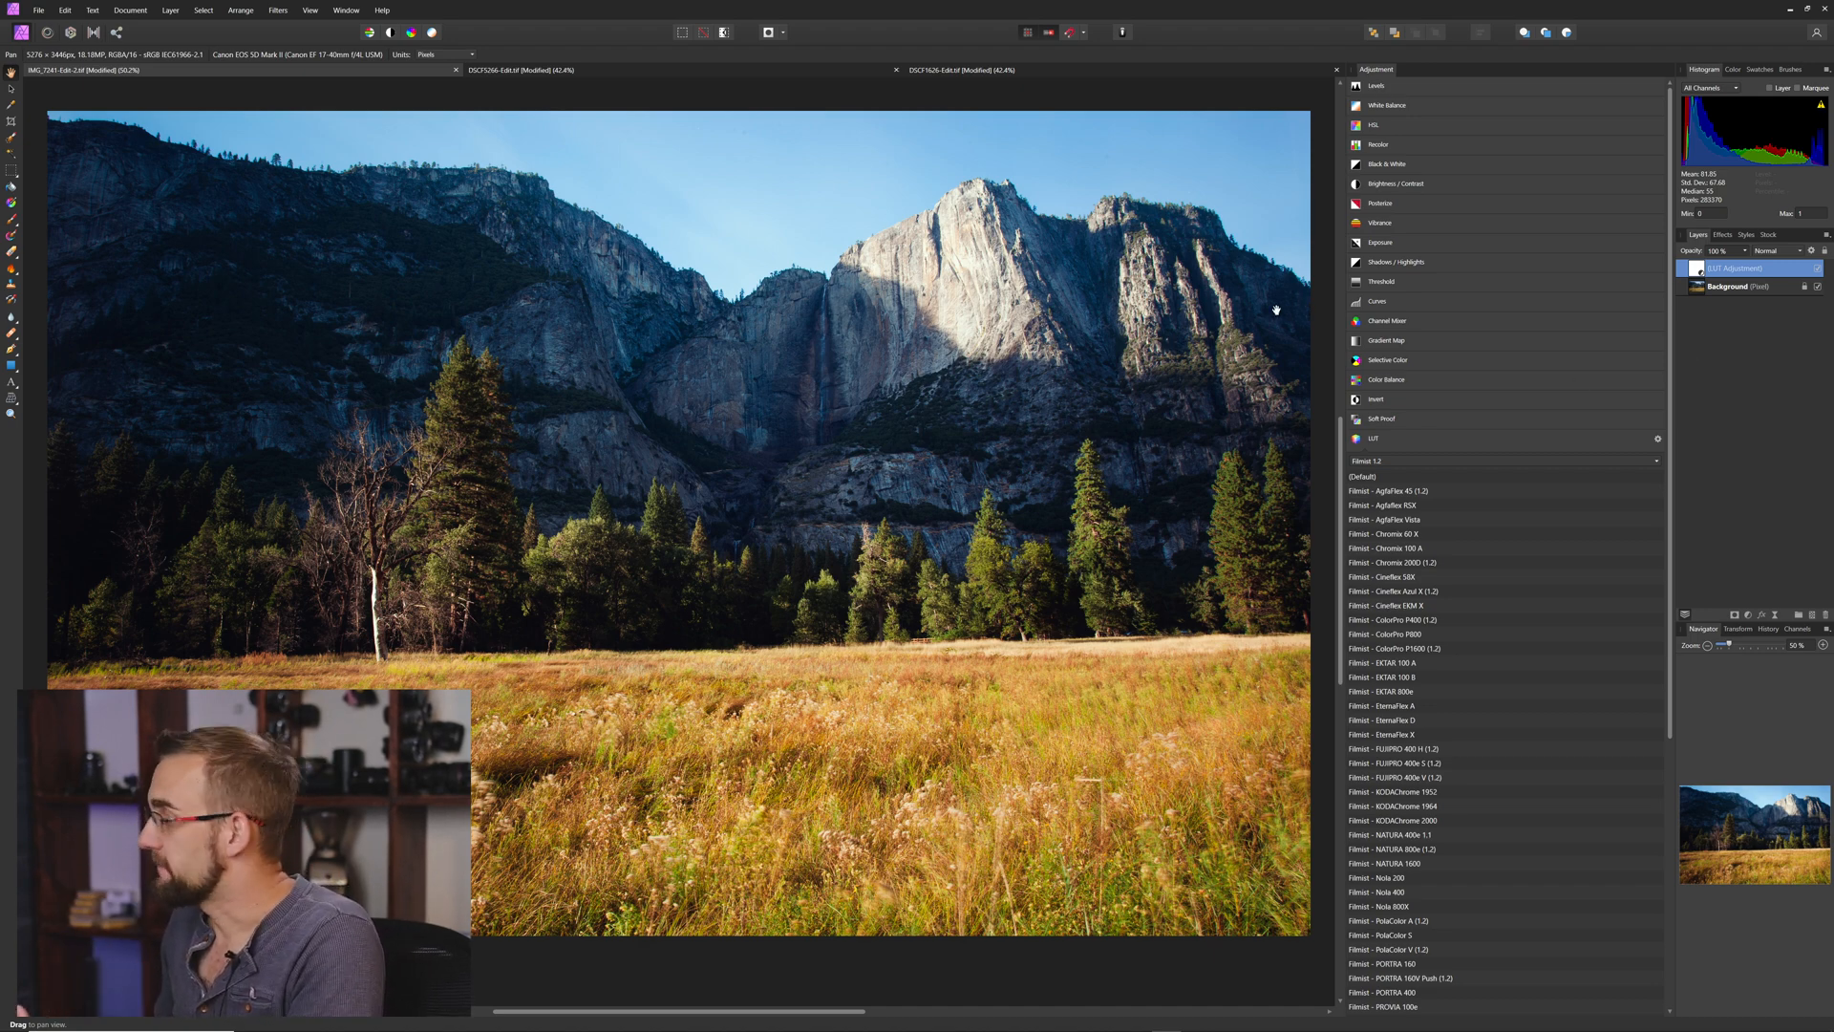